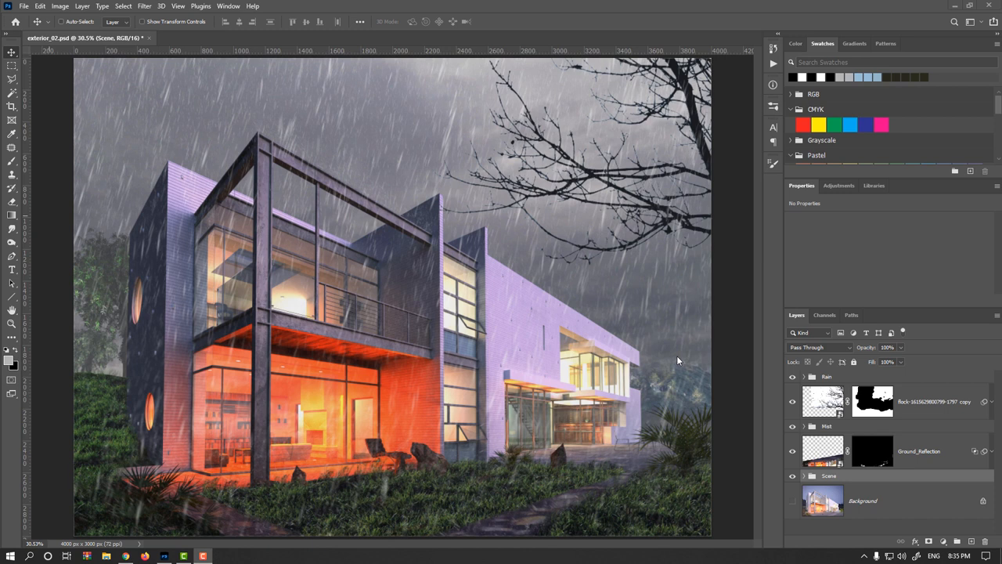
{"action": "mouse_move", "coordinate": [745, 426]}
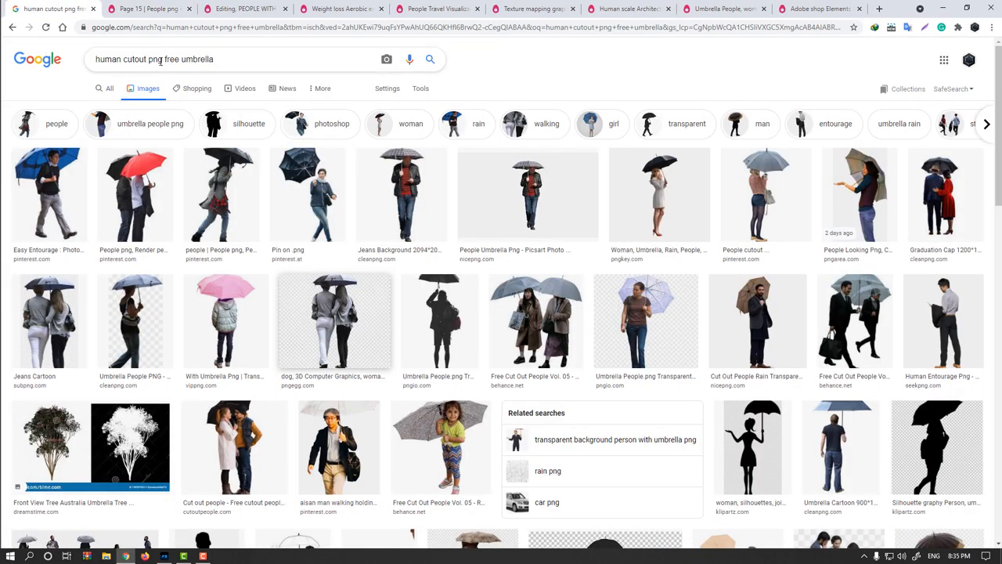
Open the PNG Egg people-cutout results and glance back at the rainy house render
{"action": "double_click", "coordinate": [198, 59]}
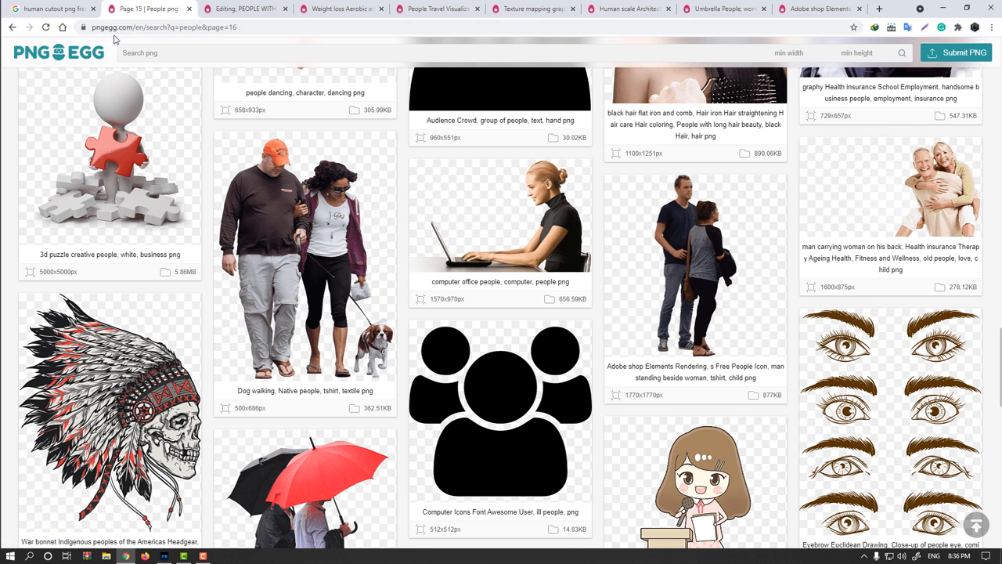
{"action": "mouse_move", "coordinate": [258, 162]}
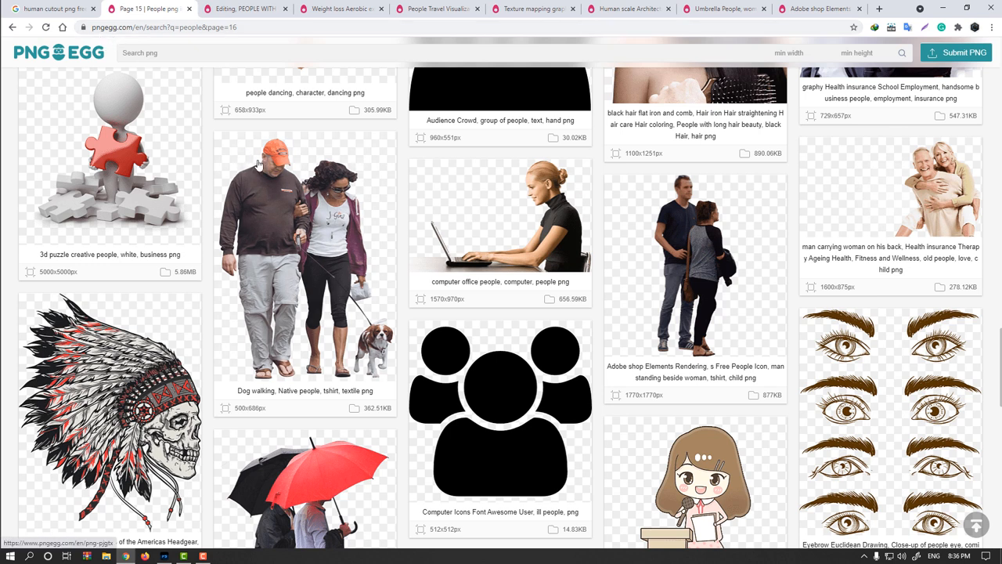
{"action": "mouse_move", "coordinate": [309, 239]}
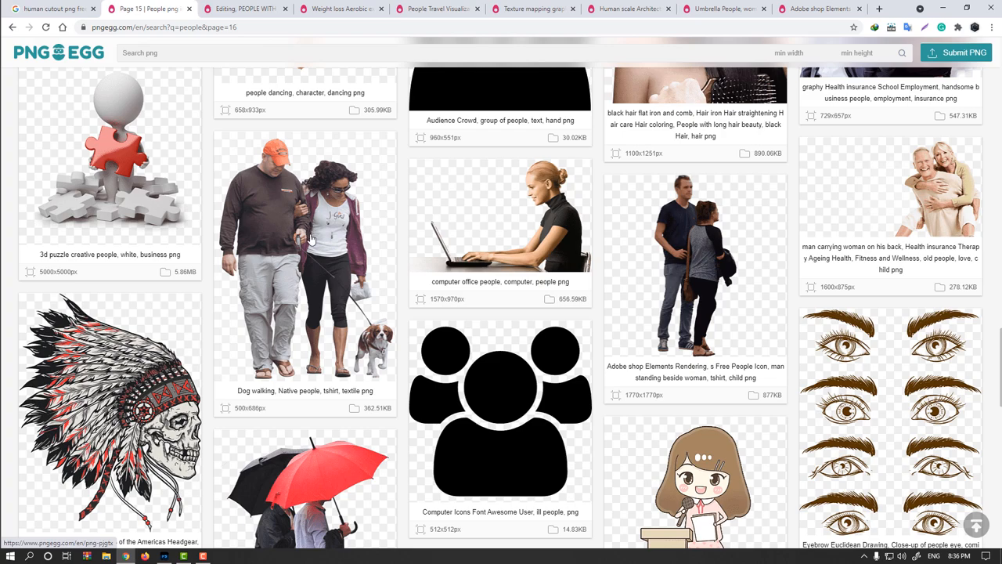
{"action": "left_click", "coordinate": [164, 556]}
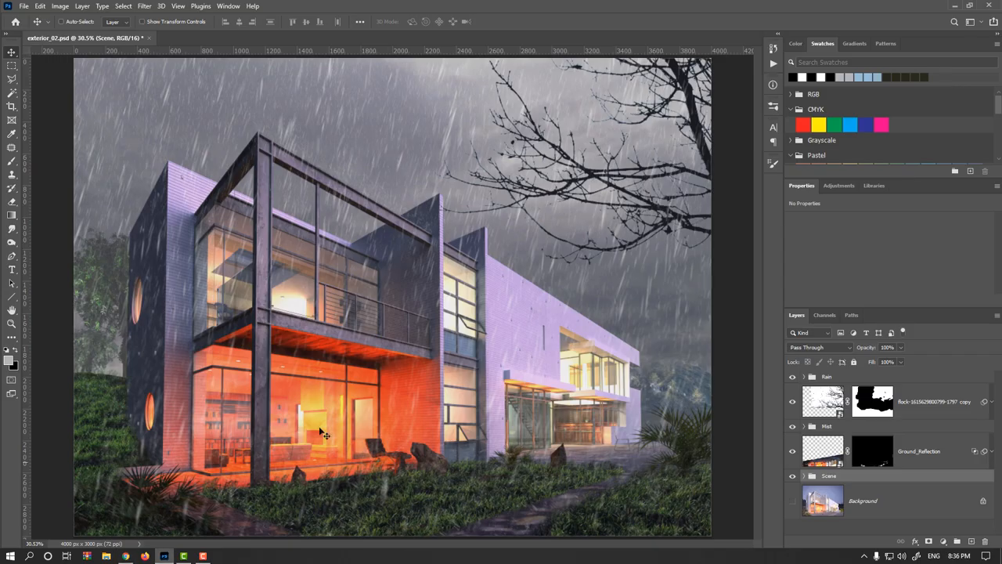
{"action": "mouse_move", "coordinate": [395, 385]}
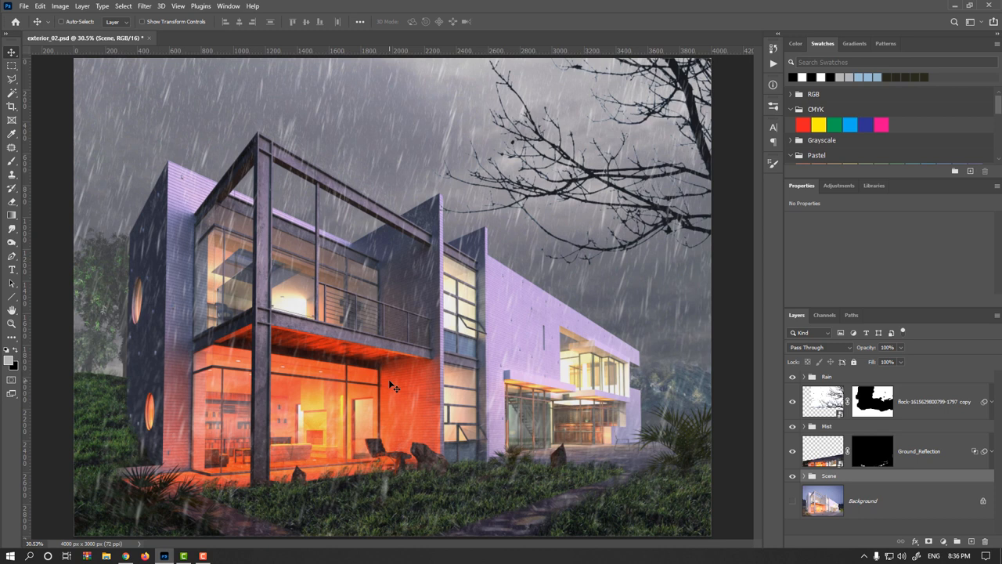
{"action": "mouse_move", "coordinate": [507, 417]}
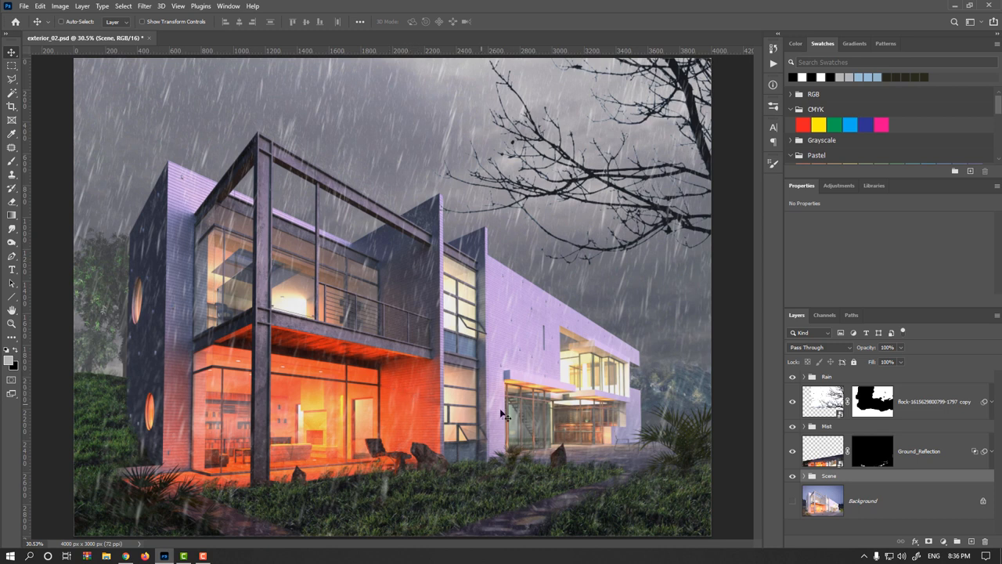
{"action": "mouse_move", "coordinate": [556, 431]}
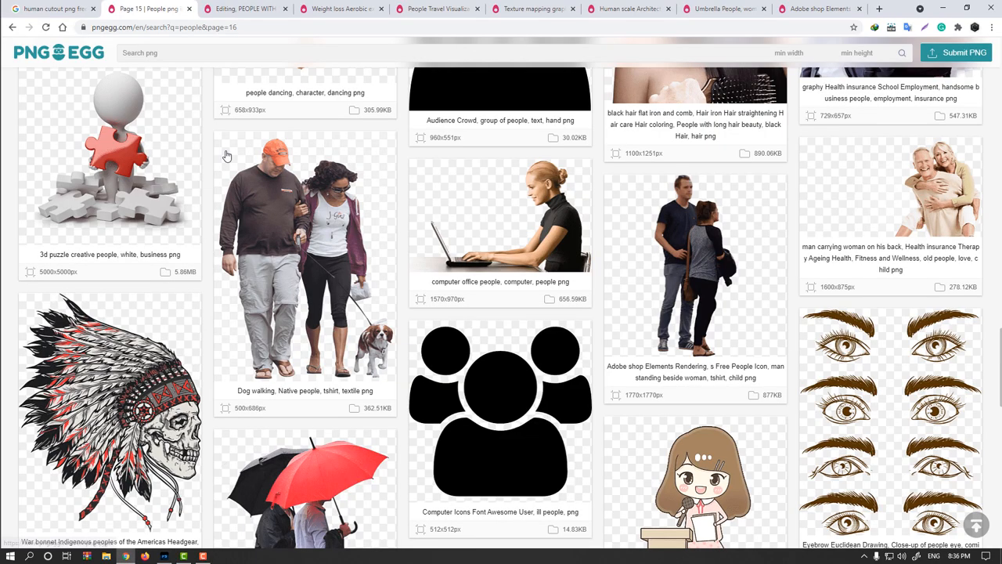
Compare the woman-with-umbrella, fitness woman and couple-under-umbrella cutout pages
{"action": "left_click", "coordinate": [305, 485]}
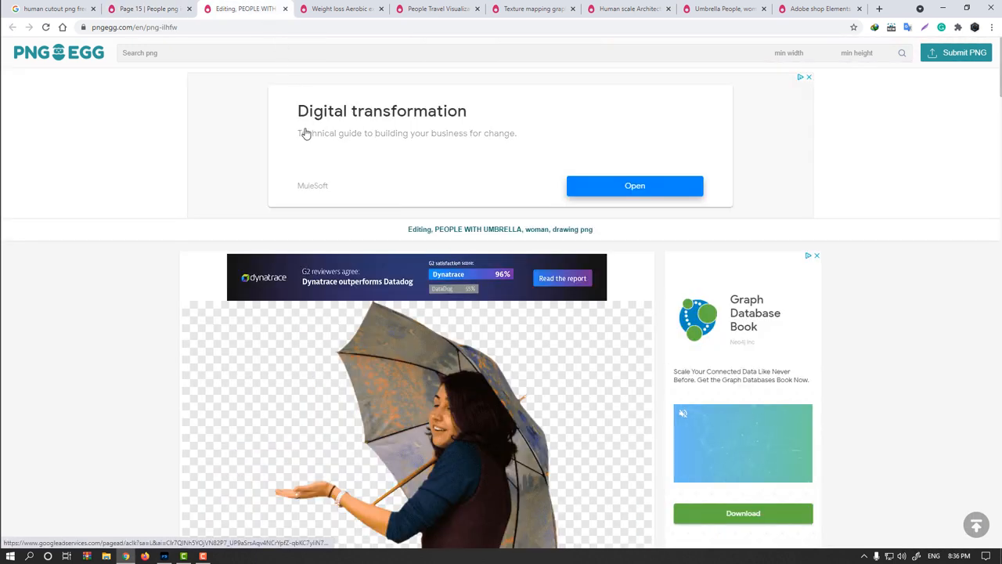
{"action": "scroll", "scroll_direction": "down", "scroll_amount": 3}
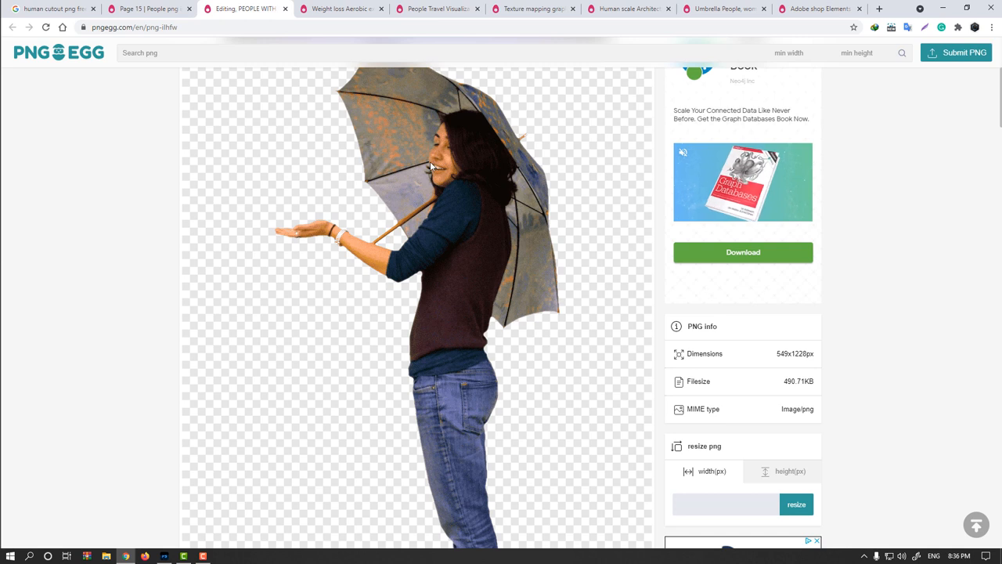
{"action": "scroll", "scroll_direction": "down", "scroll_amount": 3}
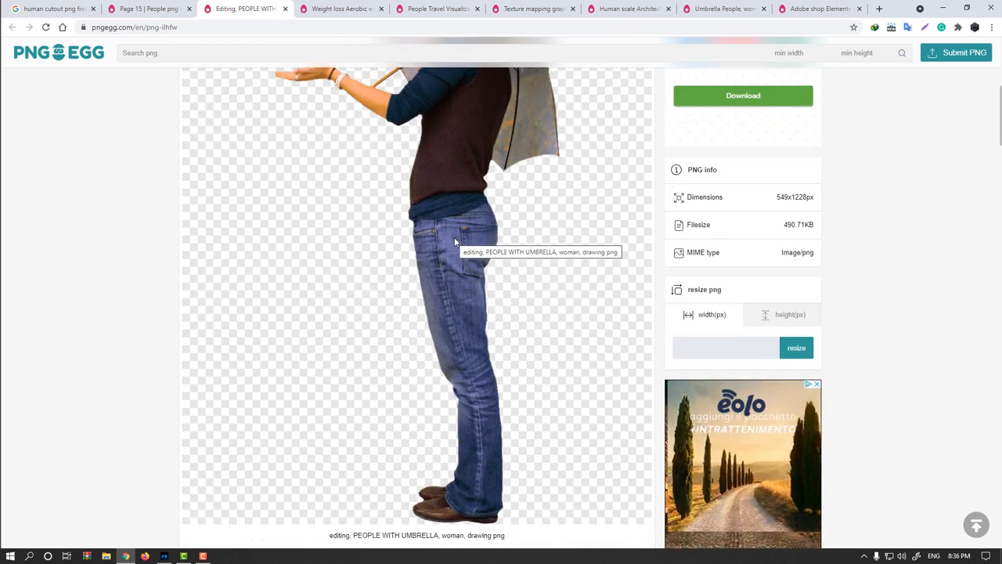
{"action": "left_click", "coordinate": [340, 9]}
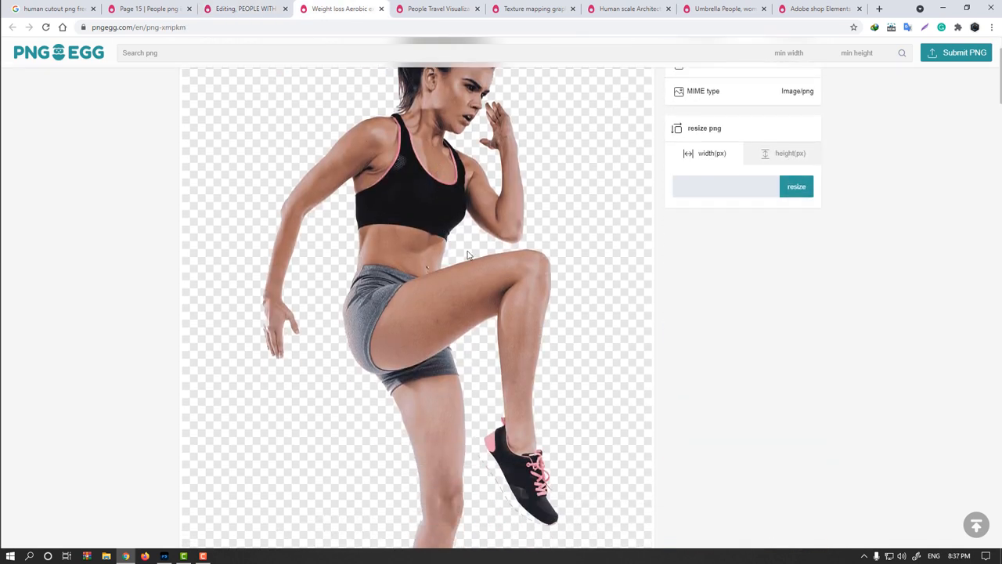
{"action": "scroll", "scroll_direction": "down", "scroll_amount": 3}
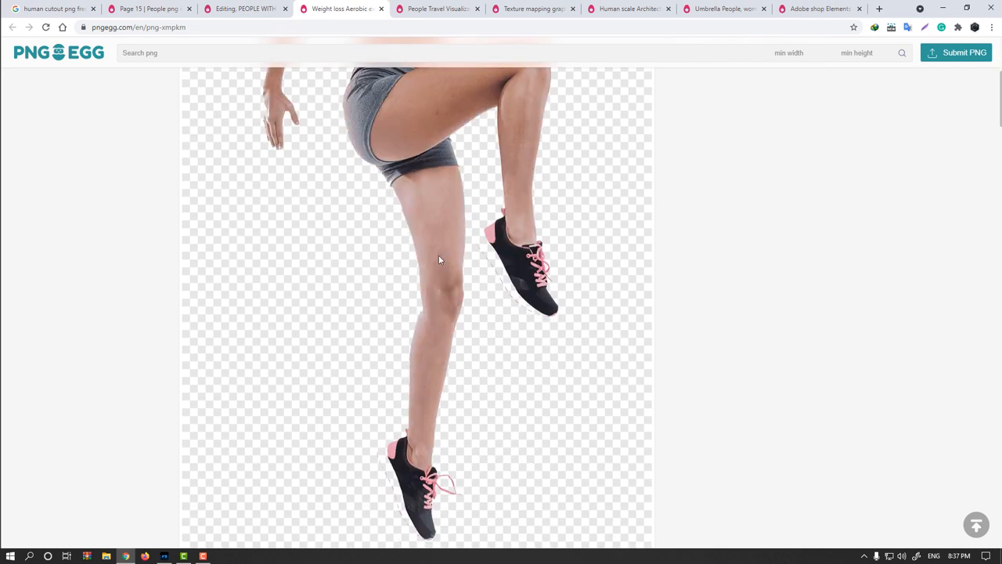
{"action": "mouse_move", "coordinate": [462, 274]}
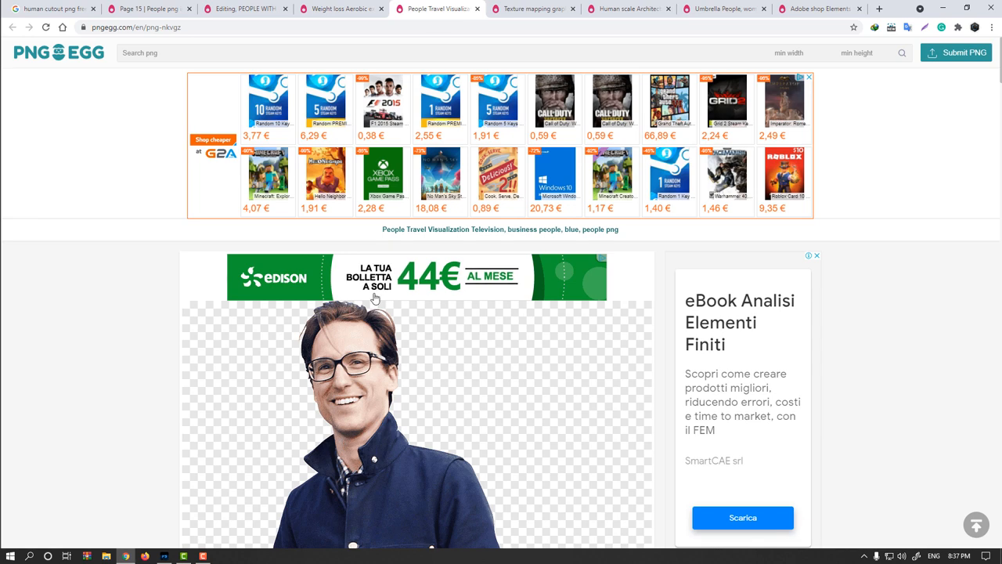
{"action": "left_click", "coordinate": [532, 9]}
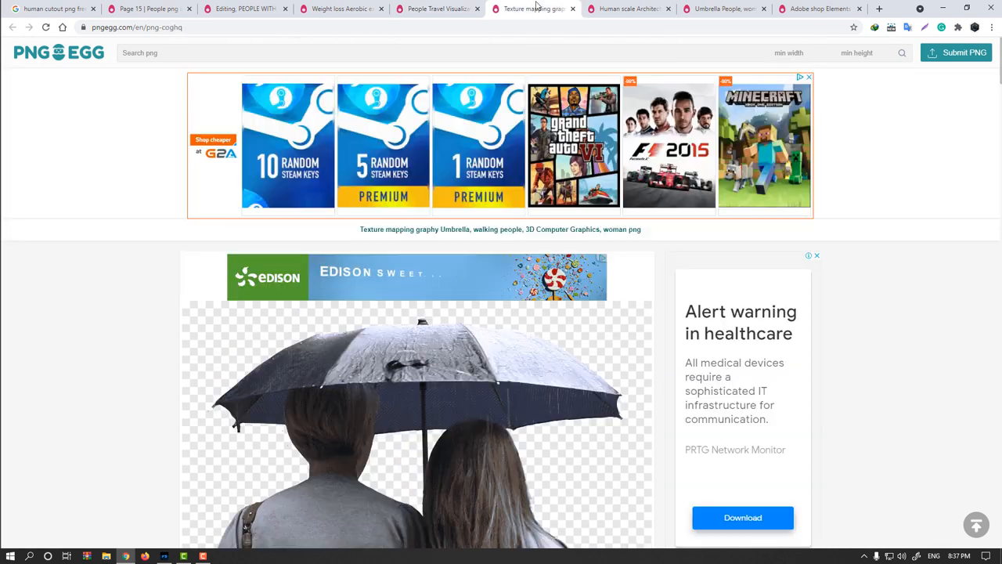
{"action": "scroll", "scroll_direction": "down", "scroll_amount": 3}
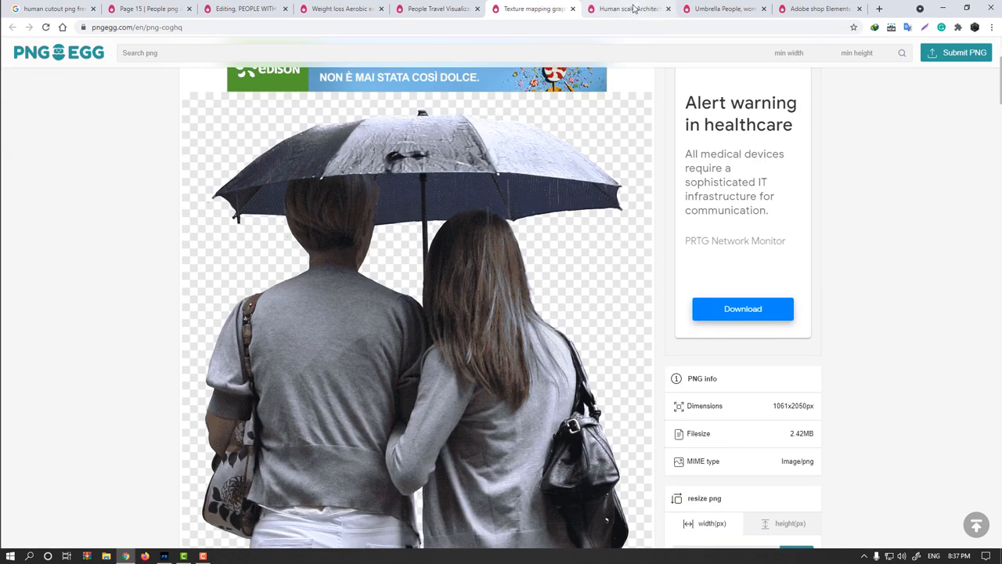
Return to the woman-with-umbrella page and scroll down to its download button
{"action": "left_click", "coordinate": [242, 8]}
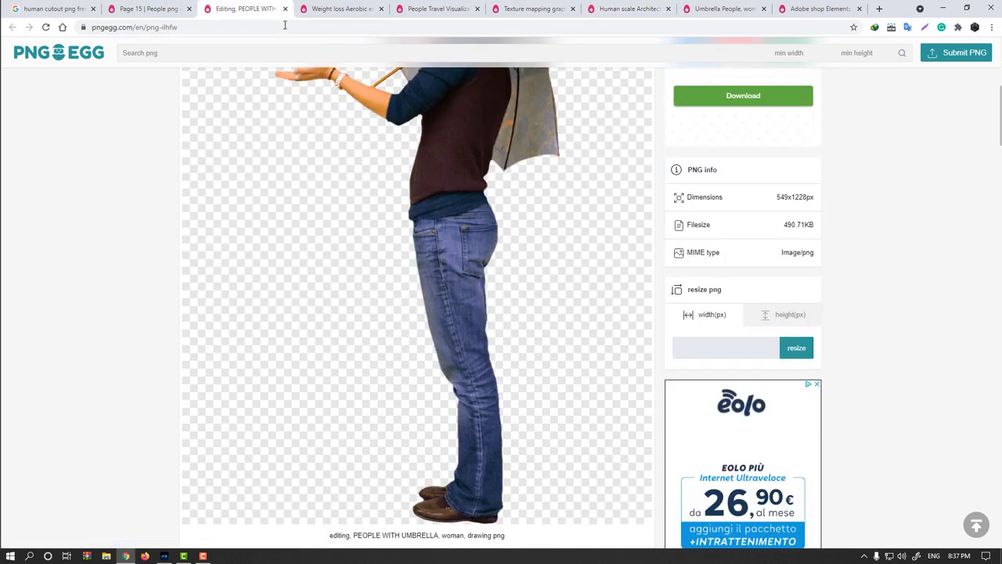
{"action": "scroll", "scroll_direction": "up", "scroll_amount": 3}
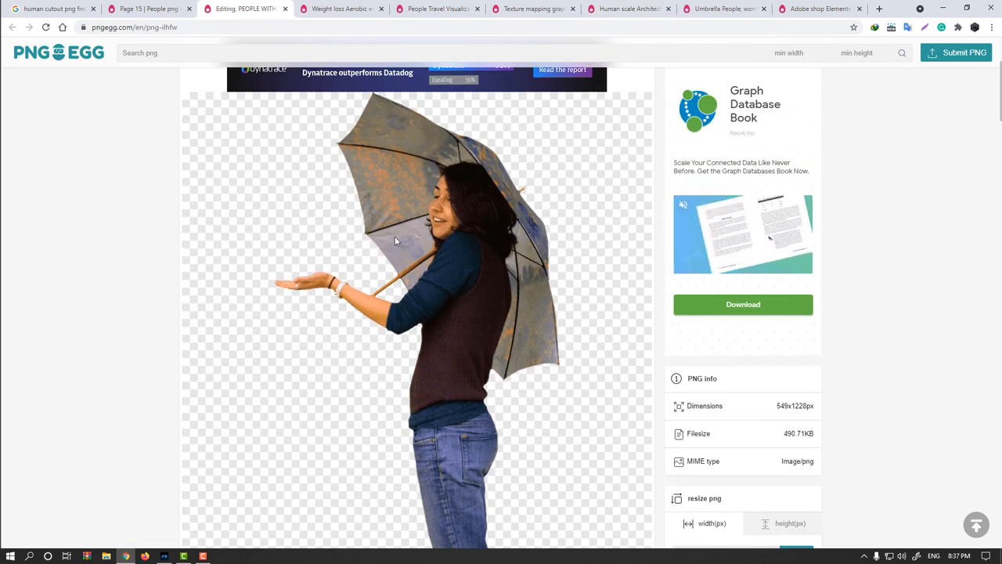
{"action": "mouse_move", "coordinate": [451, 249]}
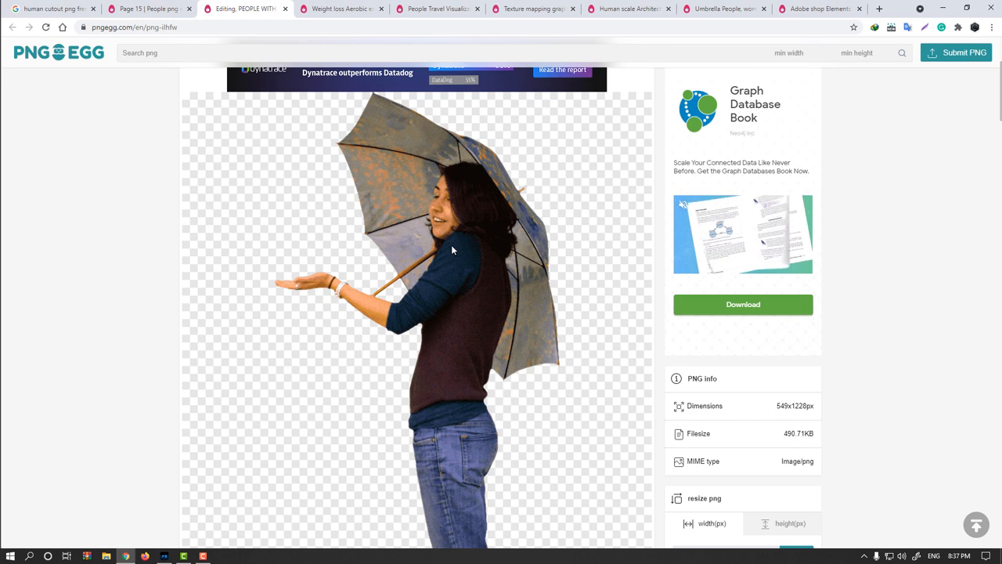
{"action": "scroll", "scroll_direction": "down", "scroll_amount": 3}
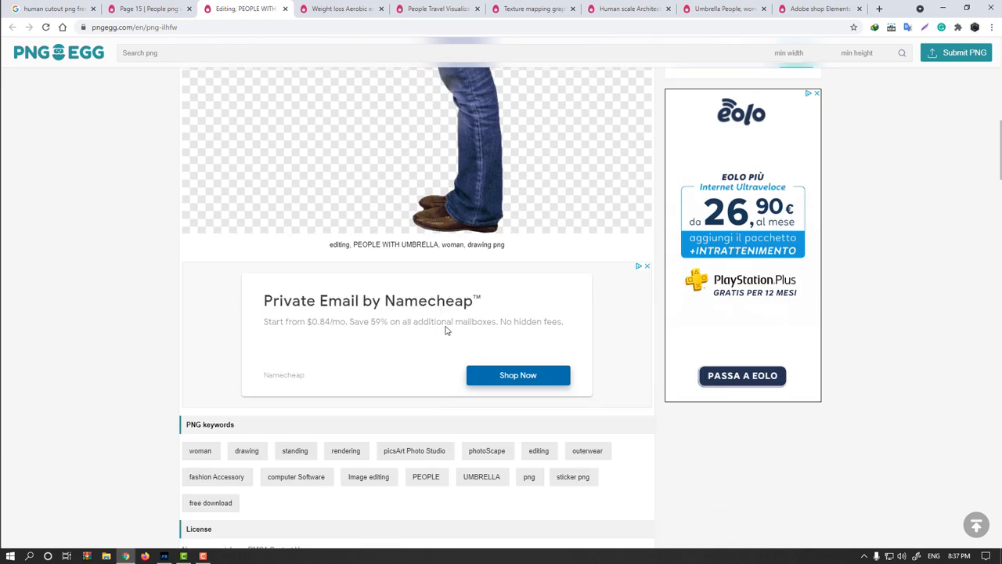
{"action": "scroll", "scroll_direction": "down", "scroll_amount": 3}
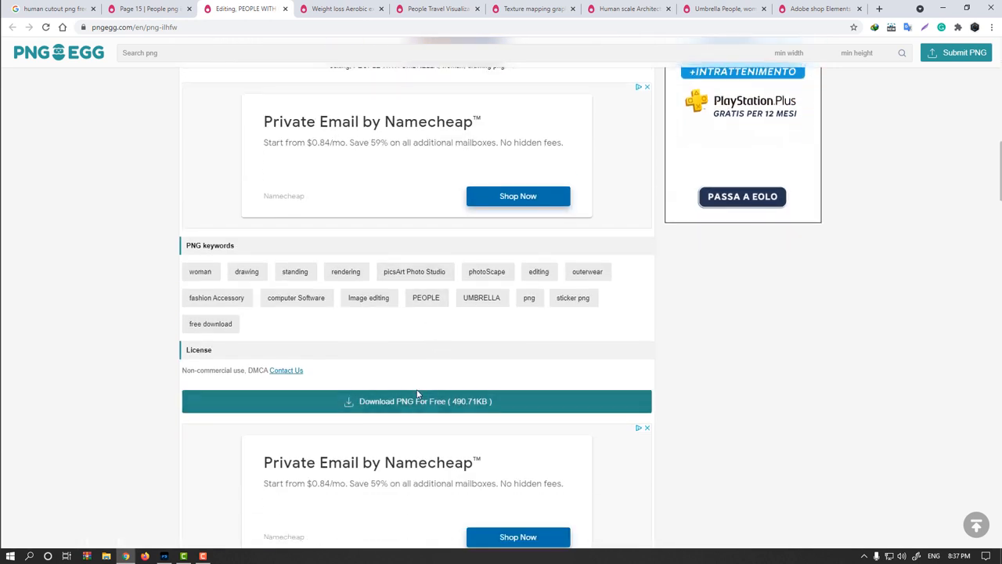
Download the woman-with-umbrella PNG as Human_01.png after passing the hCaptcha check
{"action": "left_click", "coordinate": [417, 400]}
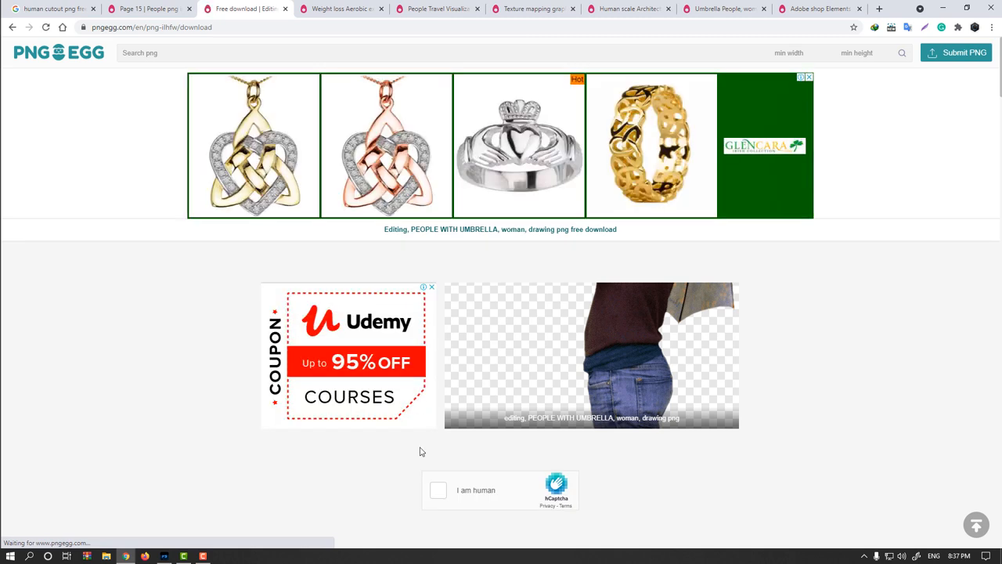
{"action": "left_click", "coordinate": [438, 489]}
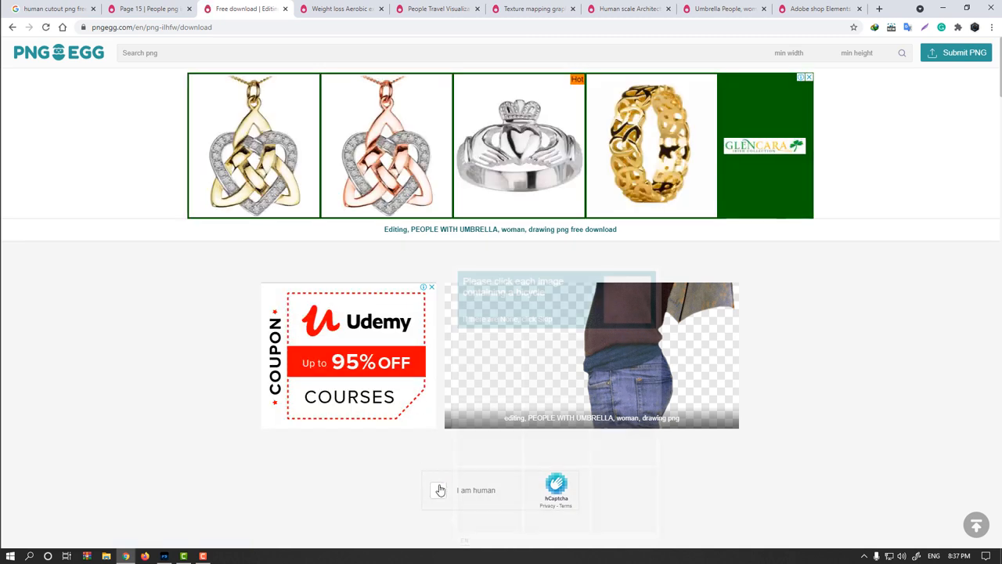
{"action": "left_click", "coordinate": [438, 489]}
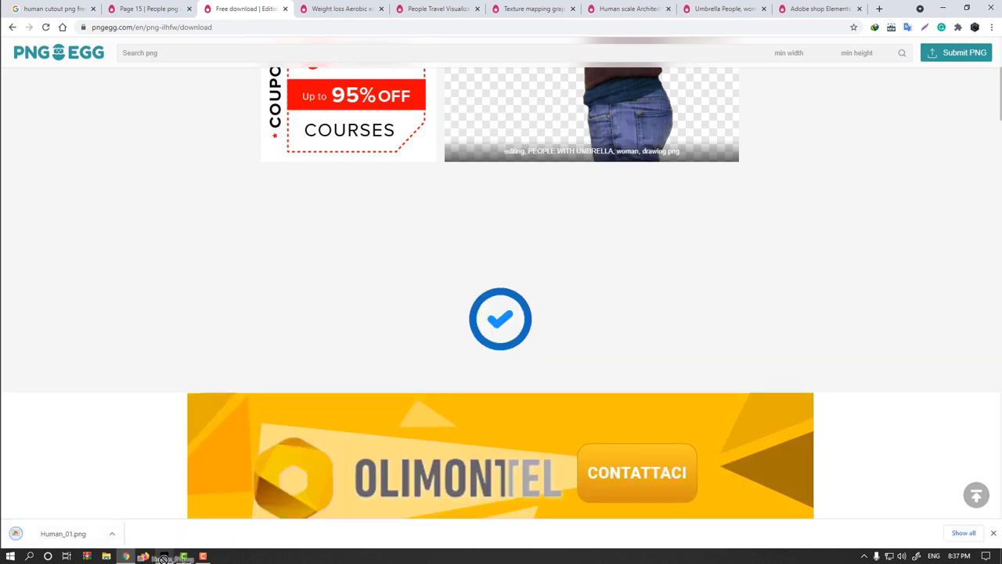
{"action": "left_click", "coordinate": [163, 556]}
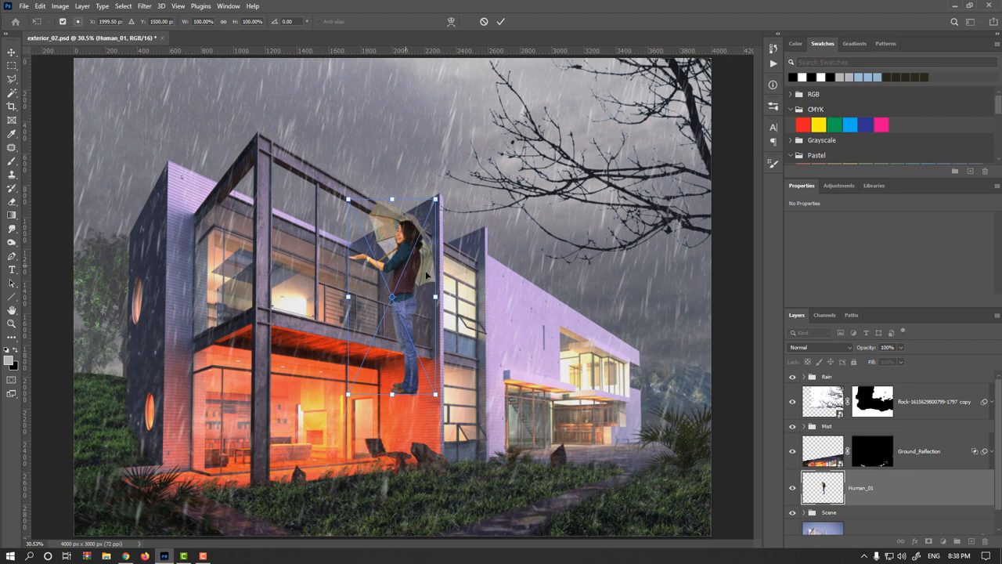
Commit placing the Human_01.png woman cutout into the render
{"action": "left_click", "coordinate": [501, 21]}
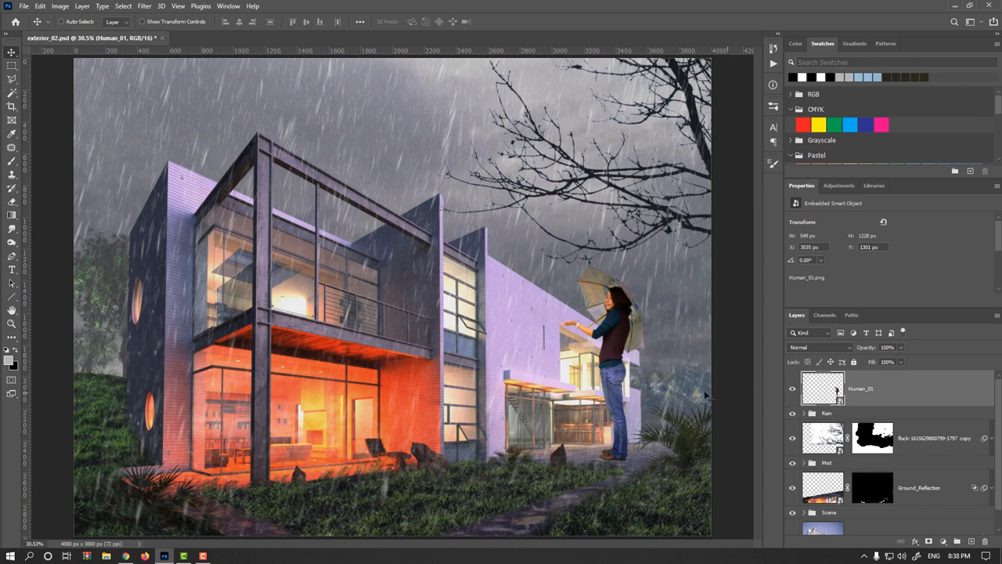
{"action": "mouse_move", "coordinate": [653, 390]}
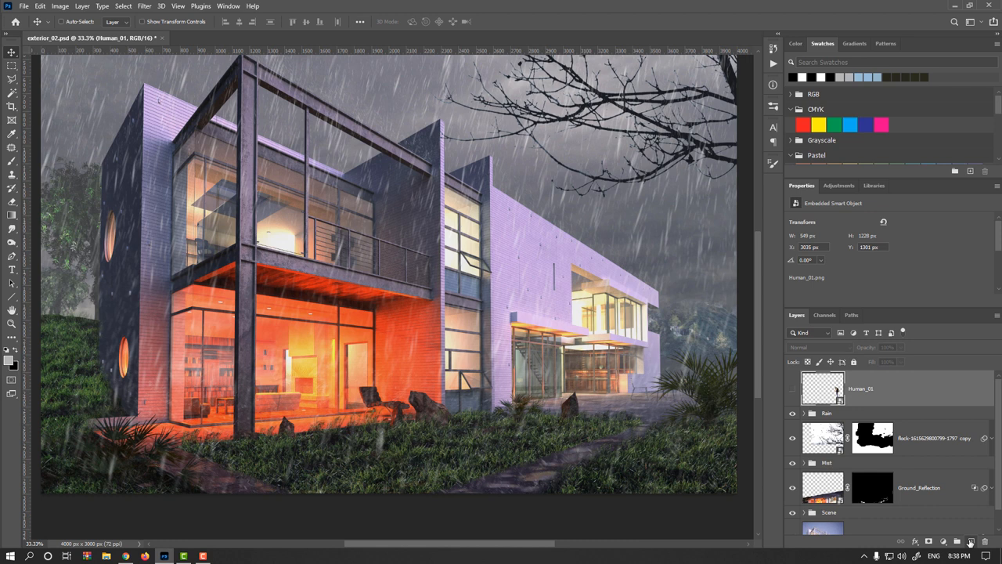
On a new layer, draw thin magenta perspective lines along the canopy, ground and window base
{"action": "left_click", "coordinate": [971, 541]}
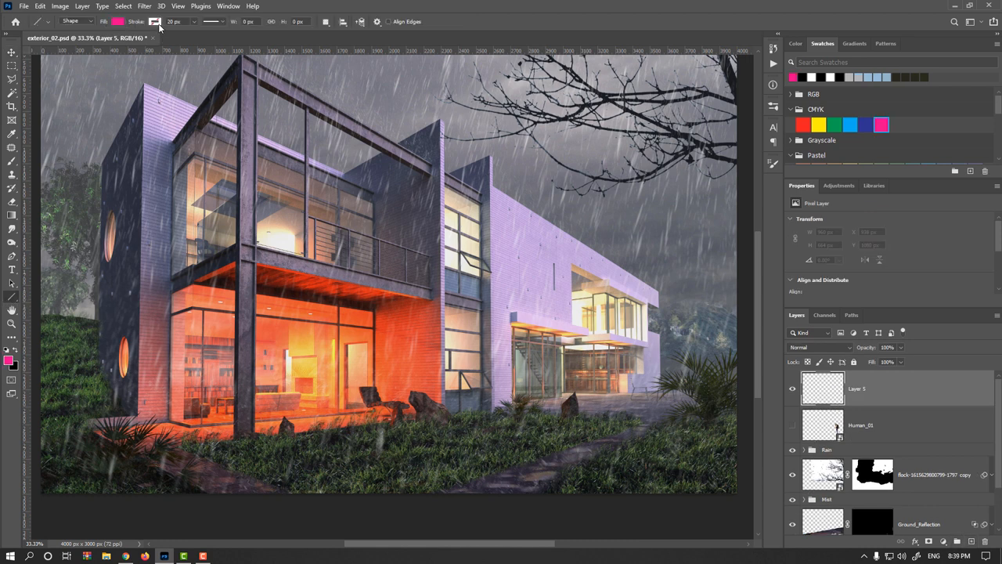
{"action": "left_click", "coordinate": [155, 21]}
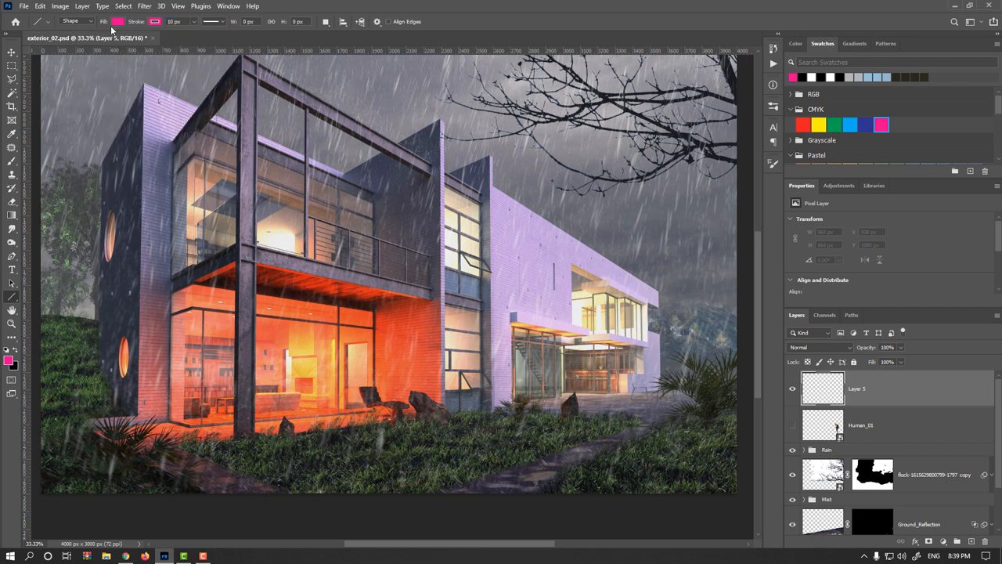
{"action": "left_click_drag", "start_coordinate": [324, 268], "coordinate": [464, 301]}
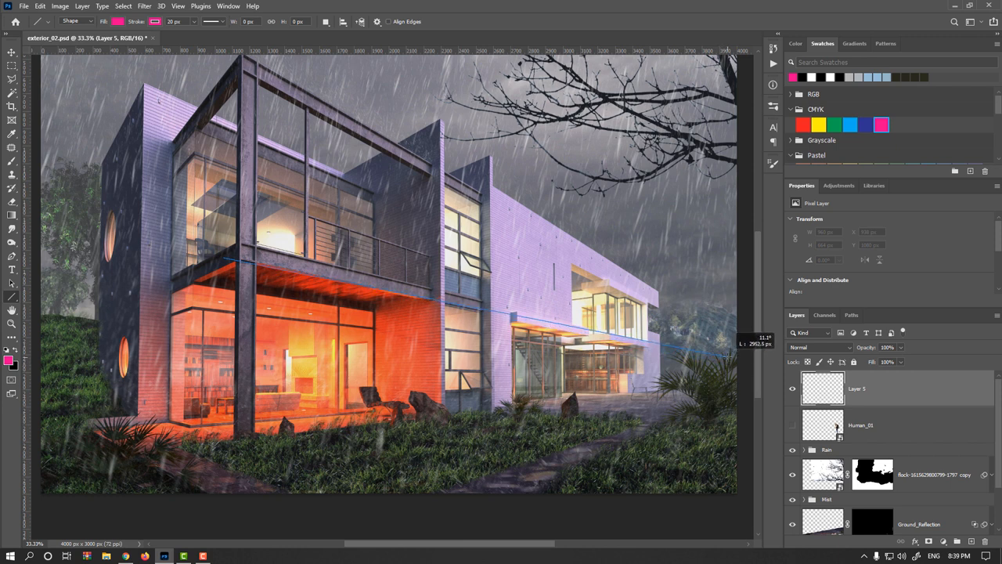
{"action": "left_click_drag", "start_coordinate": [223, 258], "coordinate": [727, 356]}
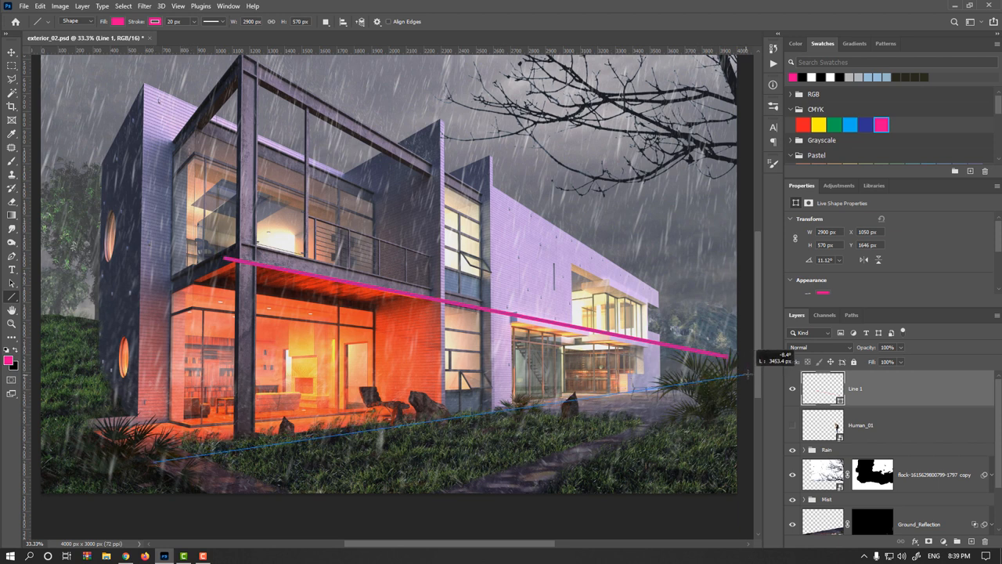
{"action": "left_click_drag", "start_coordinate": [157, 461], "coordinate": [746, 373]}
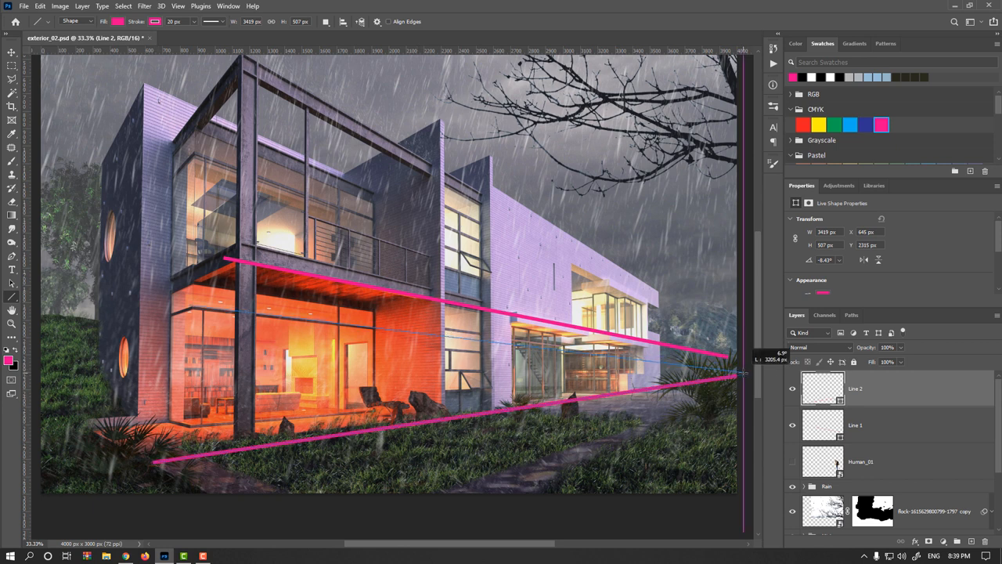
{"action": "left_click_drag", "start_coordinate": [190, 304], "coordinate": [739, 372]}
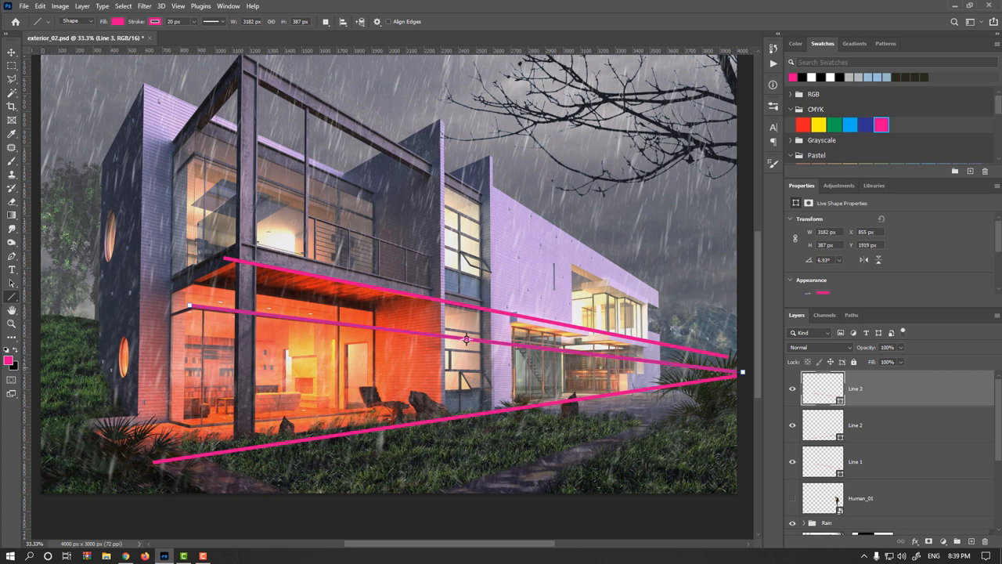
{"action": "mouse_move", "coordinate": [409, 381]}
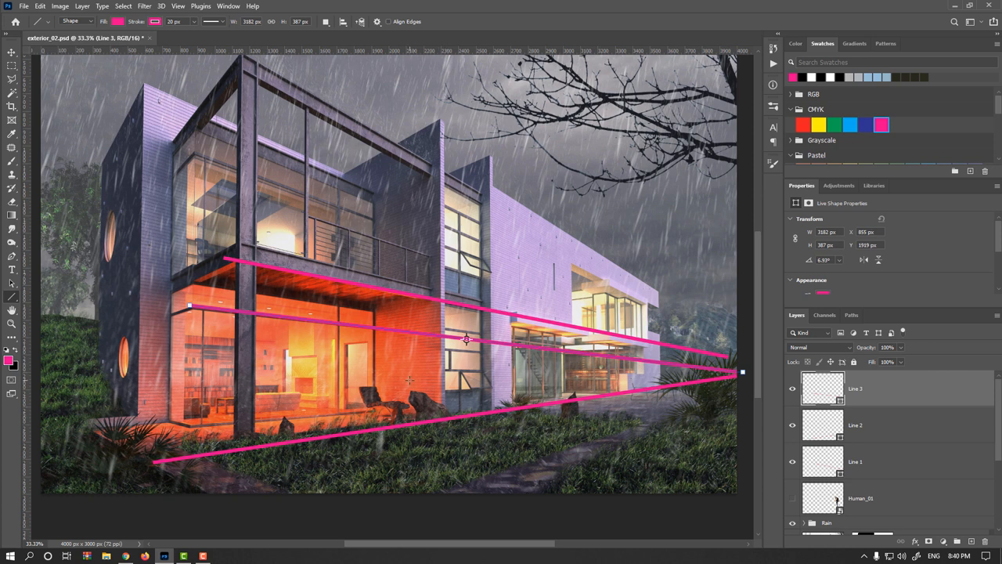
{"action": "mouse_move", "coordinate": [418, 371]}
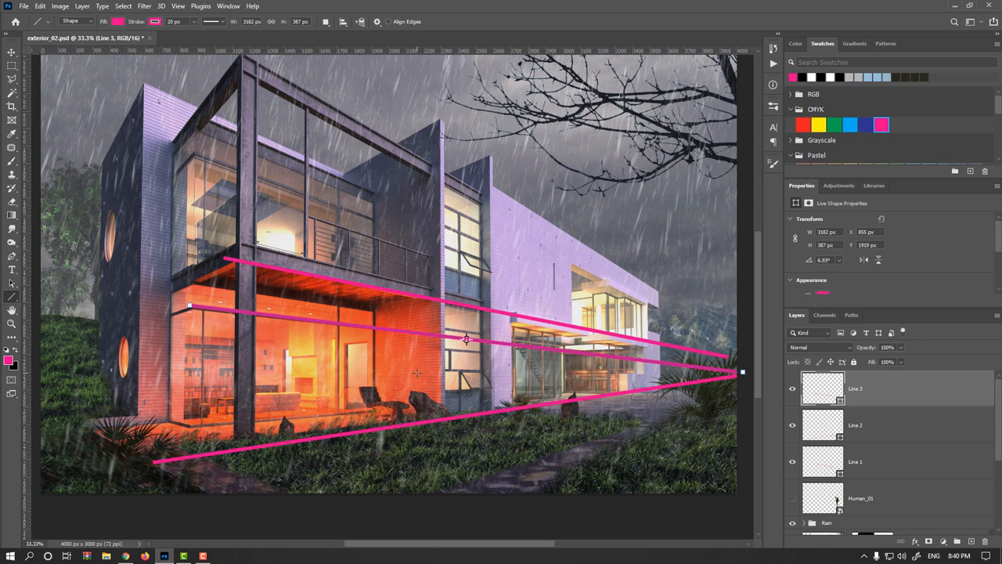
{"action": "mouse_move", "coordinate": [268, 345]}
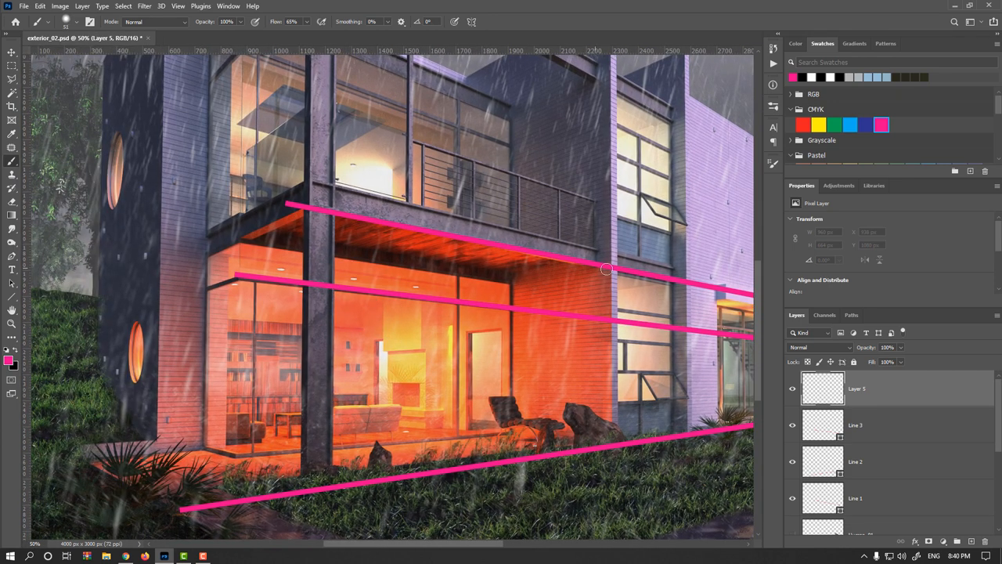
Paint a green vertical height marker at the wall corner with a smaller brush
{"action": "left_click_drag", "start_coordinate": [607, 270], "coordinate": [595, 407]}
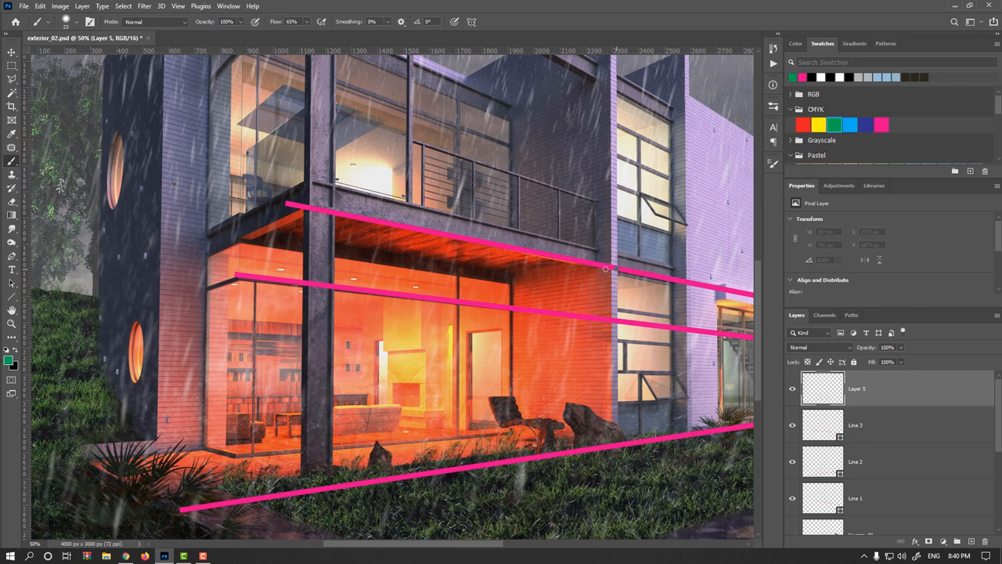
{"action": "left_click_drag", "start_coordinate": [605, 268], "coordinate": [595, 440]}
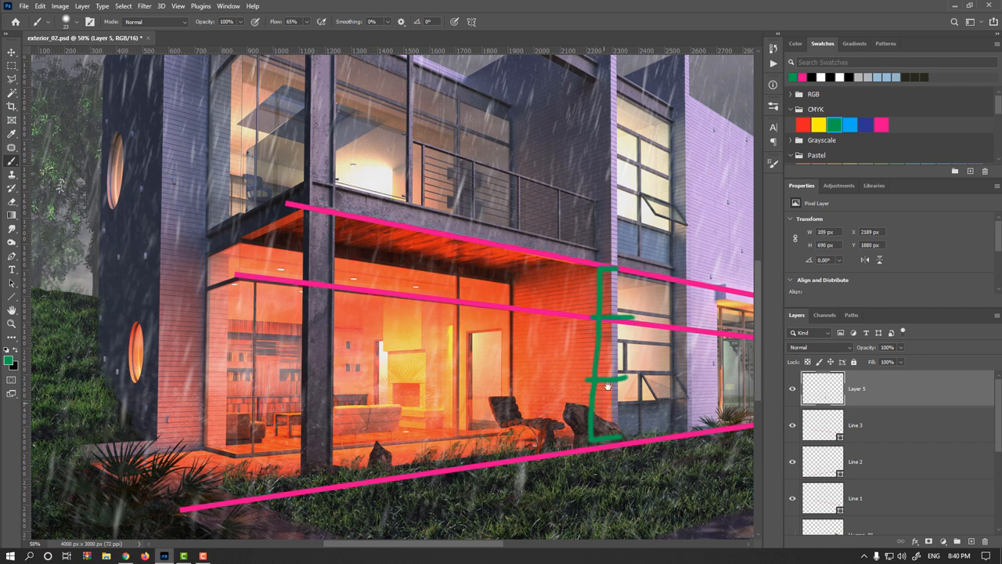
{"action": "mouse_move", "coordinate": [602, 352]}
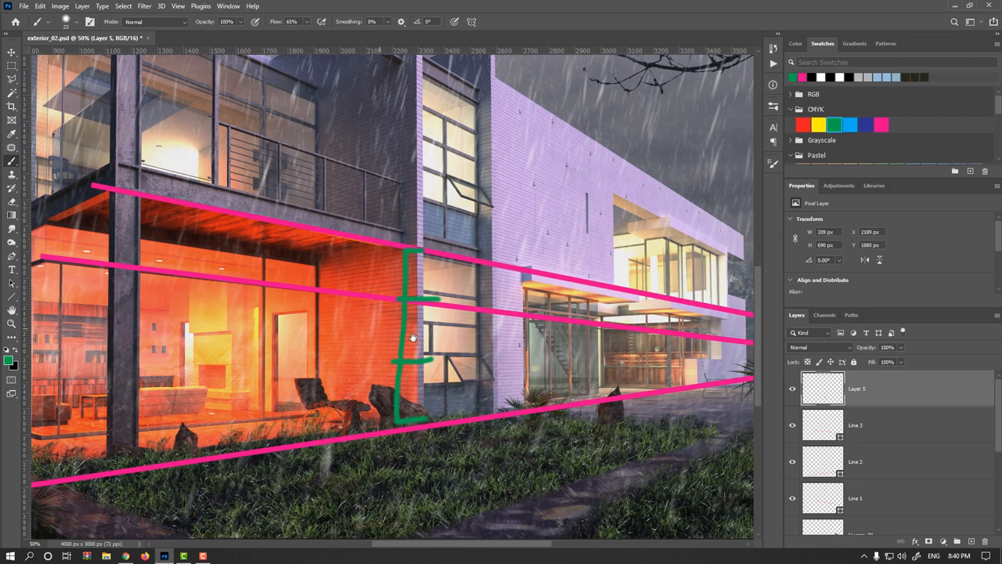
{"action": "mouse_move", "coordinate": [401, 303]}
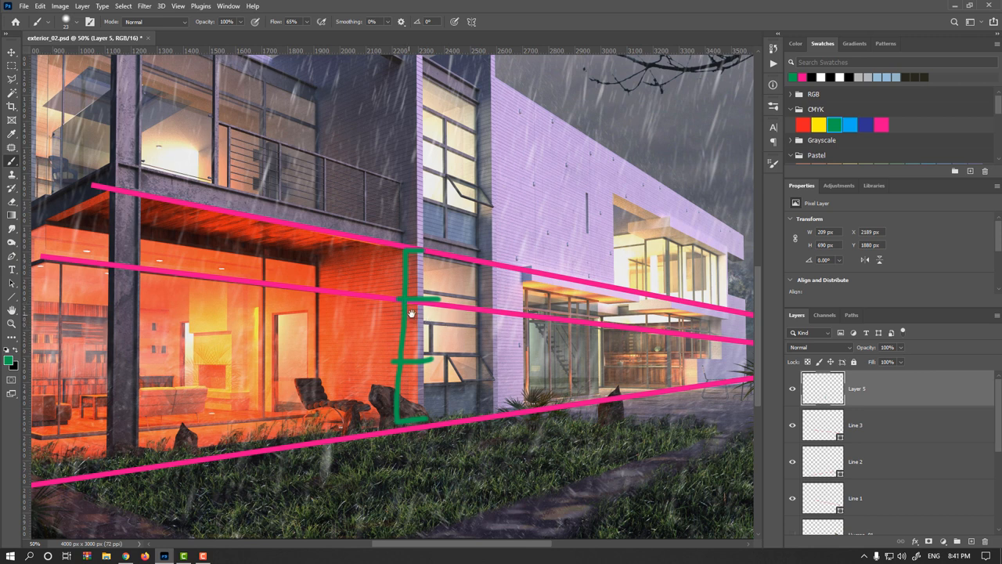
{"action": "left_click", "coordinate": [11, 52]}
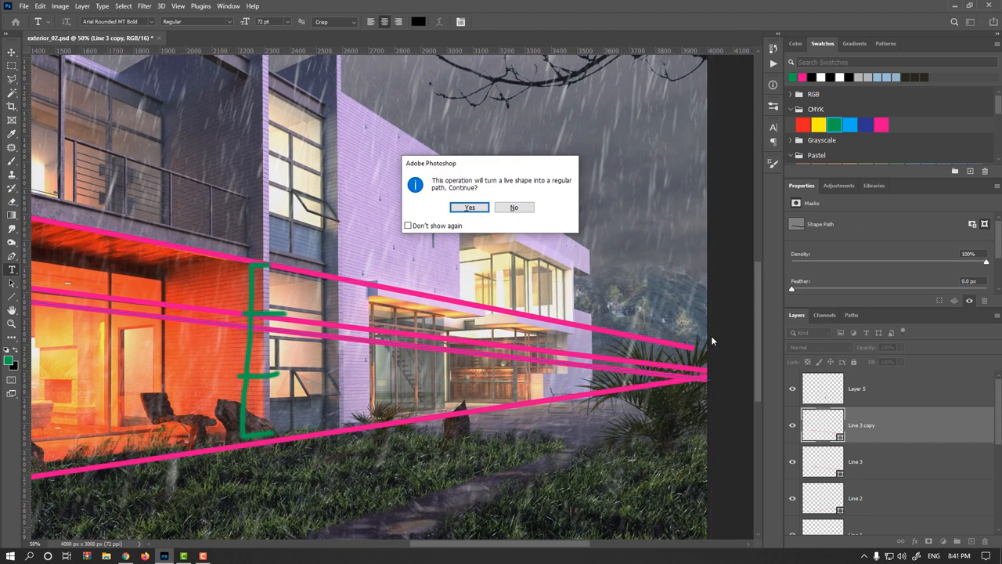
Confirm converting the live line shapes when merging the guide layers
{"action": "left_click", "coordinate": [469, 207]}
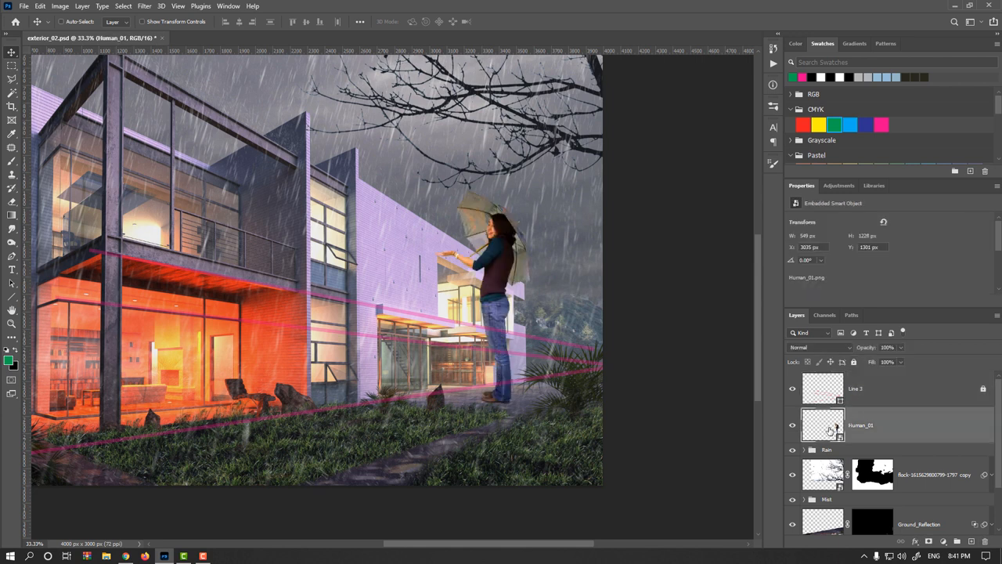
Move Human_01 above Line 3 and start transforming her to flip horizontally
{"action": "left_click_drag", "start_coordinate": [822, 425], "coordinate": [822, 388]}
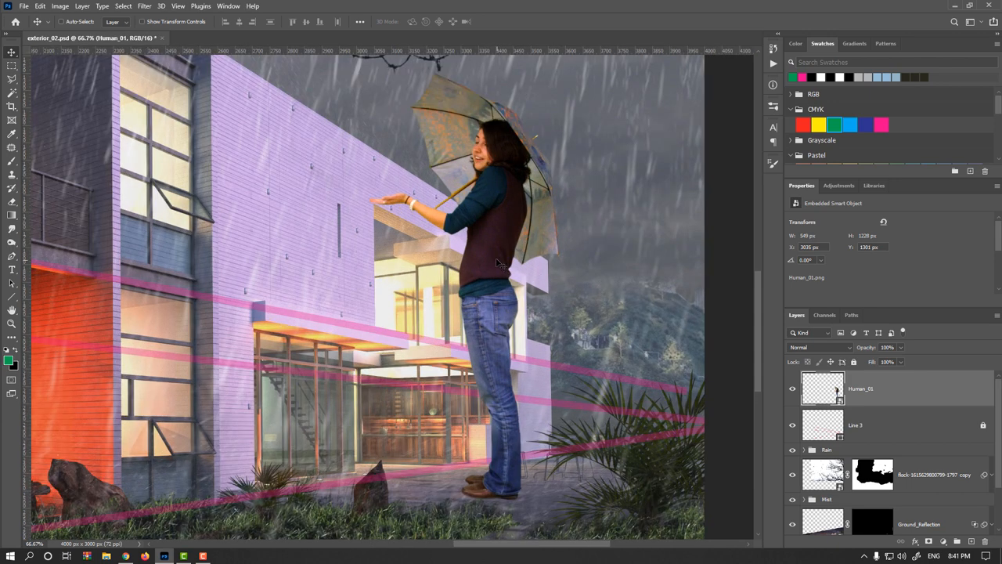
{"action": "key", "text": "ctrl+t"}
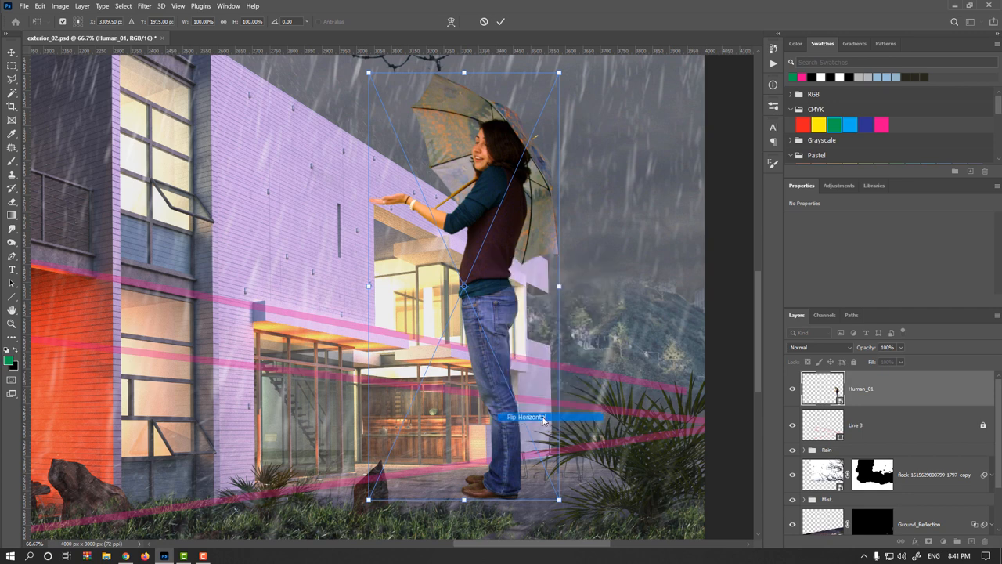
{"action": "left_click", "coordinate": [526, 416]}
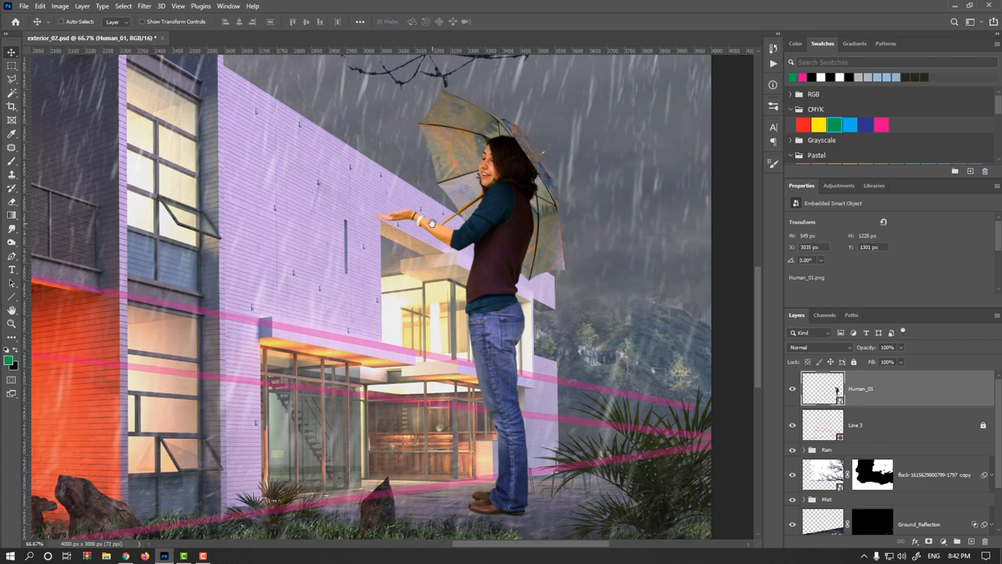
{"action": "mouse_move", "coordinate": [393, 221]}
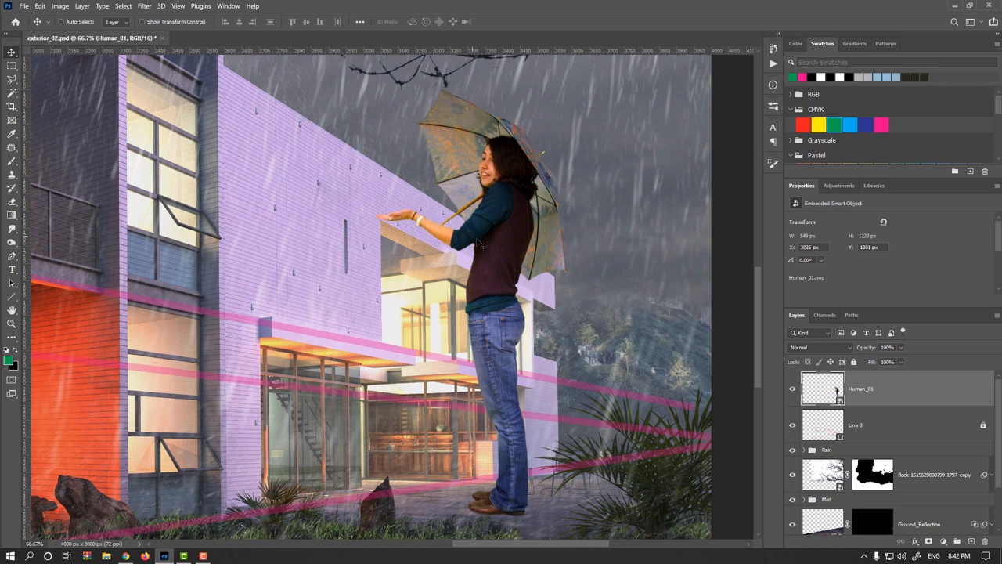
Flip the woman horizontally, shrink her to about 34%, and place her on the patio
{"action": "right_click", "coordinate": [470, 235]}
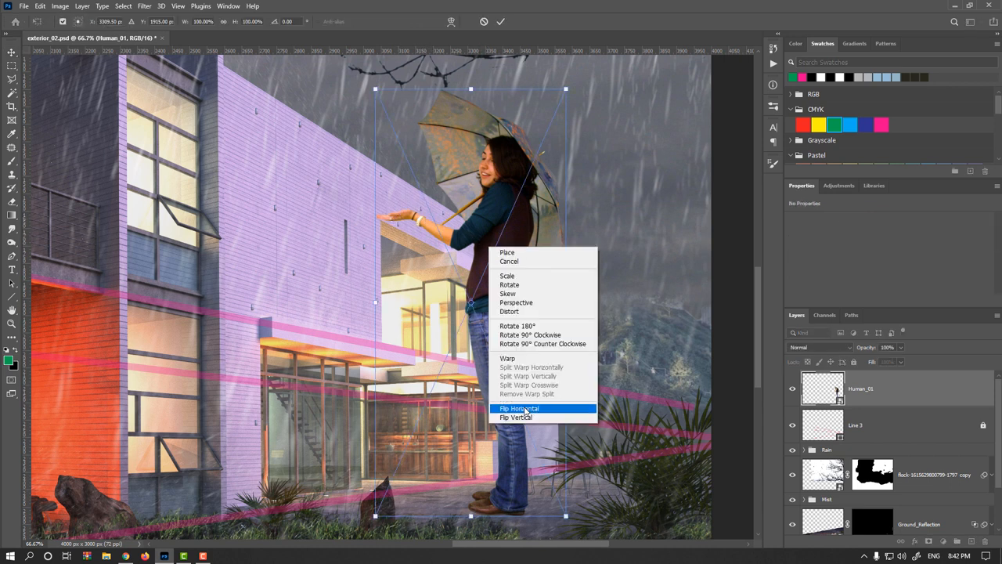
{"action": "left_click", "coordinate": [519, 408]}
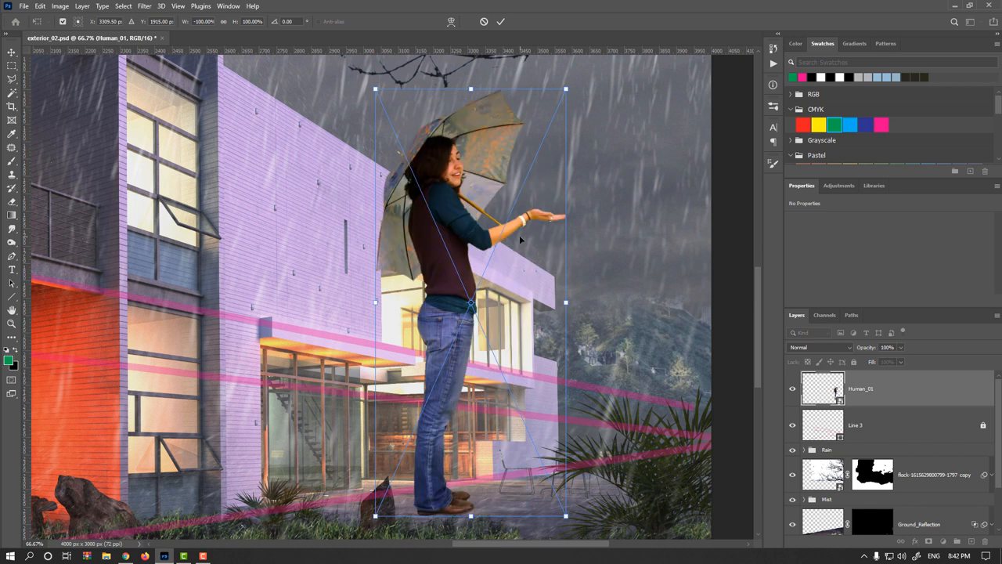
{"action": "mouse_move", "coordinate": [470, 166]}
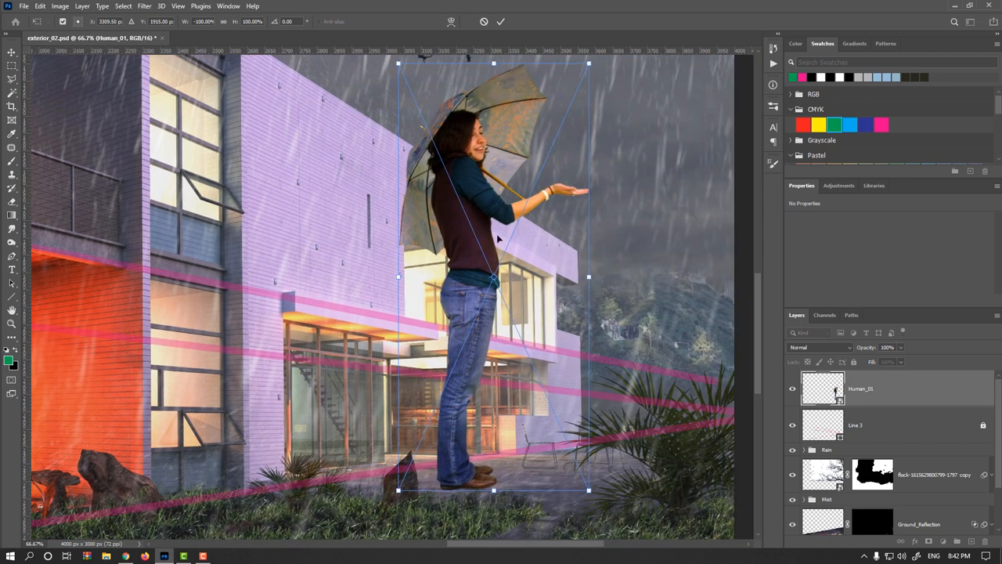
{"action": "mouse_move", "coordinate": [510, 146]}
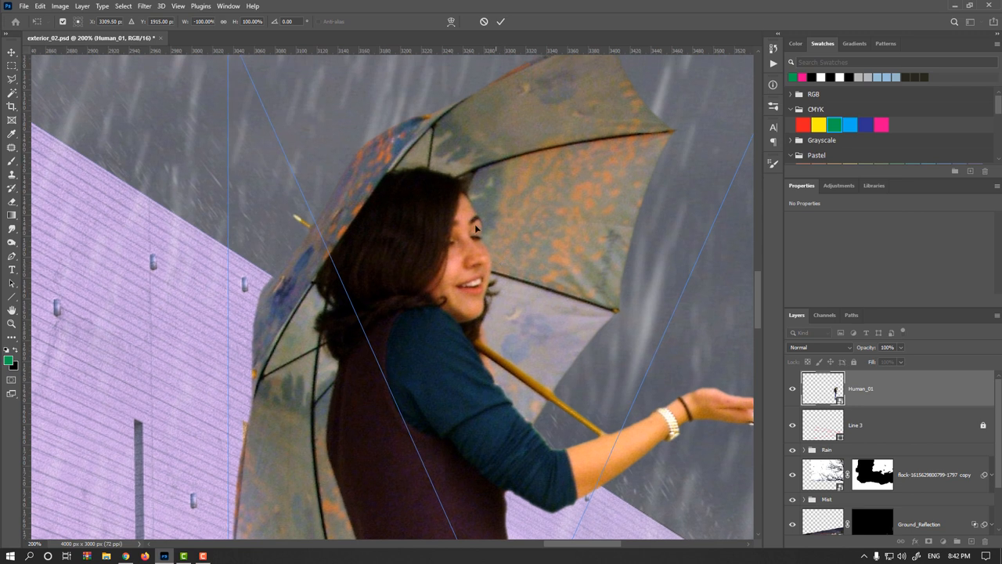
{"action": "mouse_move", "coordinate": [546, 222]}
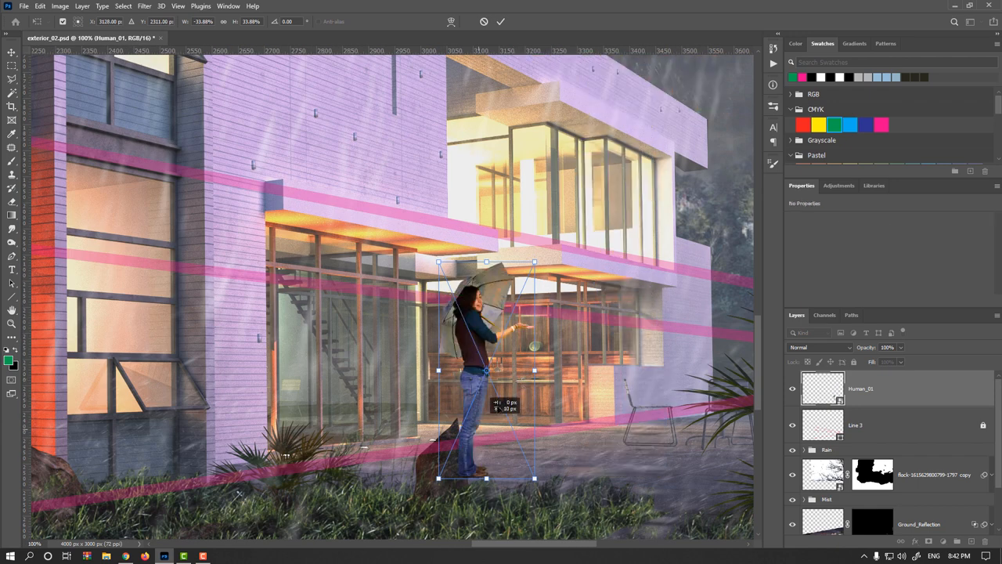
{"action": "left_click_drag", "start_coordinate": [485, 368], "coordinate": [513, 334]}
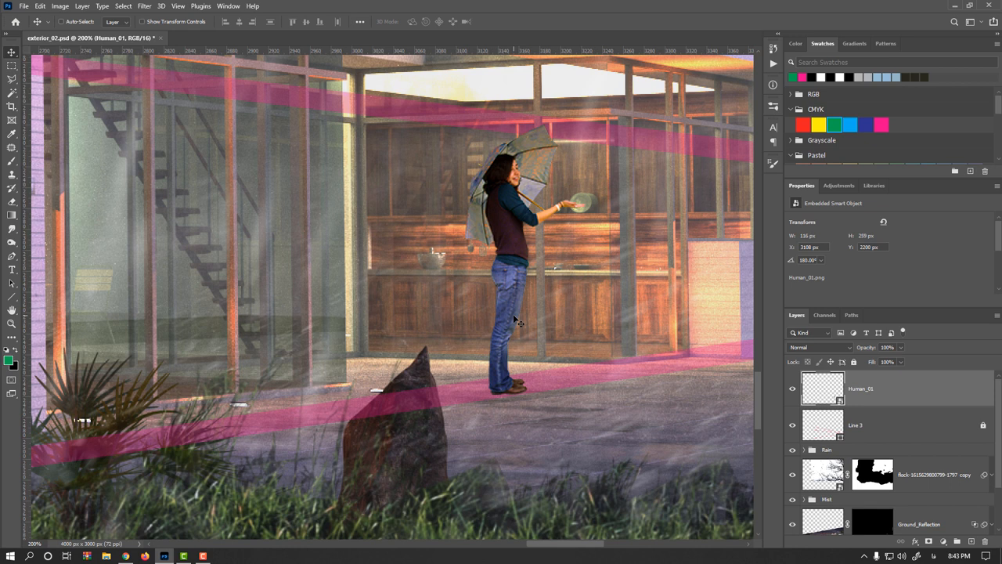
{"action": "mouse_move", "coordinate": [519, 252]}
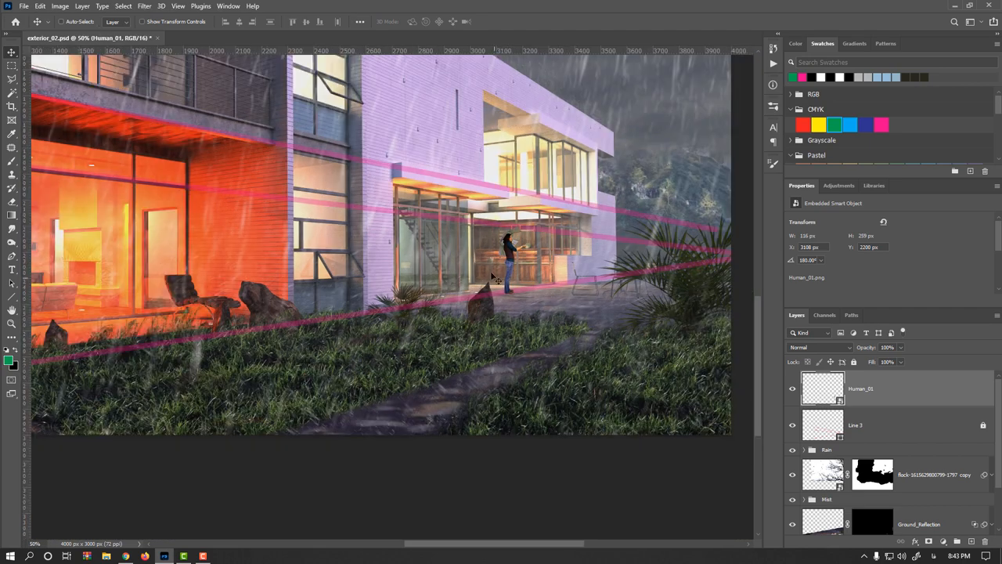
{"action": "mouse_move", "coordinate": [129, 544]}
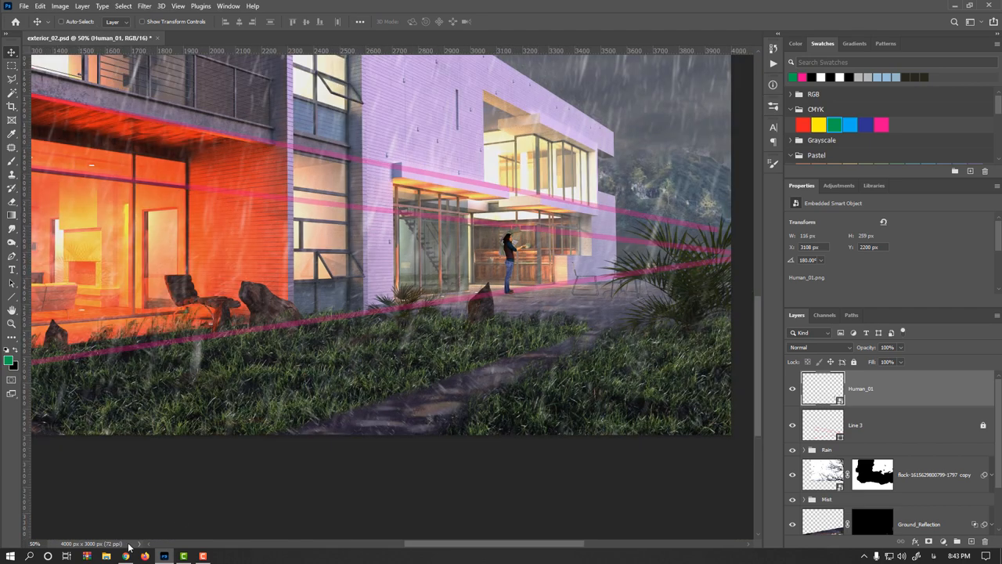
Scroll the PNG Egg man-in-dark-jacket page in Chrome and download the cutout
{"action": "left_click", "coordinate": [125, 556]}
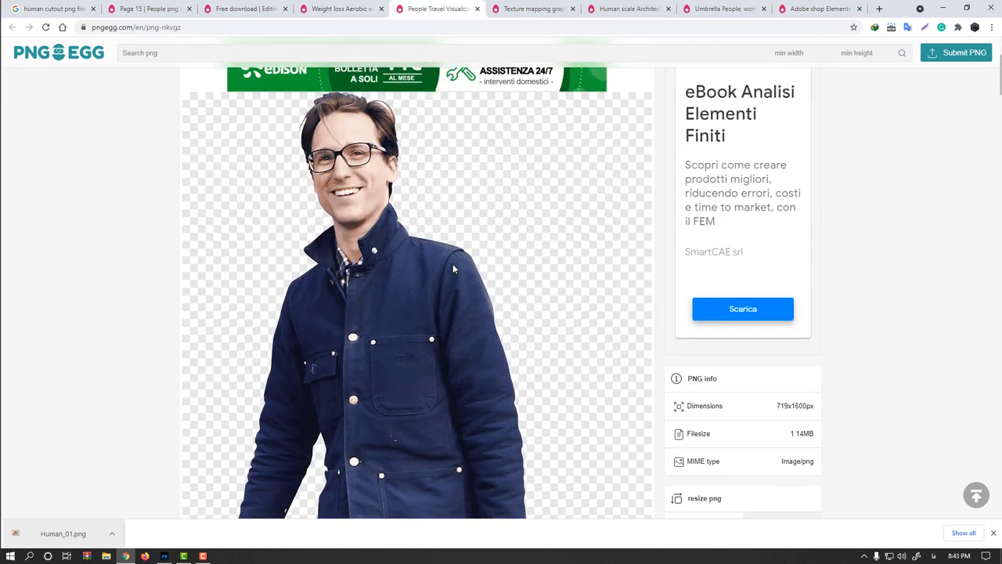
{"action": "scroll", "scroll_direction": "down", "scroll_amount": 3}
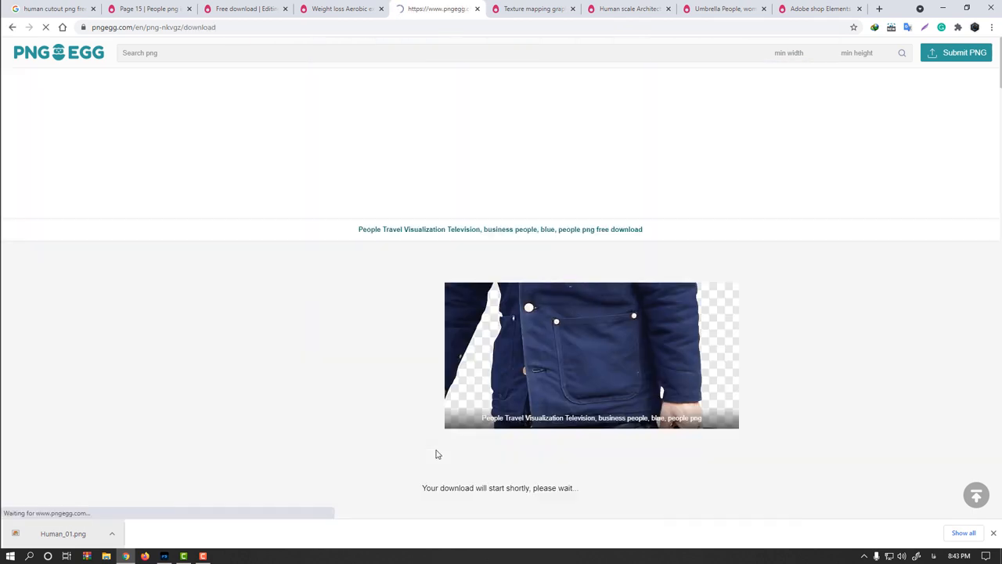
{"action": "left_click", "coordinate": [163, 556]}
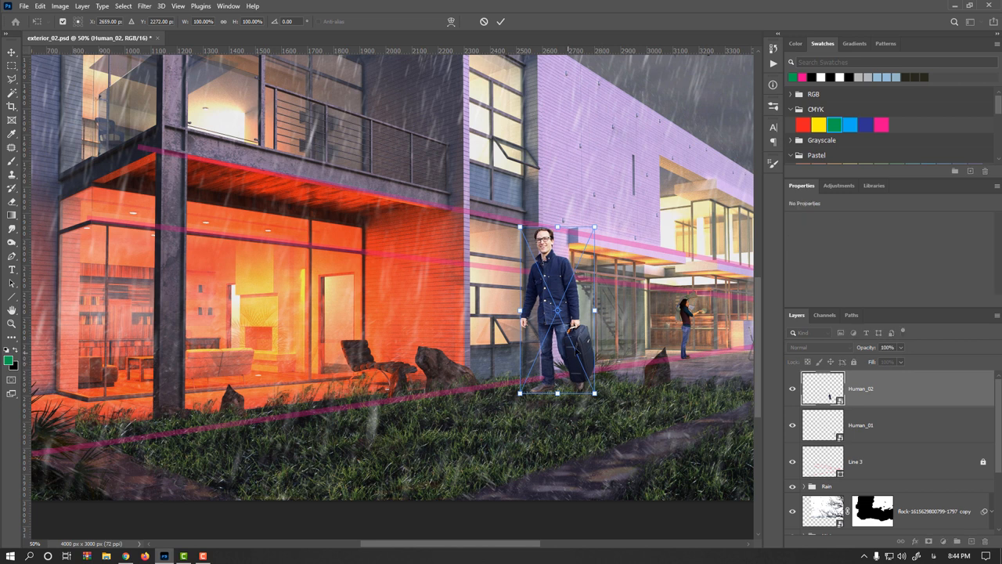
Move Human_02 in front of the orange glass wall and shrink him to porch scale
{"action": "left_click_drag", "start_coordinate": [556, 309], "coordinate": [289, 313]}
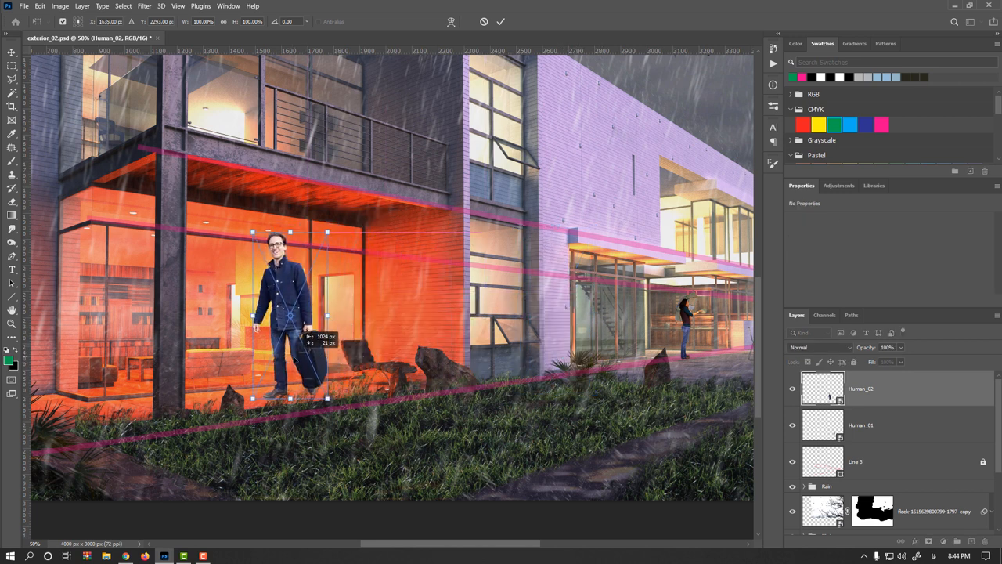
{"action": "left_click_drag", "start_coordinate": [290, 313], "coordinate": [279, 319]}
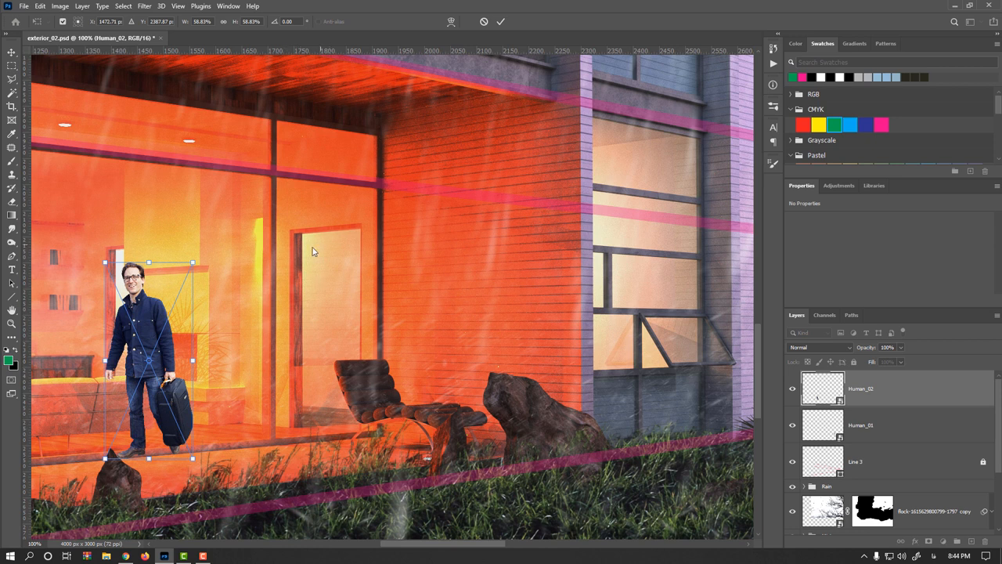
{"action": "left_click_drag", "start_coordinate": [149, 360], "coordinate": [289, 350]}
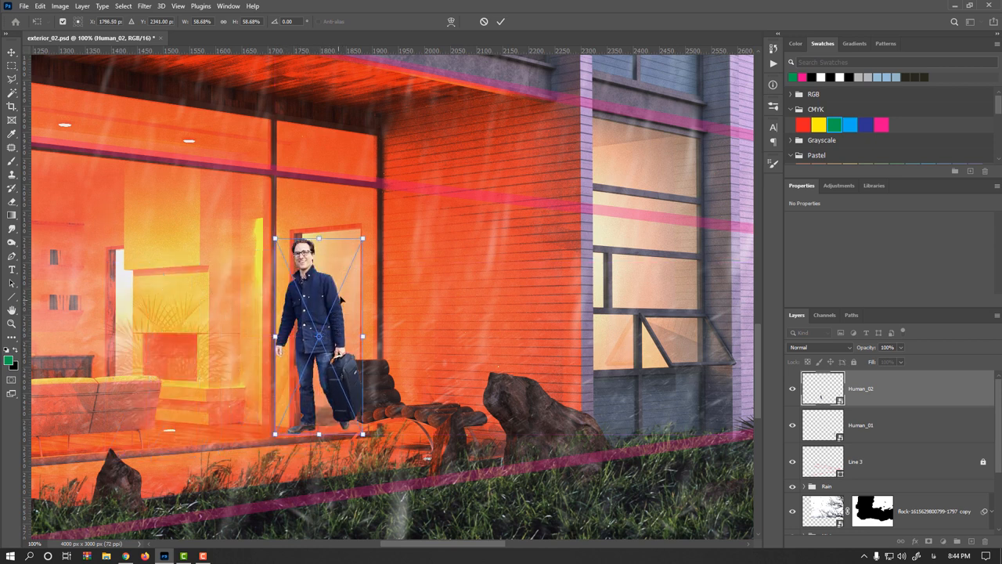
{"action": "left_click_drag", "start_coordinate": [363, 238], "coordinate": [353, 249]}
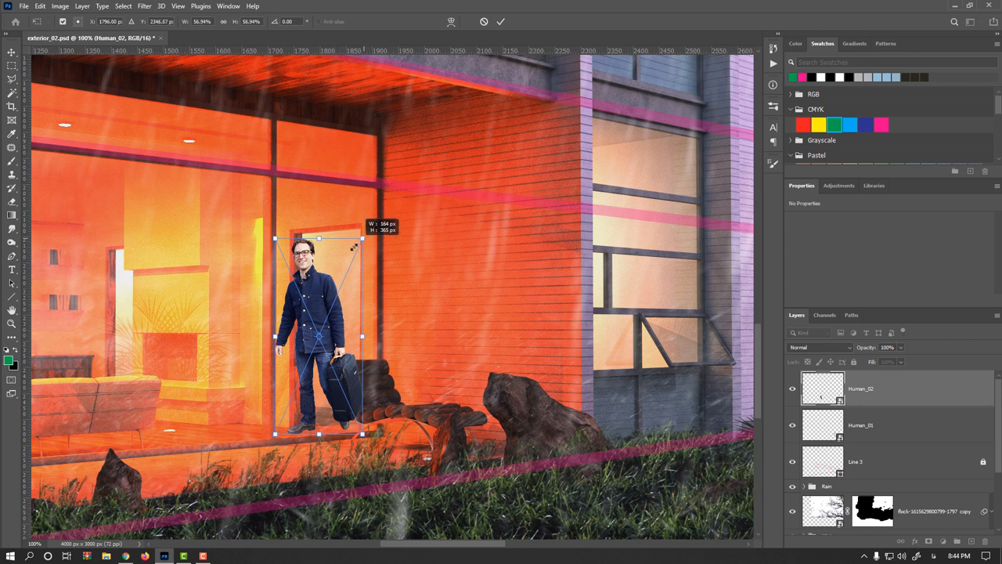
{"action": "left_click_drag", "start_coordinate": [362, 239], "coordinate": [356, 250]}
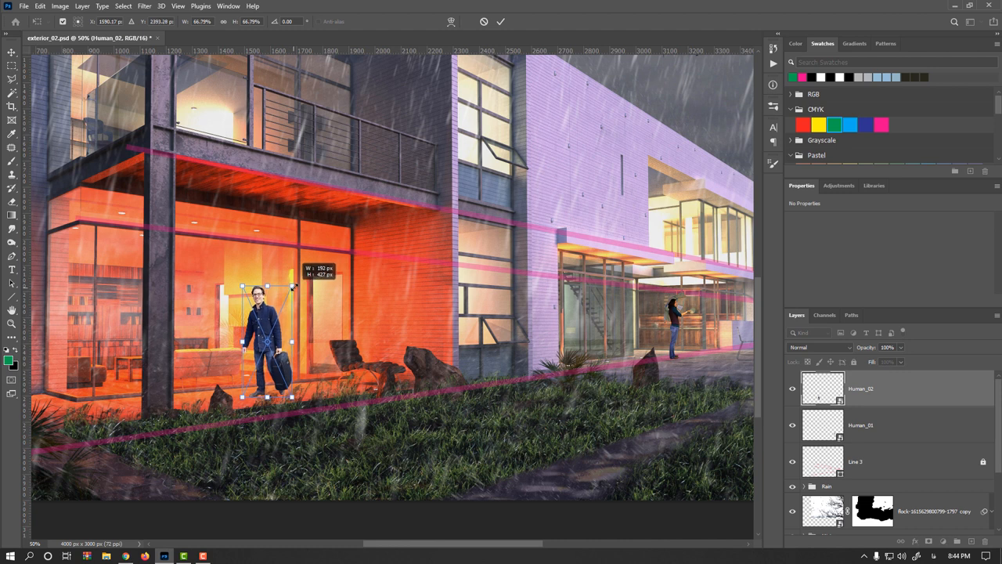
{"action": "left_click", "coordinate": [500, 21]}
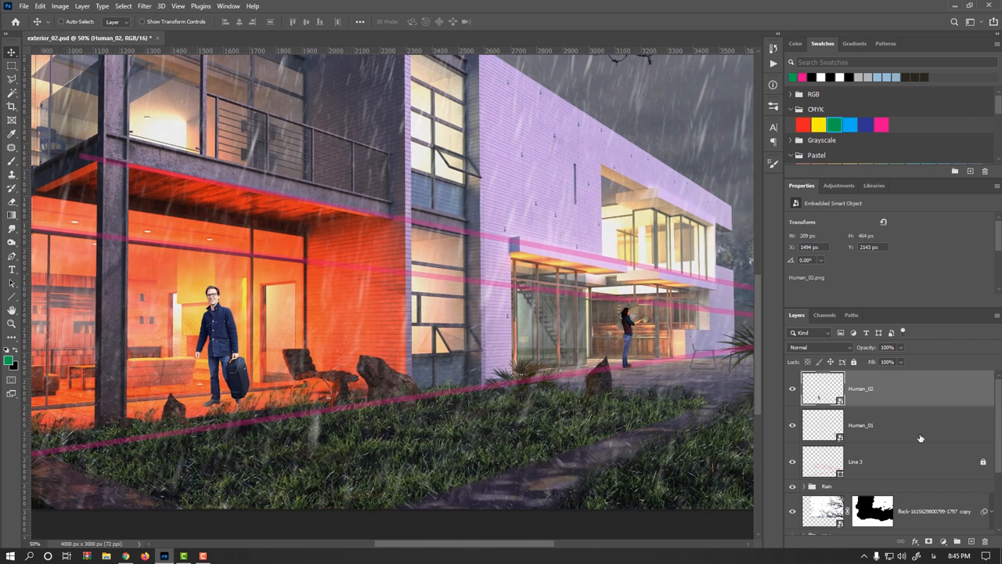
Group Human_01 and Human_02 as 'People' and select the Line 3 perspective layer
{"action": "left_click", "coordinate": [877, 425]}
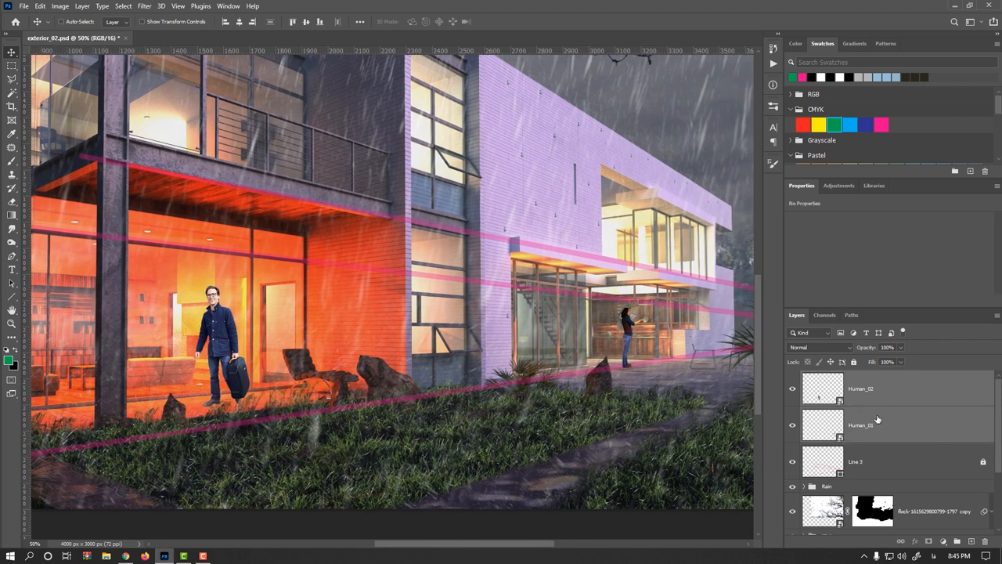
{"action": "key", "text": "ctrl+g"}
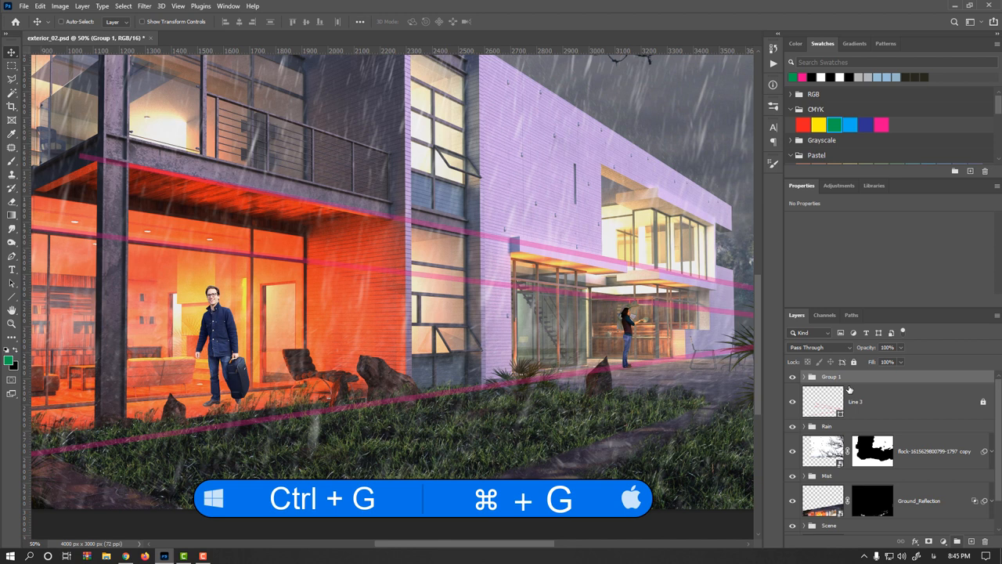
{"action": "key", "text": "ctrl+g"}
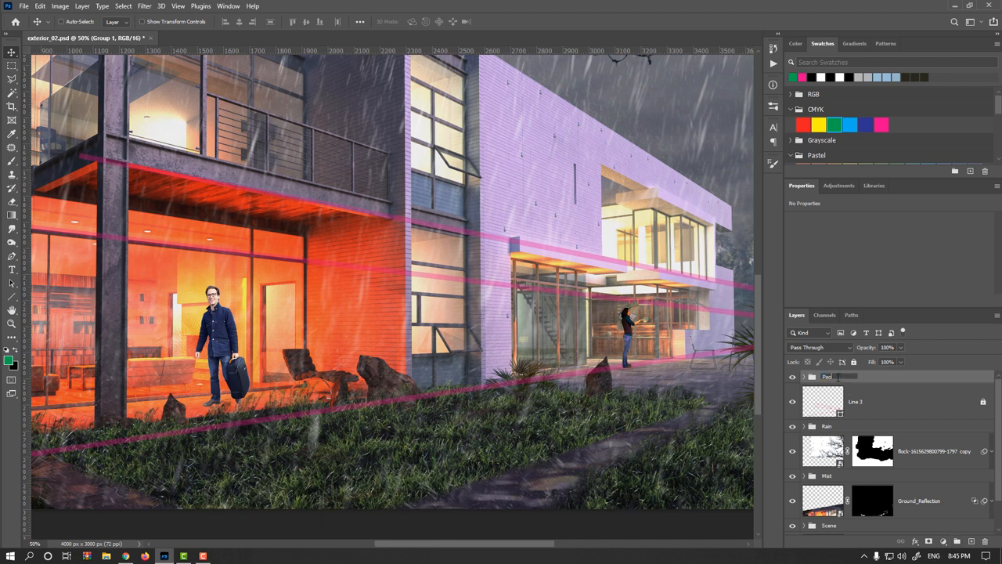
{"action": "left_click", "coordinate": [829, 376]}
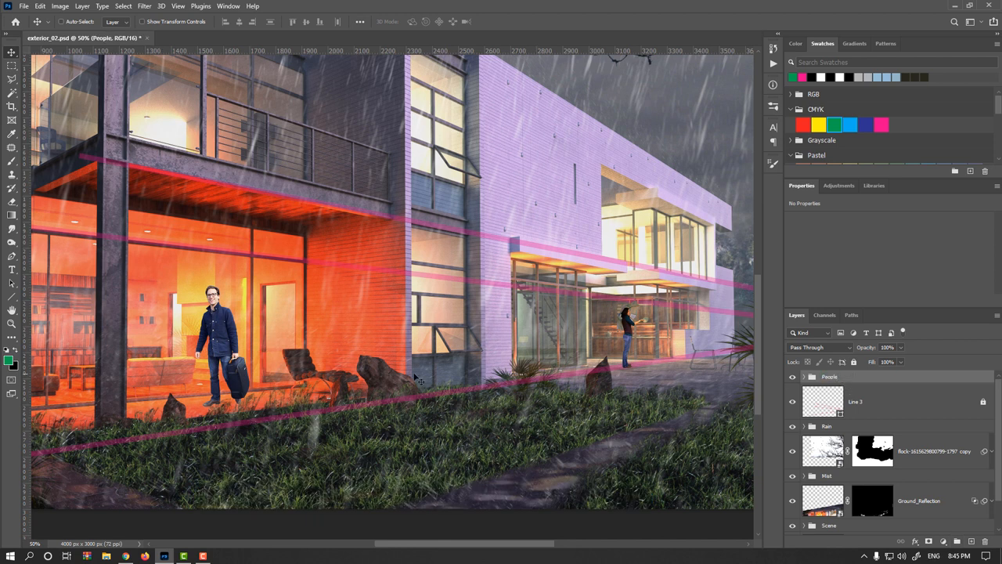
{"action": "mouse_move", "coordinate": [866, 397]}
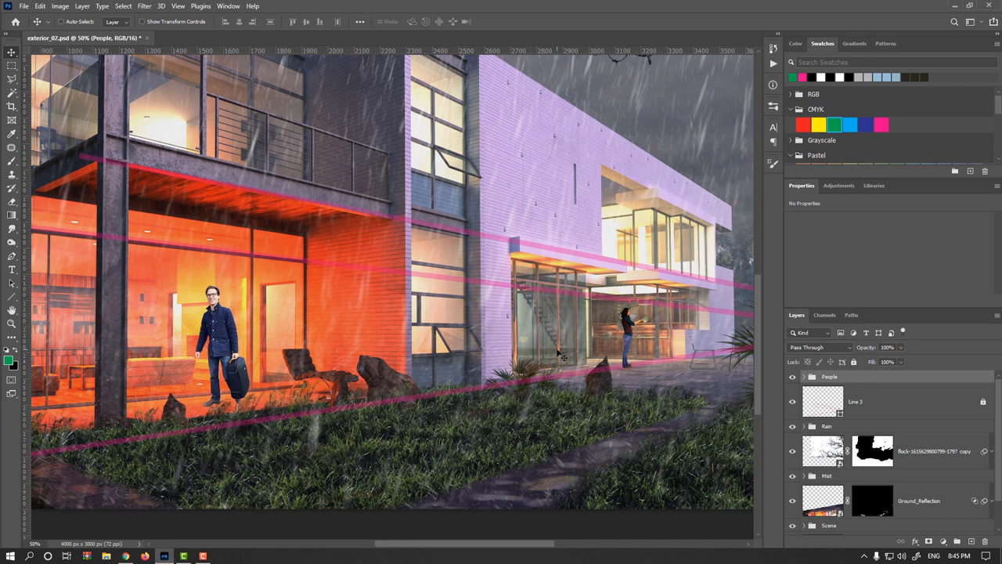
{"action": "mouse_move", "coordinate": [562, 355]}
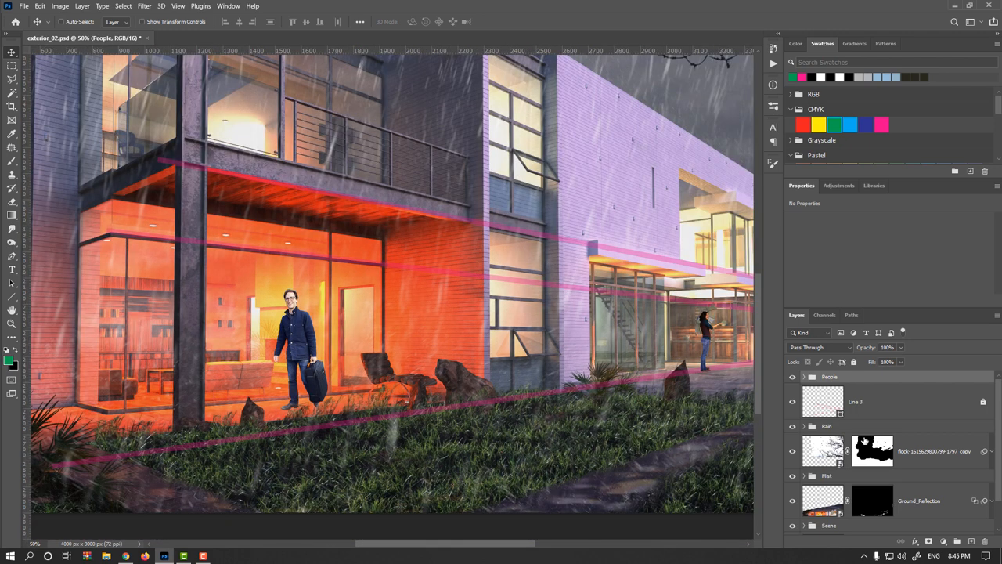
{"action": "left_click", "coordinate": [824, 402]}
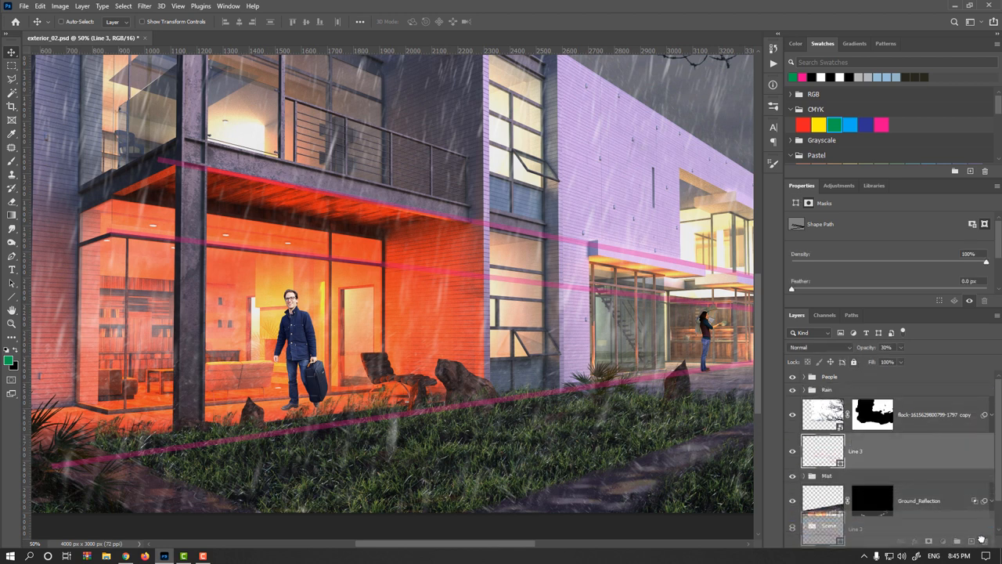
Delete the Line 3 perspective lines and add a Hue/Saturation adjustment at saturation -14
{"action": "left_click", "coordinate": [827, 439]}
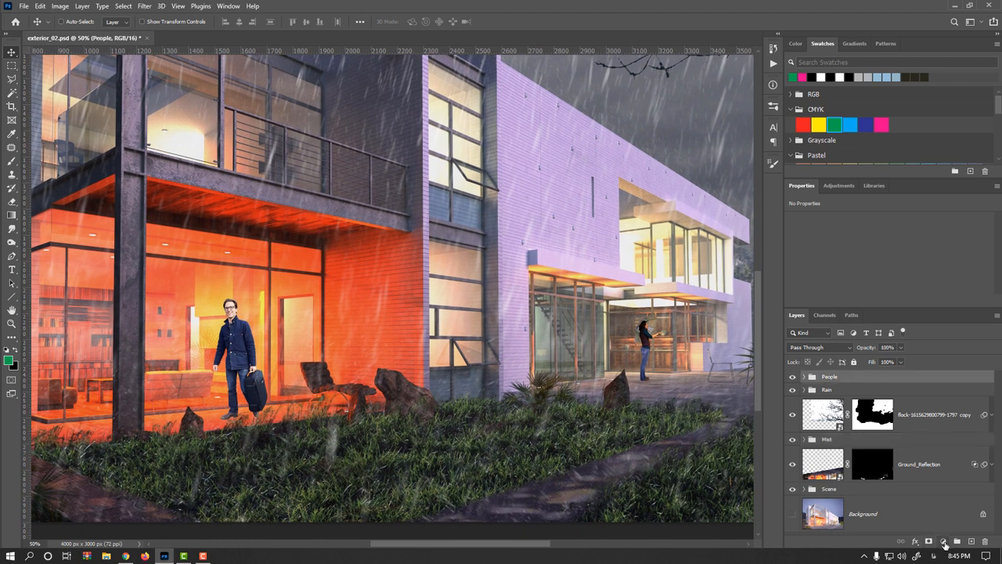
{"action": "left_click", "coordinate": [944, 541]}
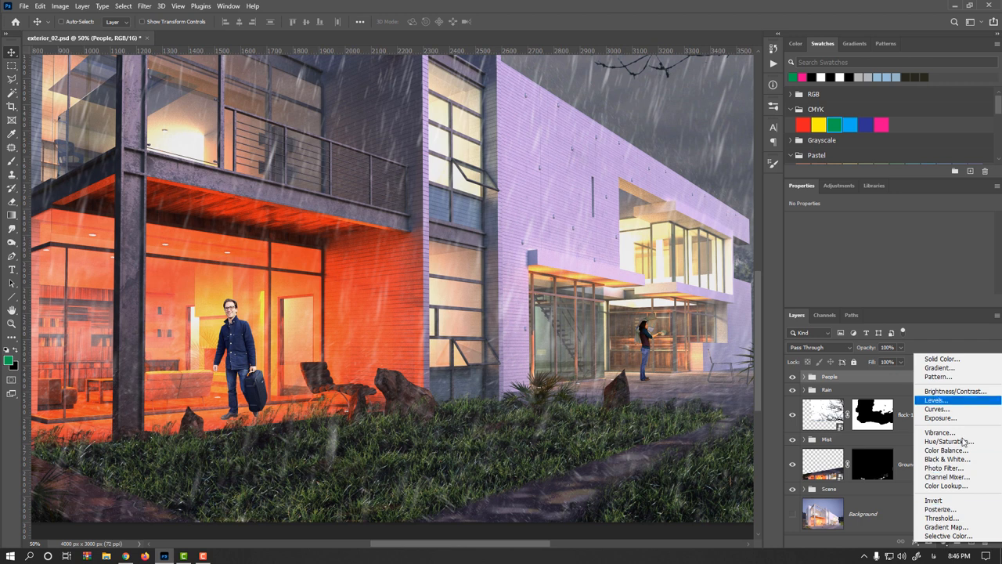
{"action": "left_click", "coordinate": [947, 441]}
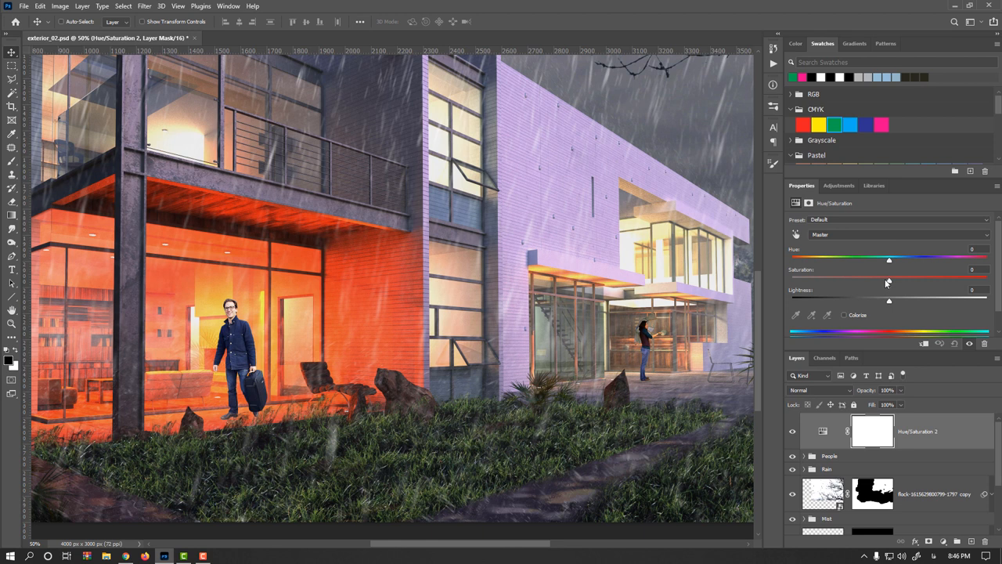
{"action": "left_click_drag", "start_coordinate": [888, 279], "coordinate": [880, 280]}
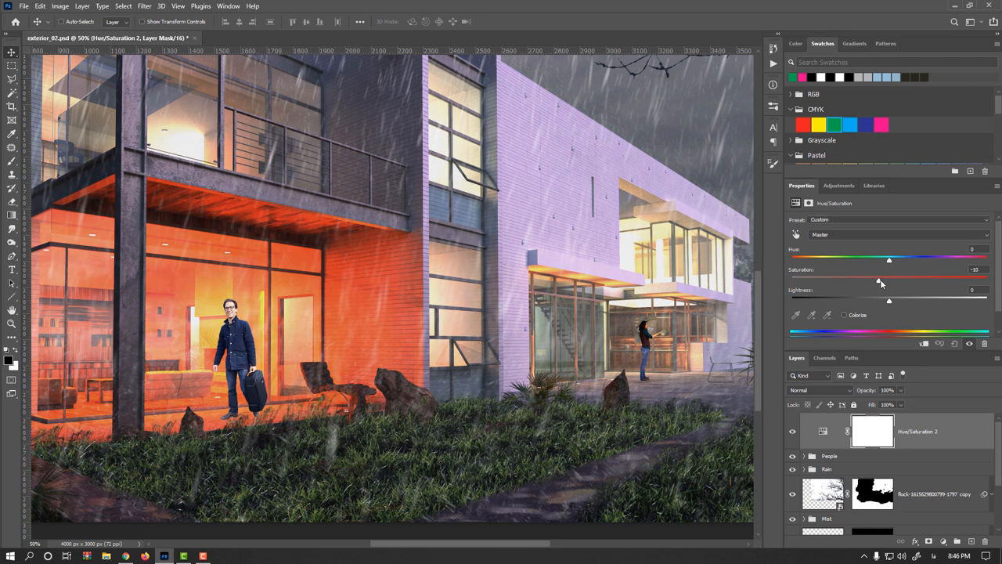
{"action": "left_click_drag", "start_coordinate": [878, 280], "coordinate": [875, 280]}
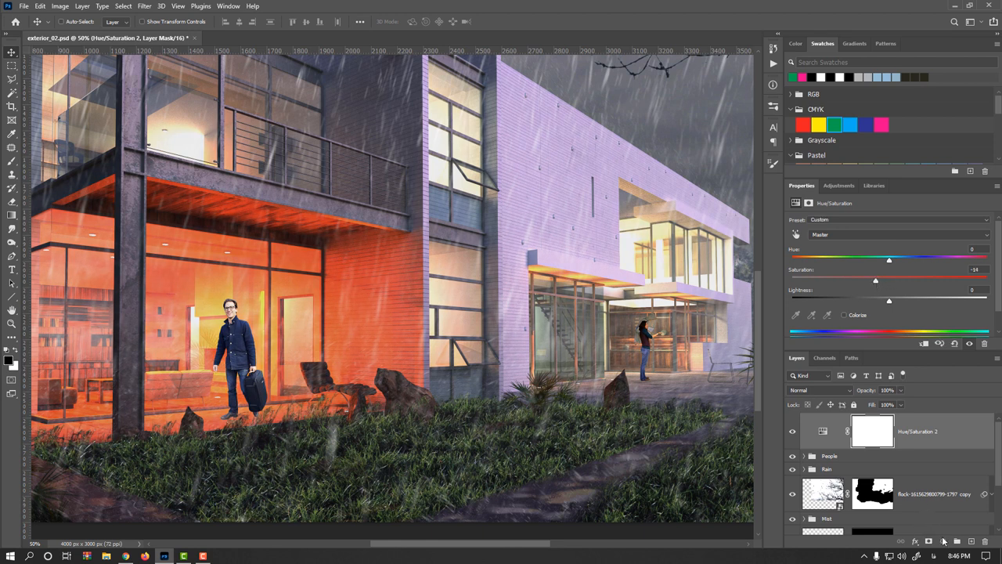
{"action": "left_click", "coordinate": [929, 540]}
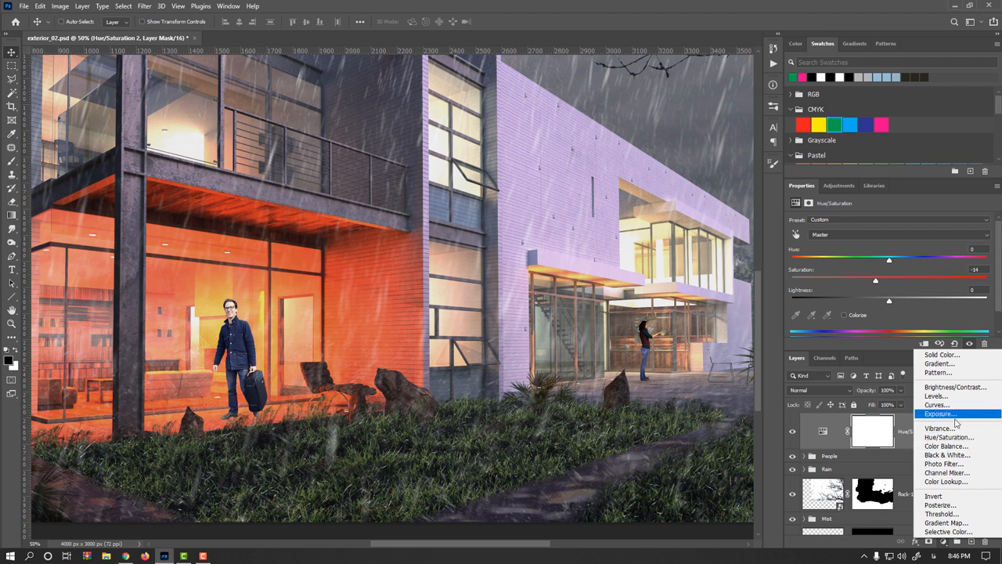
{"action": "mouse_move", "coordinate": [954, 423]}
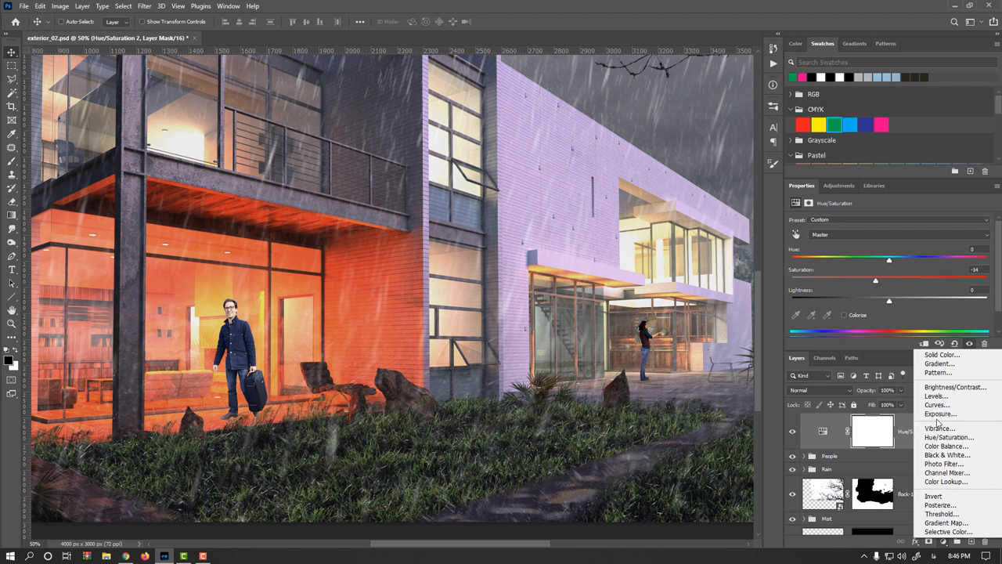
Add a Color Balance adjustment with bluer midtones, then adjust the Shadows and Highlights ranges
{"action": "left_click", "coordinate": [946, 445]}
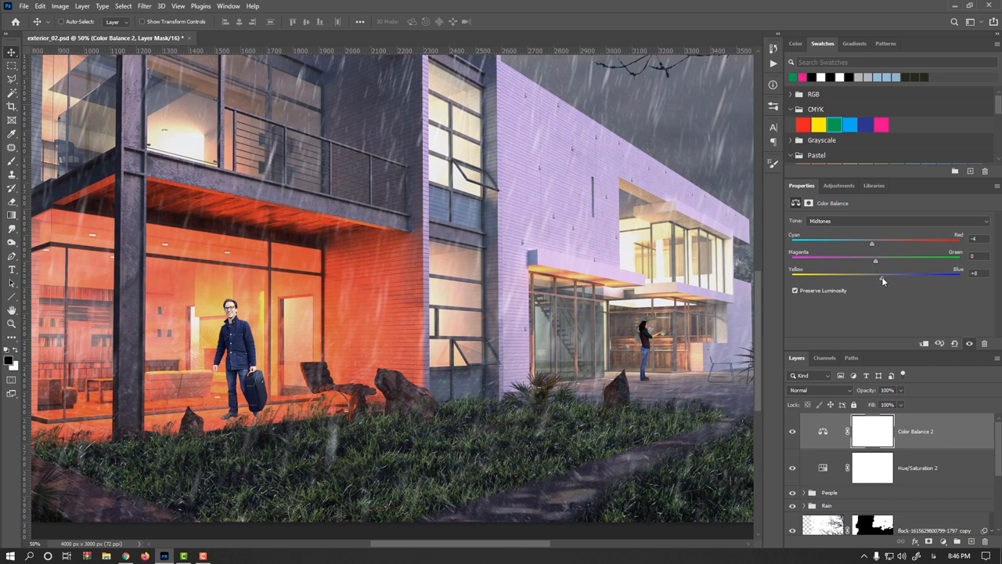
{"action": "left_click_drag", "start_coordinate": [884, 277], "coordinate": [878, 277]}
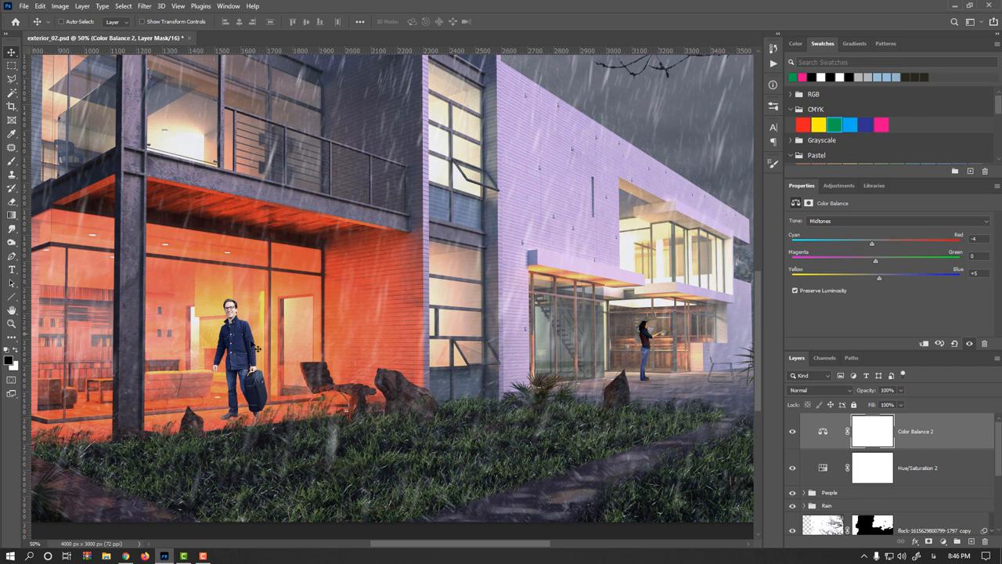
{"action": "mouse_move", "coordinate": [861, 254]}
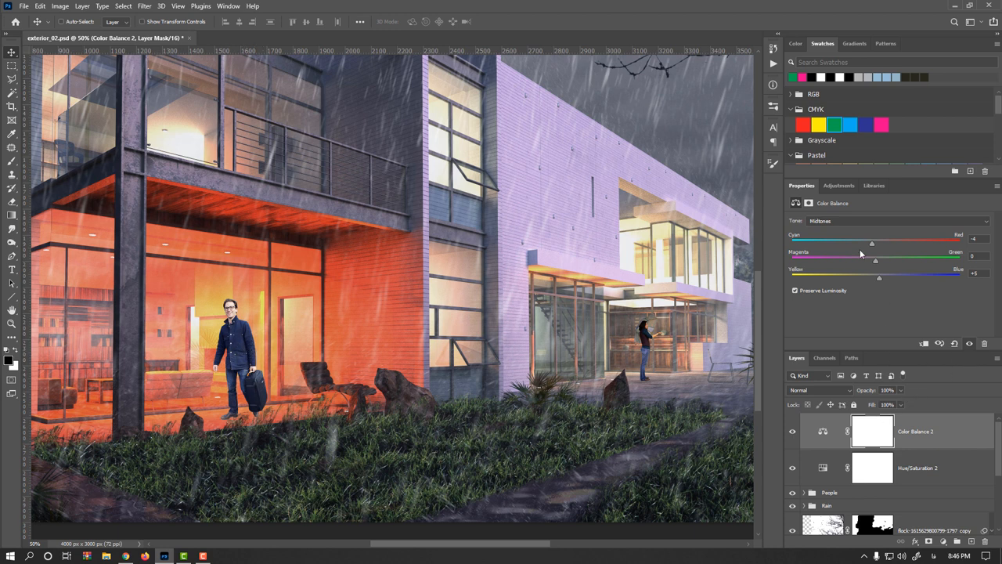
{"action": "left_click", "coordinate": [897, 220]}
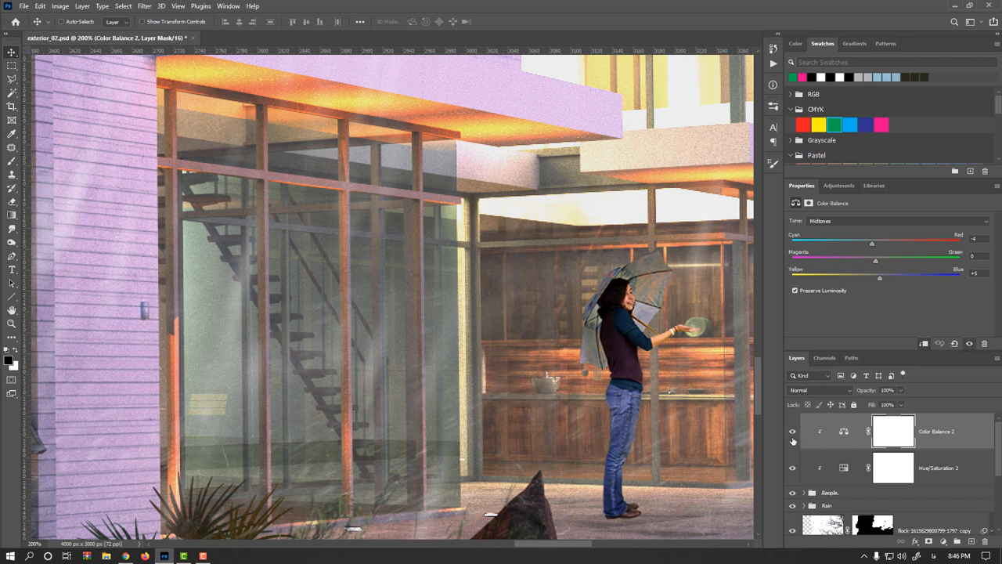
{"action": "left_click_drag", "start_coordinate": [879, 278], "coordinate": [885, 278]}
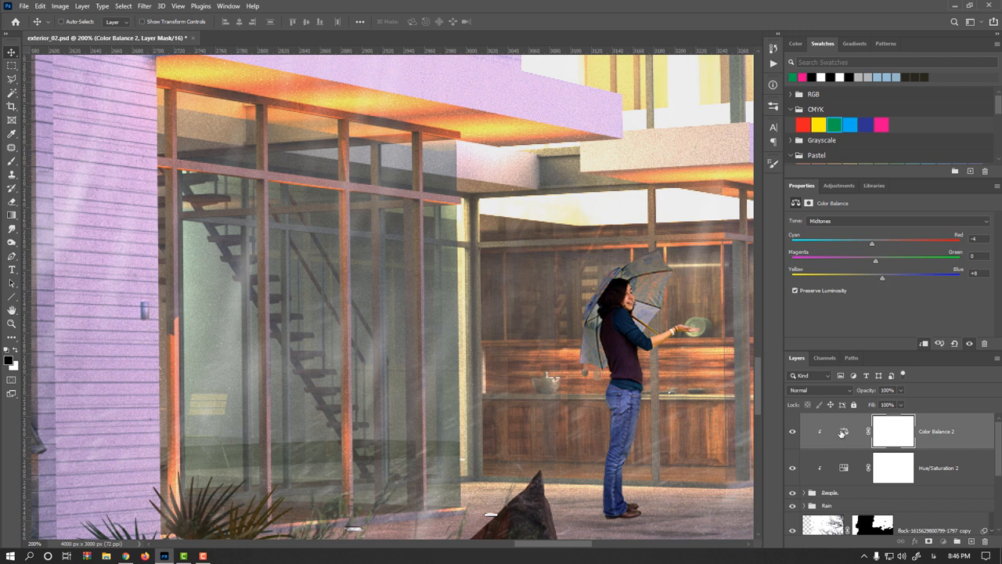
{"action": "left_click", "coordinate": [892, 220]}
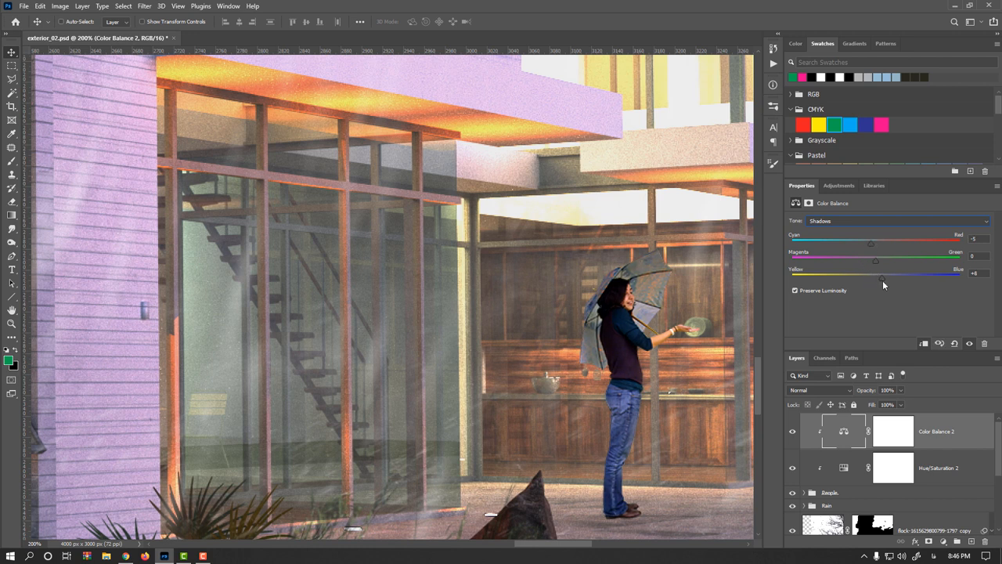
{"action": "left_click", "coordinate": [896, 220]}
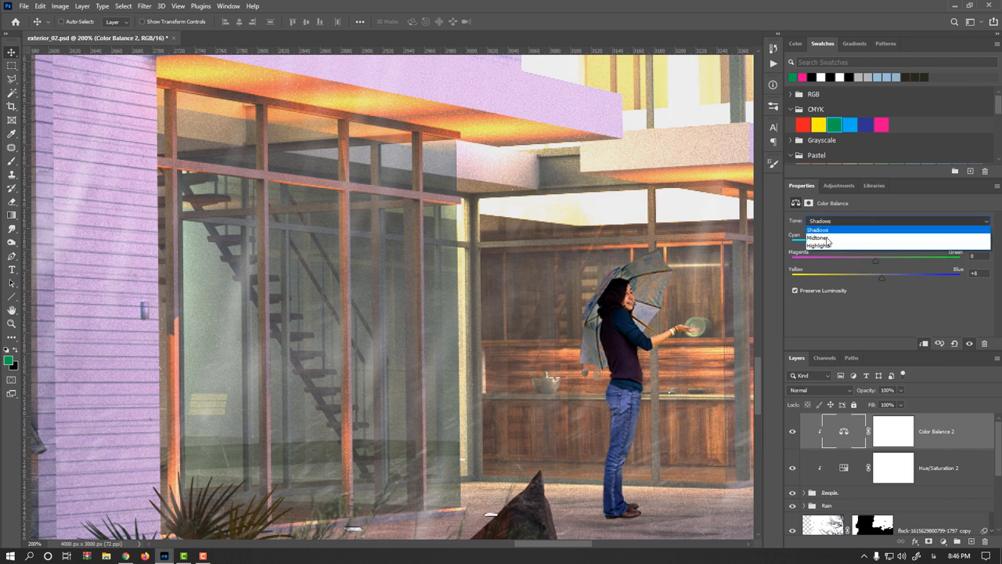
{"action": "left_click", "coordinate": [819, 244]}
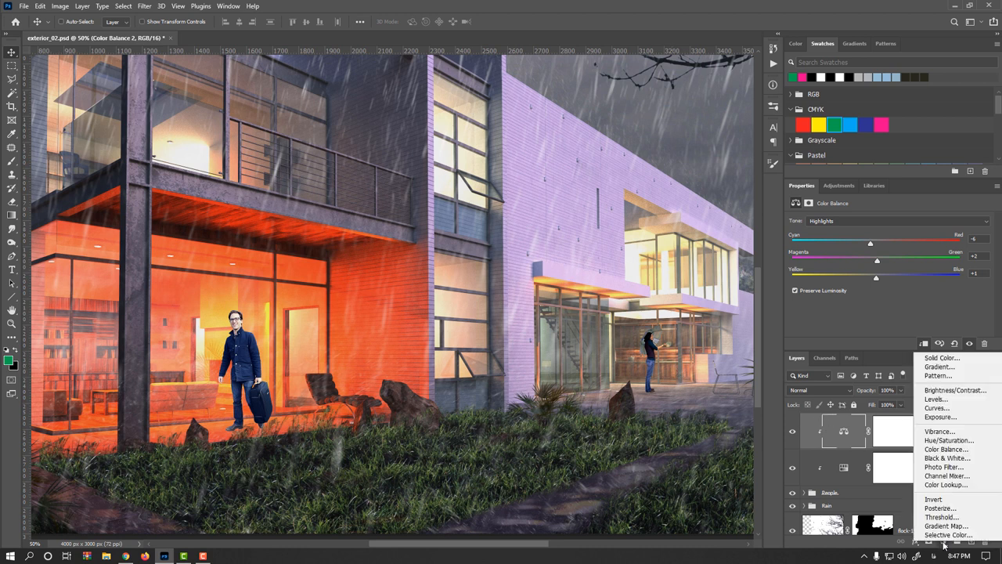
{"action": "mouse_move", "coordinate": [936, 408]}
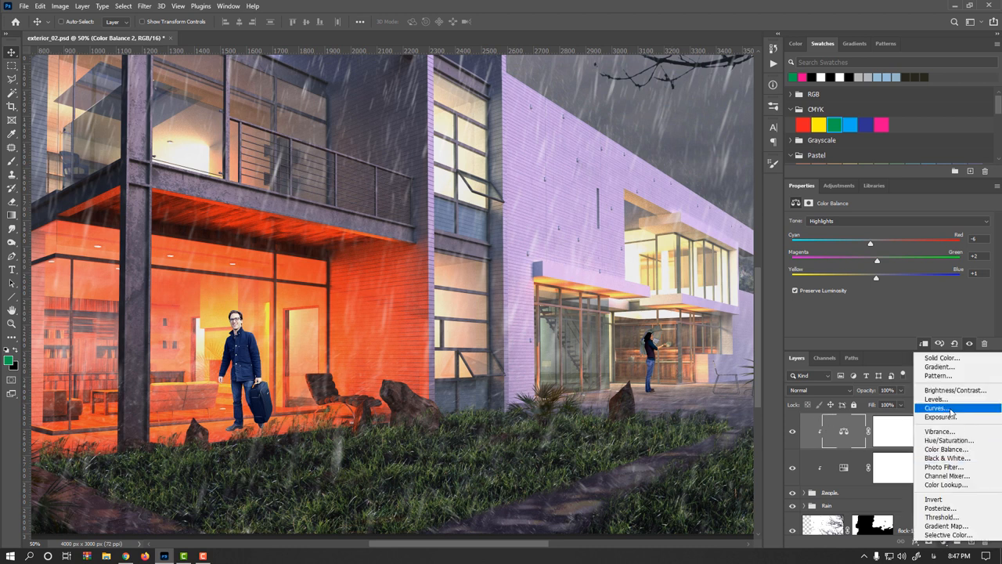
Add a Curves adjustment that darkens midtones and pulls the white point down to 228
{"action": "left_click", "coordinate": [936, 407]}
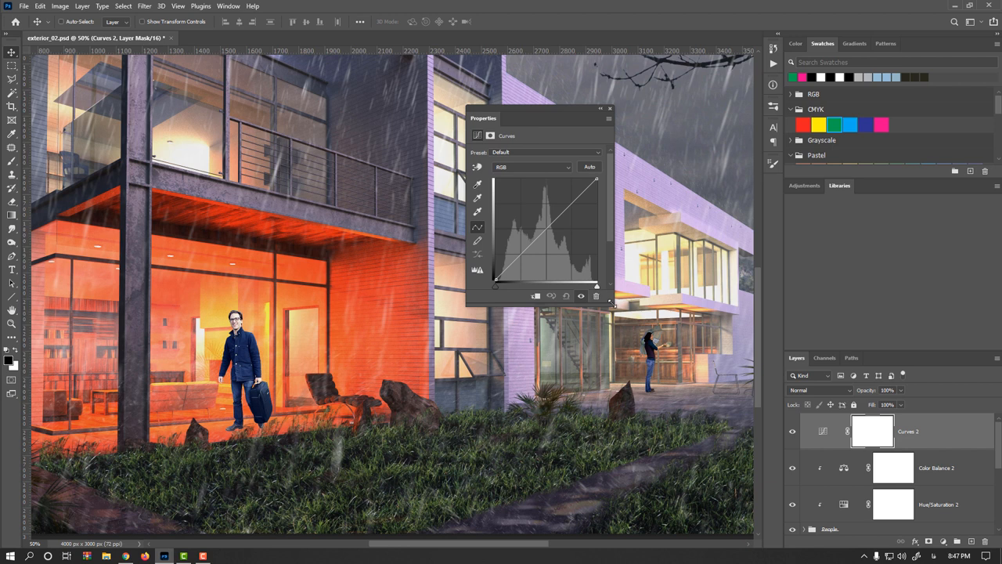
{"action": "left_click_drag", "start_coordinate": [540, 118], "coordinate": [548, 77]}
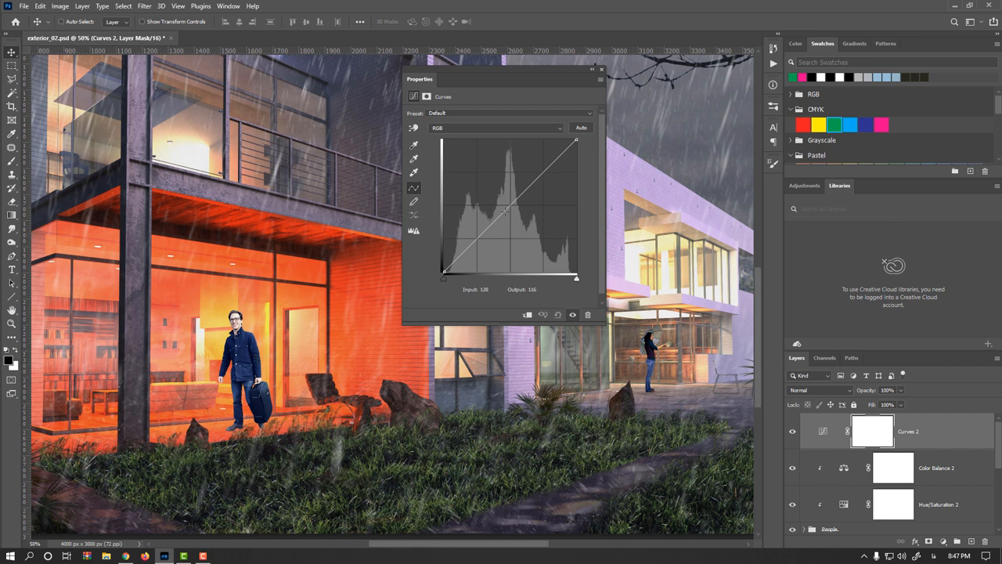
{"action": "left_click_drag", "start_coordinate": [507, 210], "coordinate": [508, 223]}
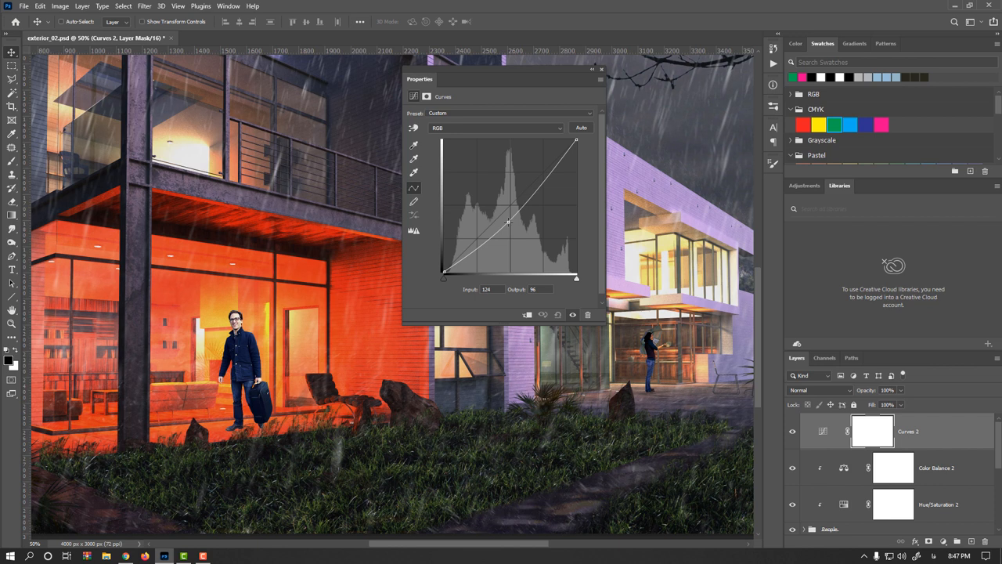
{"action": "key", "text": "alt"}
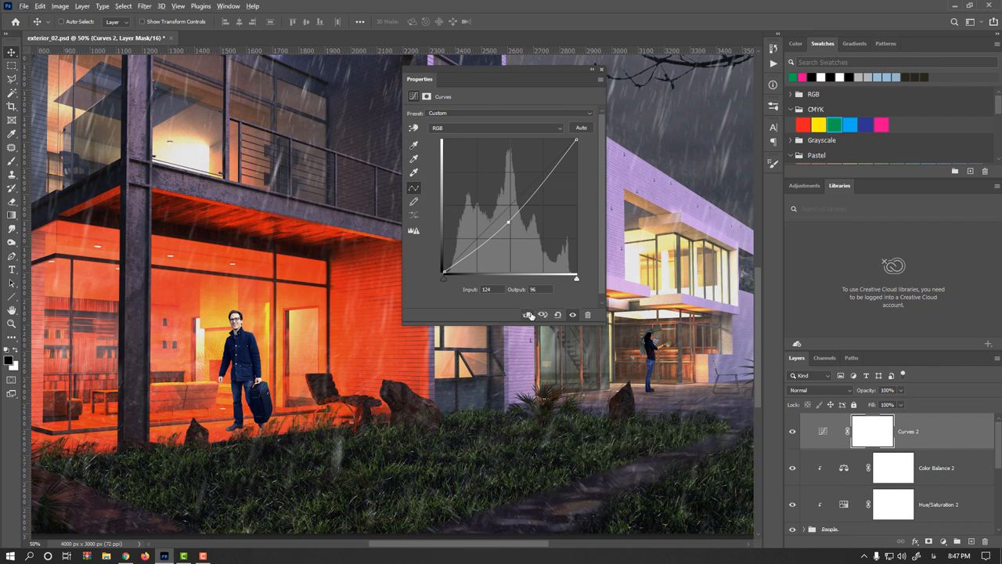
{"action": "mouse_move", "coordinate": [530, 314]}
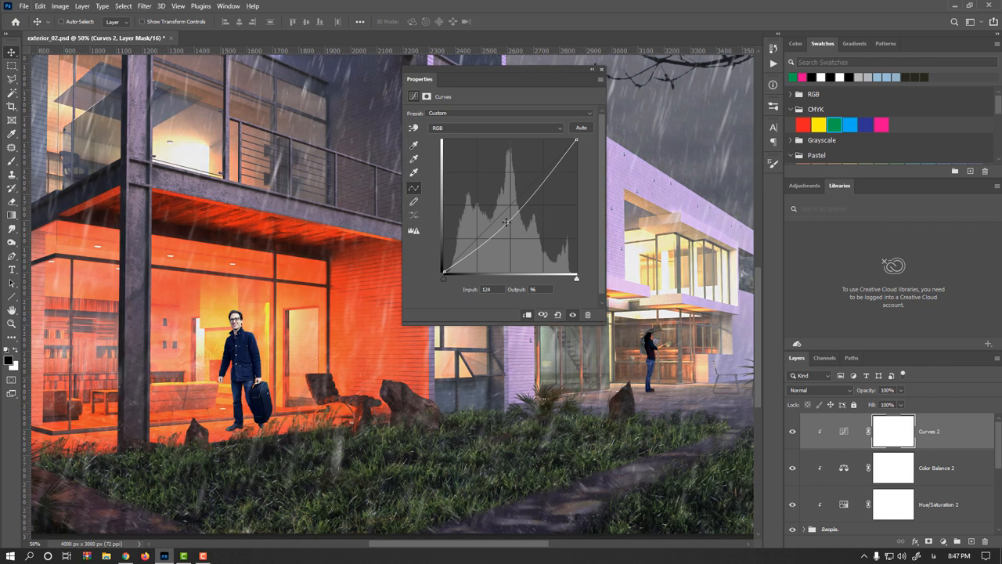
{"action": "left_click_drag", "start_coordinate": [506, 223], "coordinate": [508, 219]}
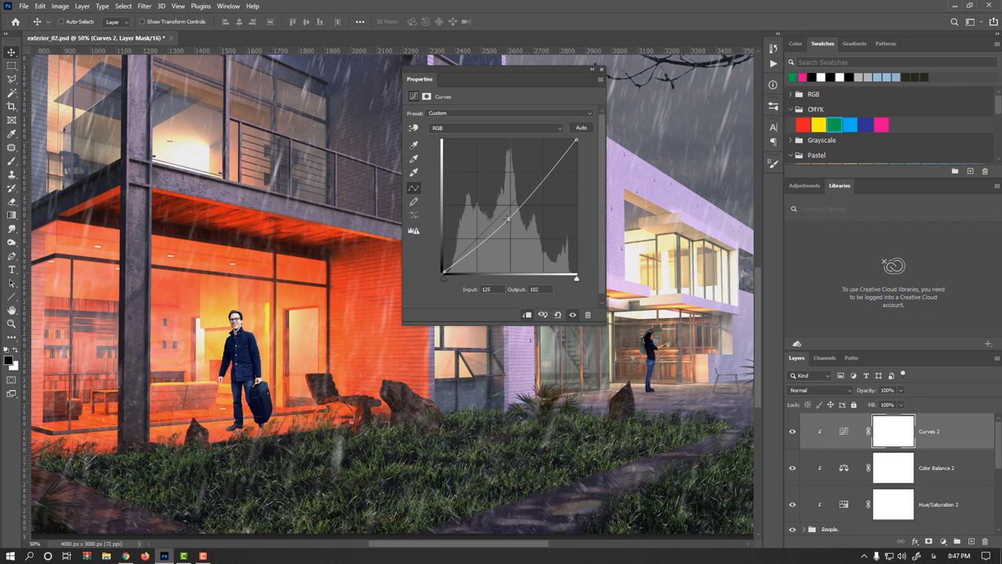
{"action": "left_click_drag", "start_coordinate": [508, 220], "coordinate": [575, 141]}
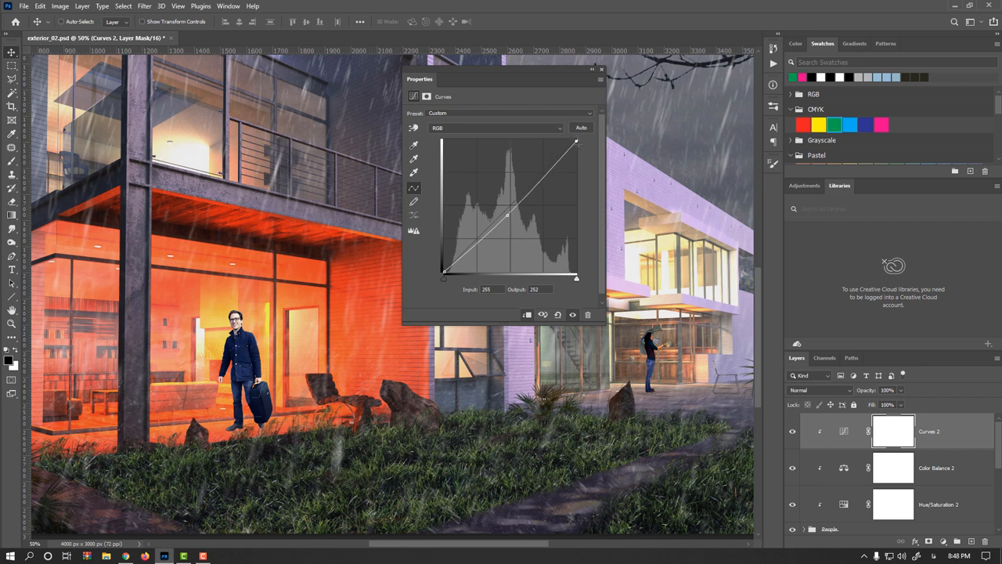
{"action": "left_click_drag", "start_coordinate": [577, 143], "coordinate": [576, 154]}
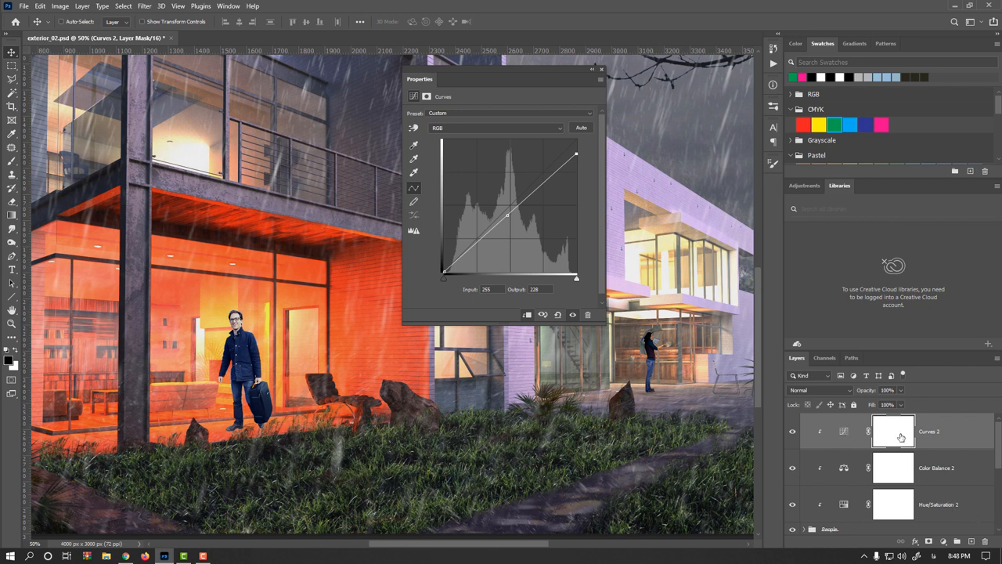
{"action": "left_click", "coordinate": [892, 431]}
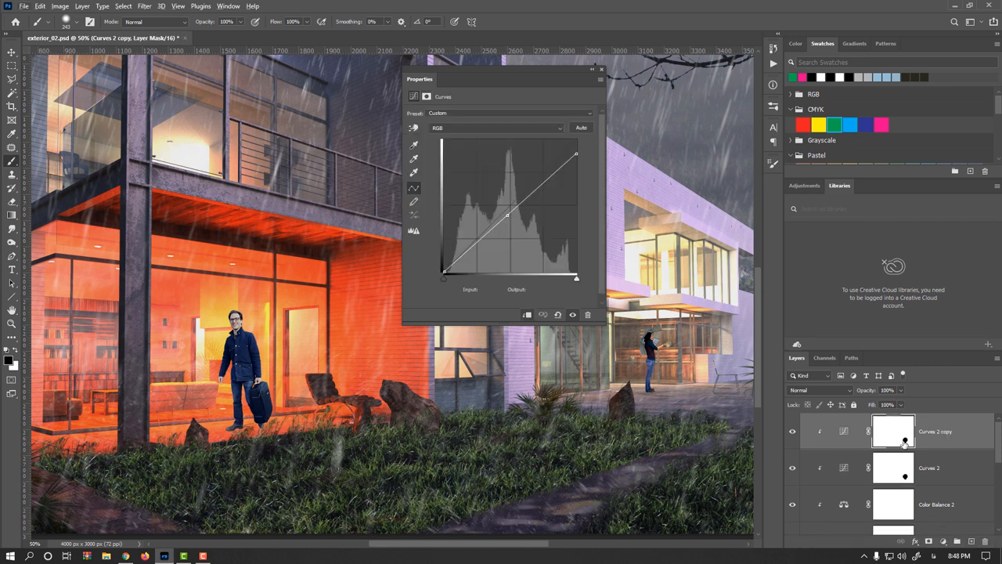
{"action": "mouse_move", "coordinate": [890, 439]}
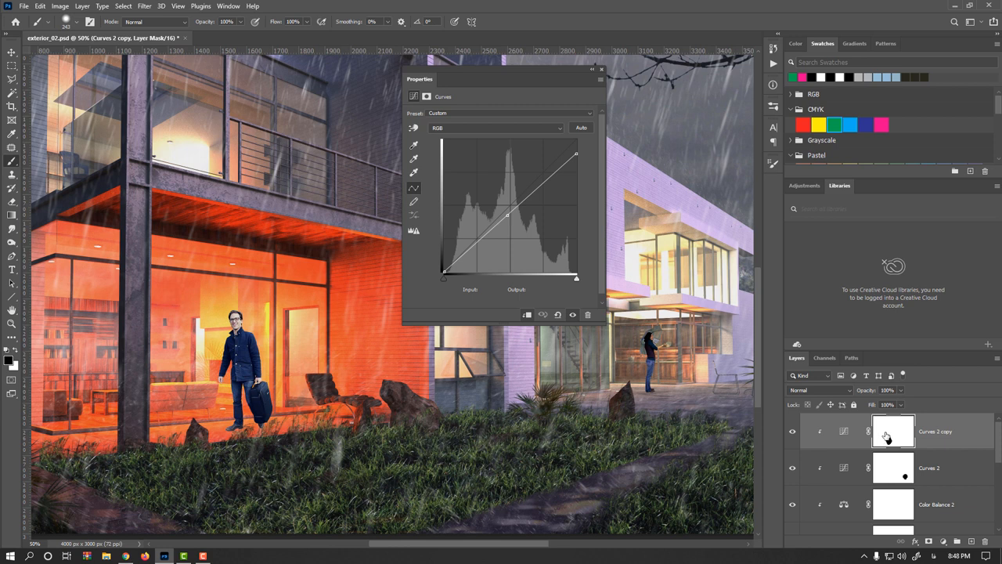
Target the Curves copy's mask, zoom to the umbrella woman and lift the copy's midtones
{"action": "left_click", "coordinate": [507, 214]}
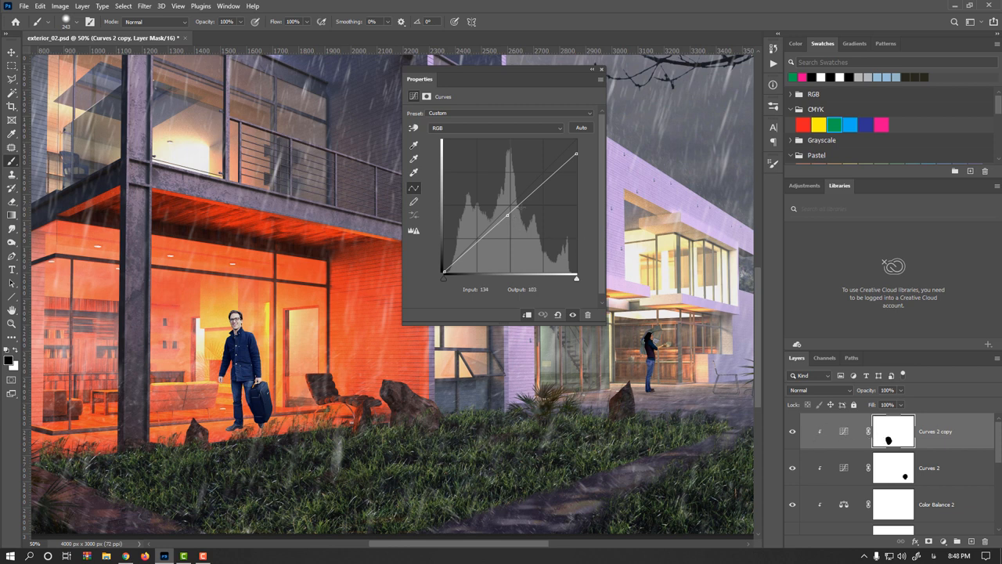
{"action": "left_click_drag", "start_coordinate": [575, 153], "coordinate": [577, 144]}
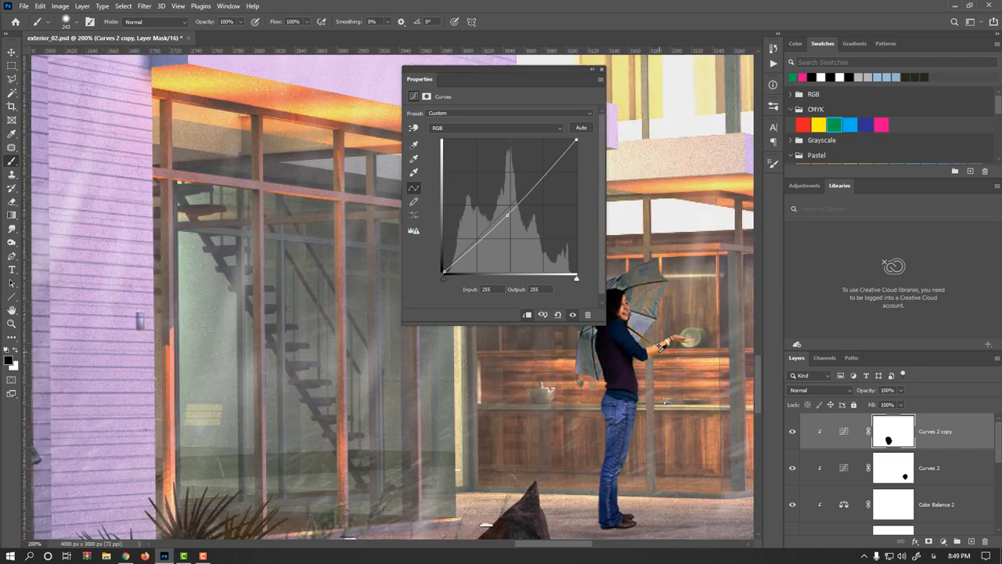
{"action": "left_click_drag", "start_coordinate": [501, 78], "coordinate": [426, 87]}
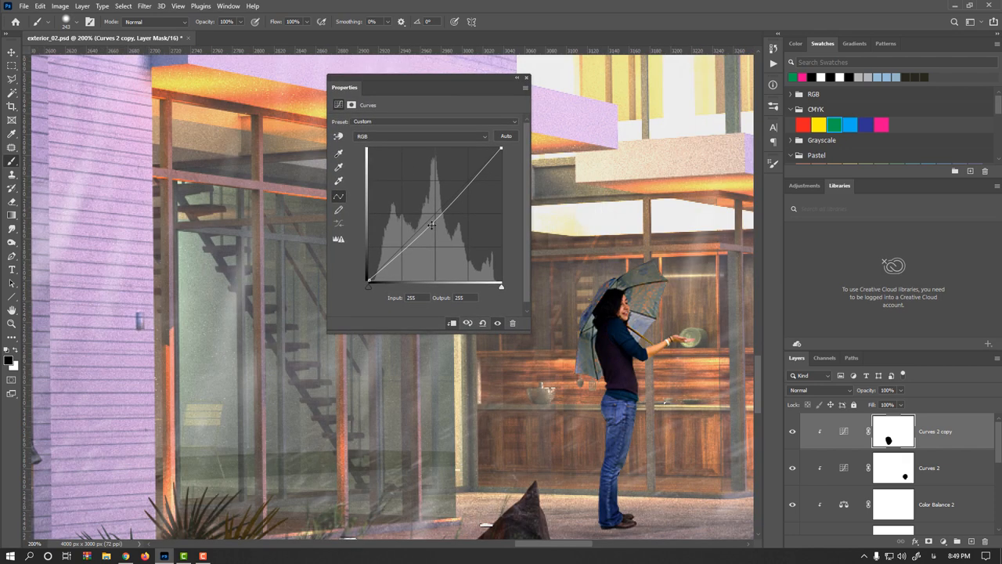
{"action": "left_click_drag", "start_coordinate": [432, 225], "coordinate": [427, 217]}
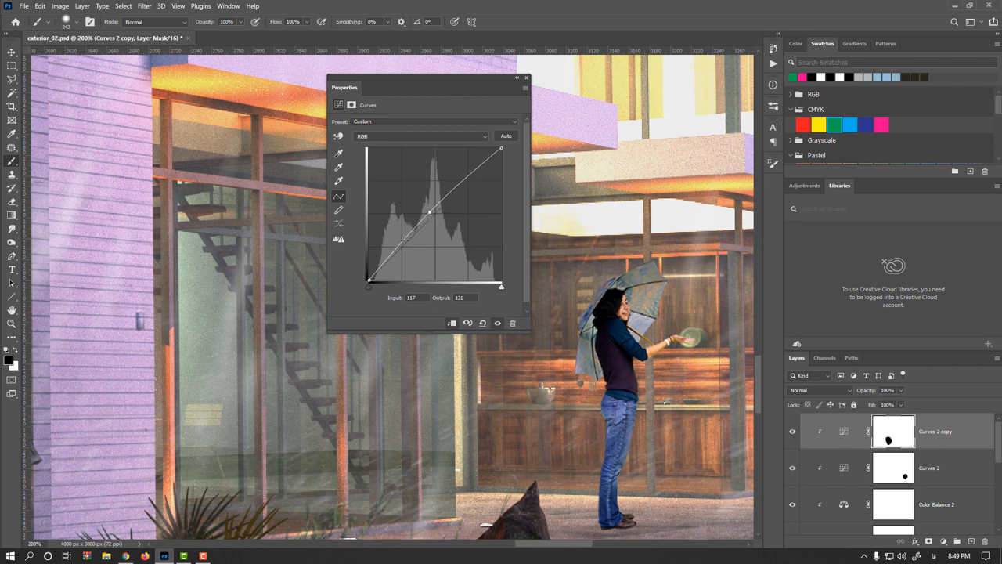
{"action": "left_click_drag", "start_coordinate": [431, 212], "coordinate": [402, 248]}
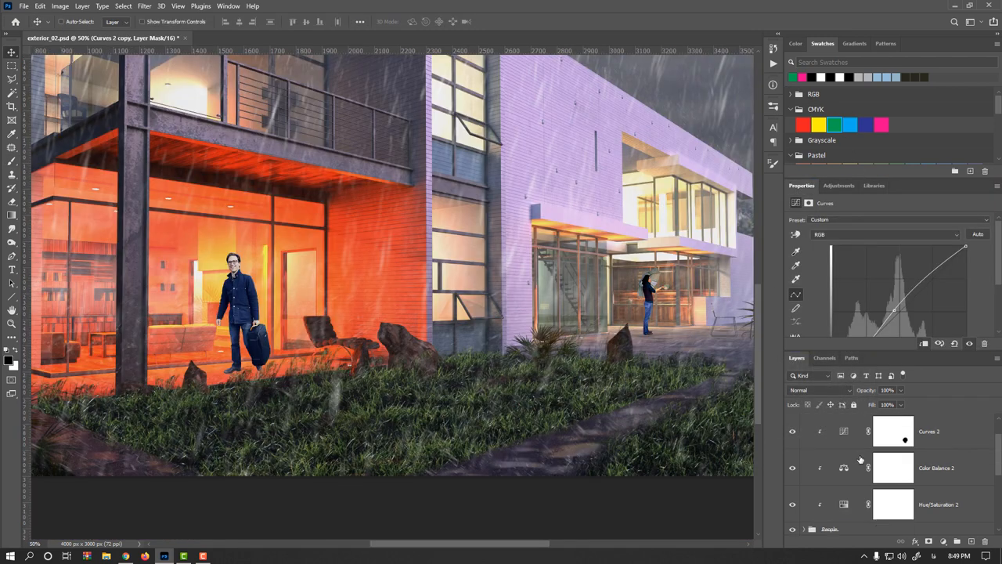
Group the people and their adjustment layers into a folder named People_Adjustments
{"action": "scroll", "scroll_direction": "down", "scroll_amount": 3}
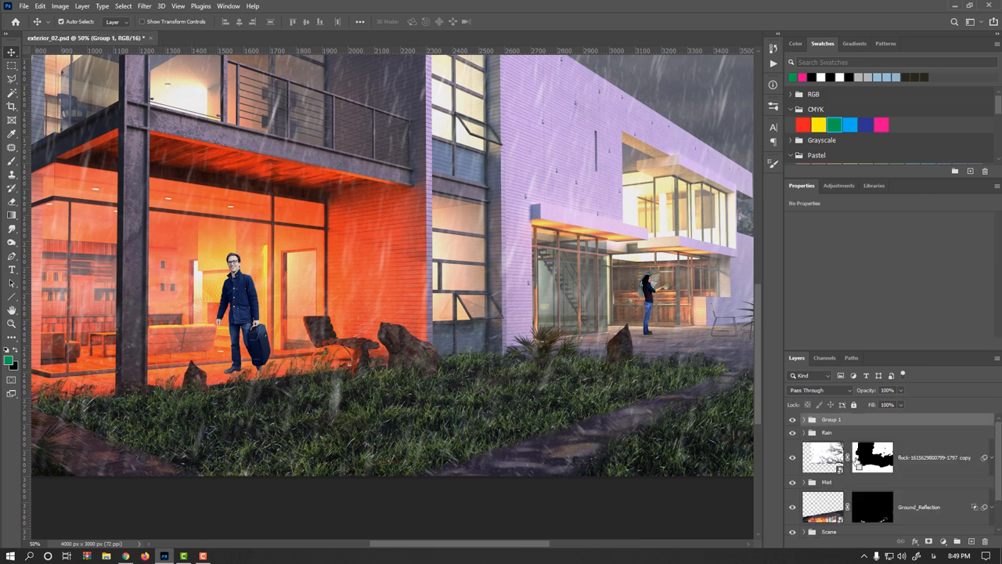
{"action": "key", "text": "ctrl+g"}
{"action": "type", "text": "People Adjust"}
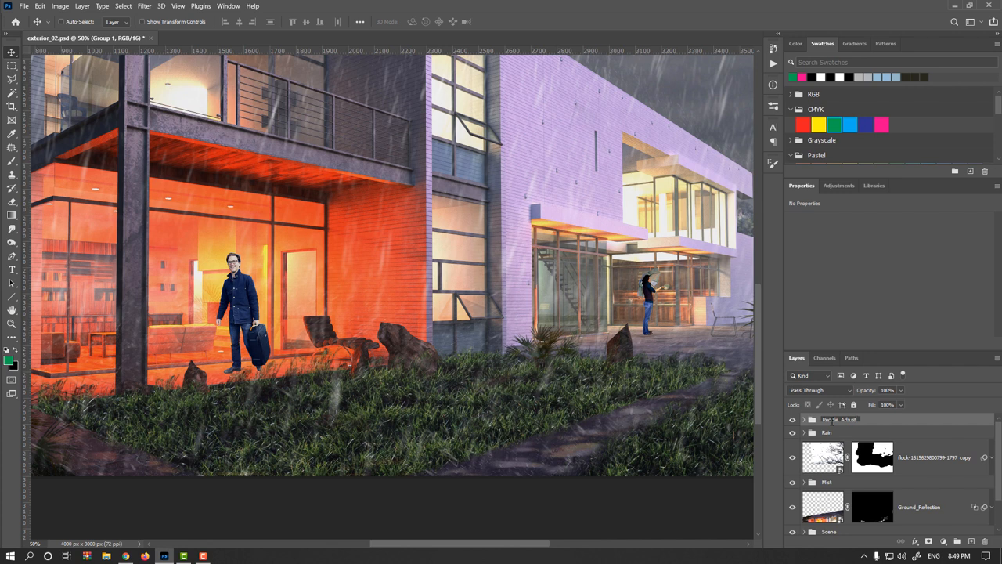
{"action": "left_click", "coordinate": [846, 419]}
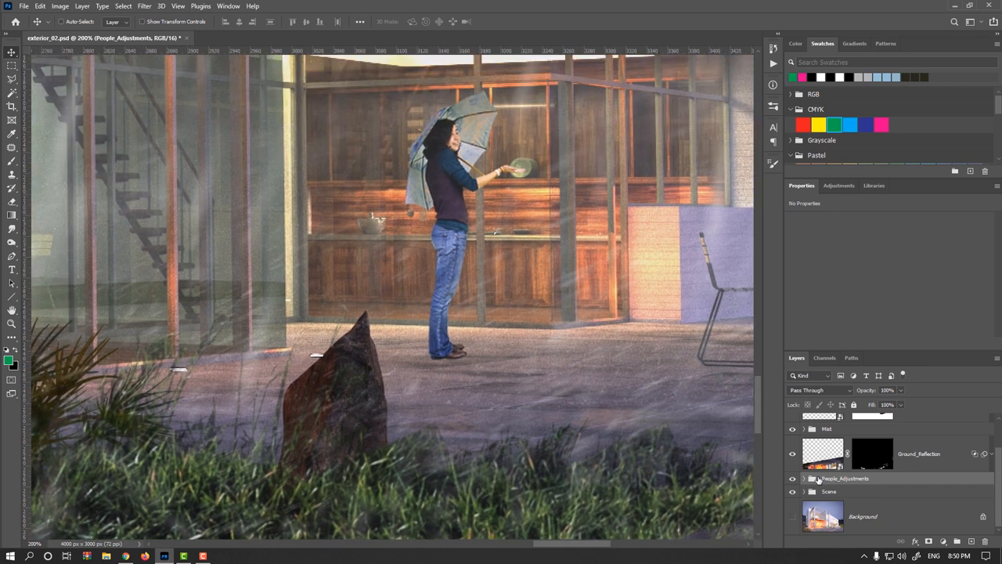
Duplicate Human_01, flip the copy vertically and align it beneath the woman's feet
{"action": "left_click", "coordinate": [803, 478]}
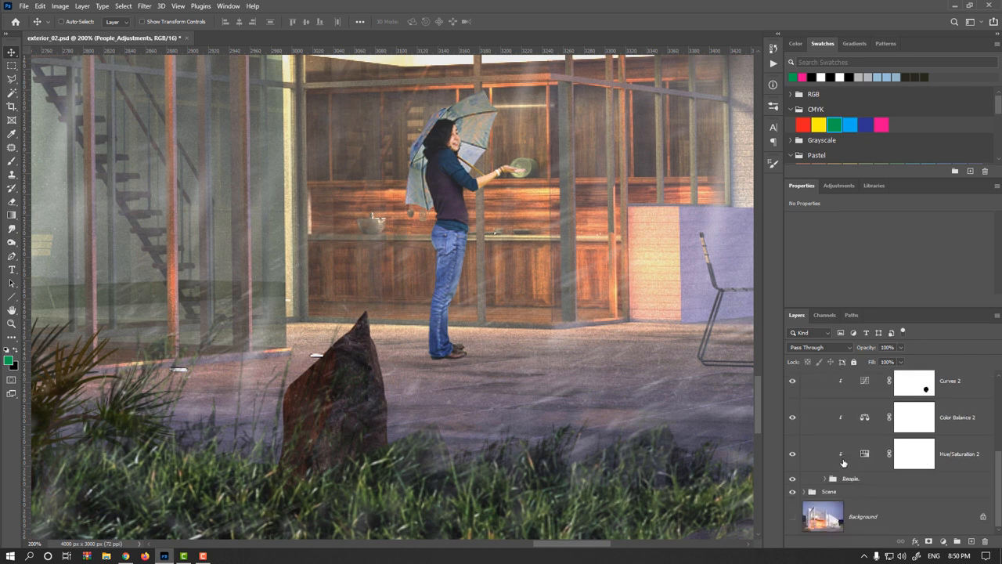
{"action": "left_click", "coordinate": [823, 477]}
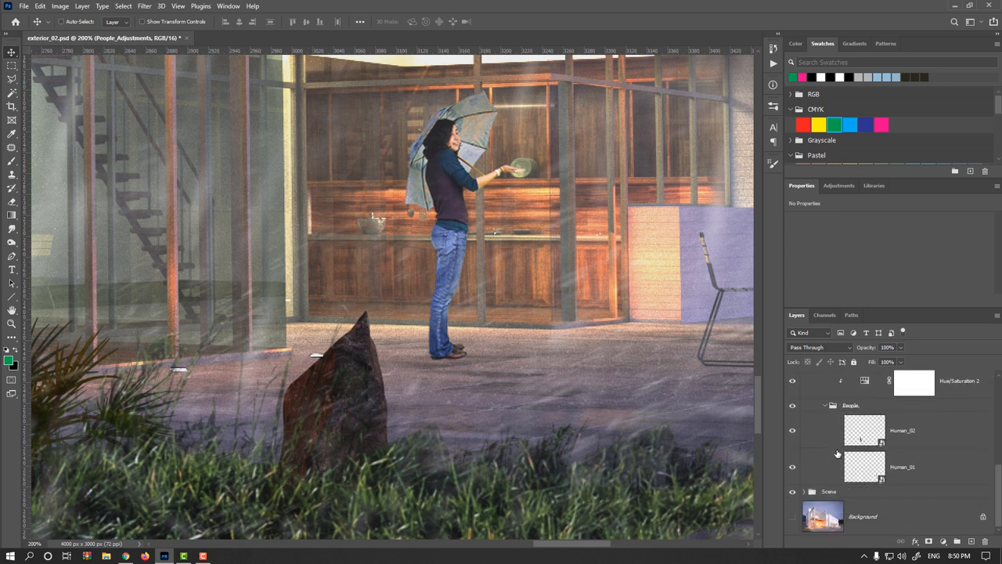
{"action": "left_click", "coordinate": [792, 467]}
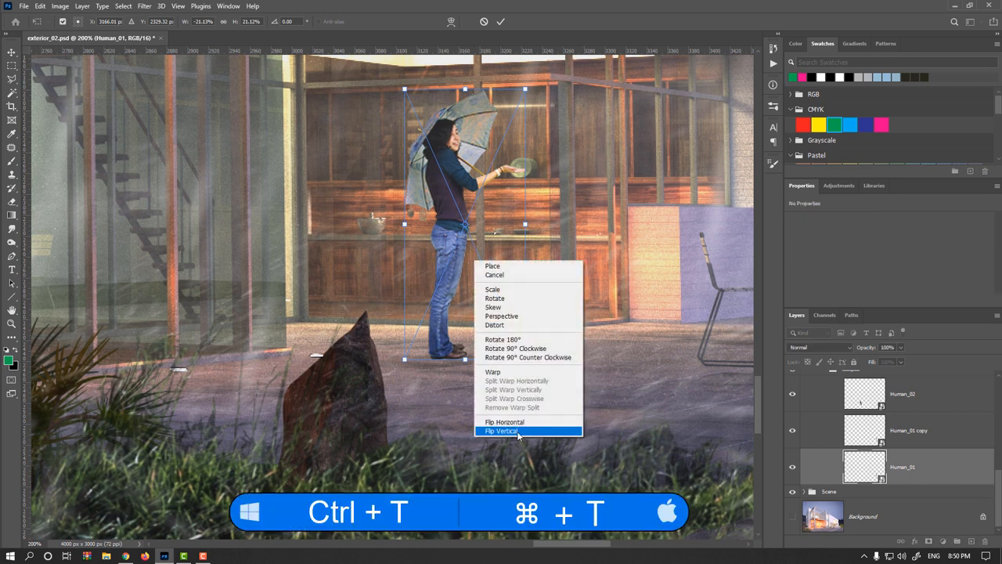
{"action": "left_click", "coordinate": [500, 431]}
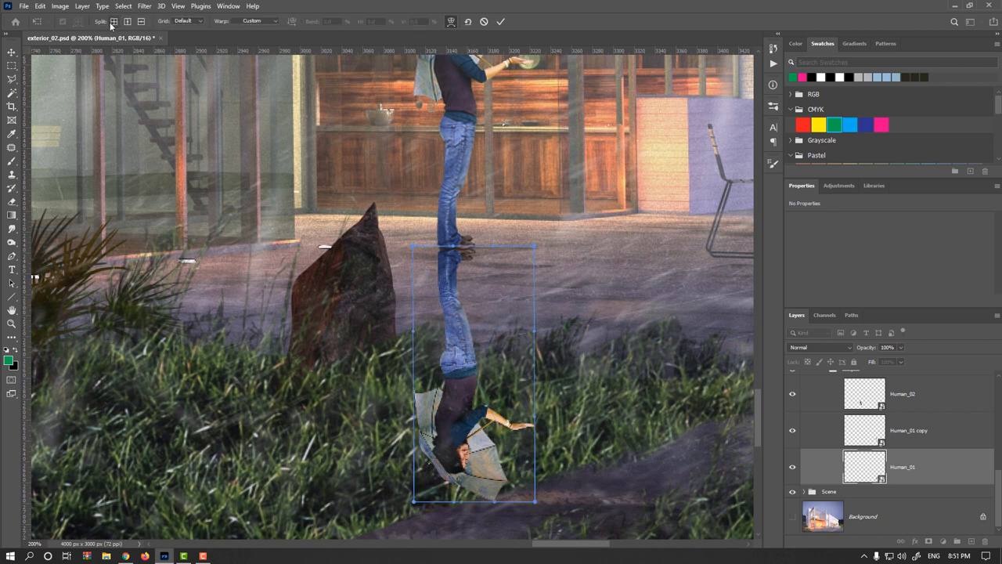
{"action": "mouse_move", "coordinate": [470, 311]}
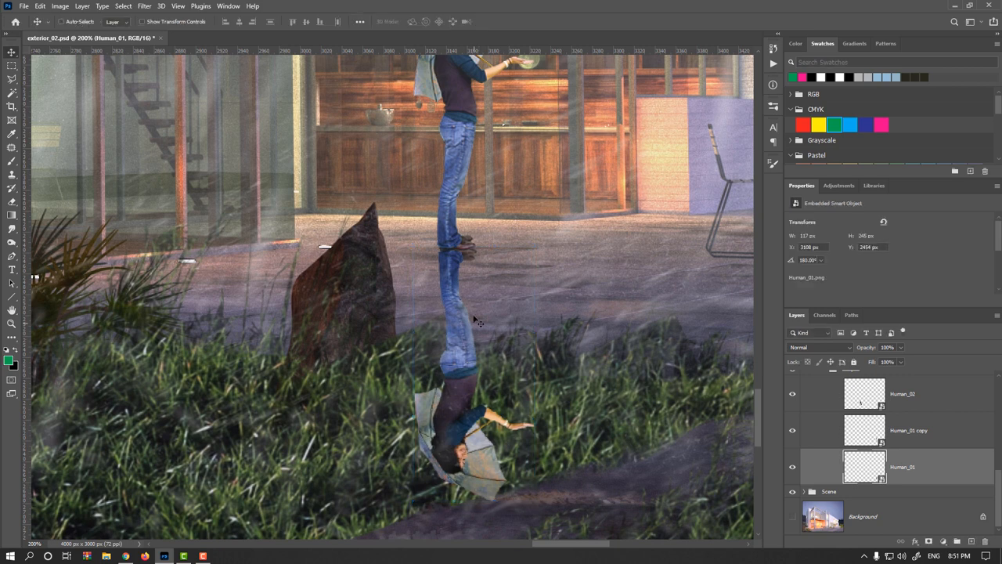
{"action": "mouse_move", "coordinate": [462, 282]}
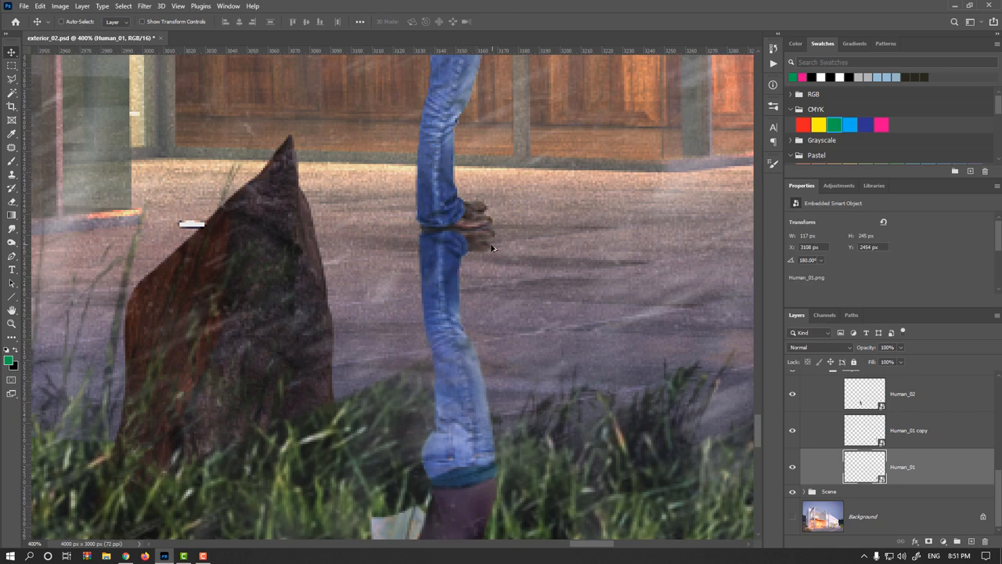
{"action": "left_click_drag", "start_coordinate": [493, 249], "coordinate": [456, 344]}
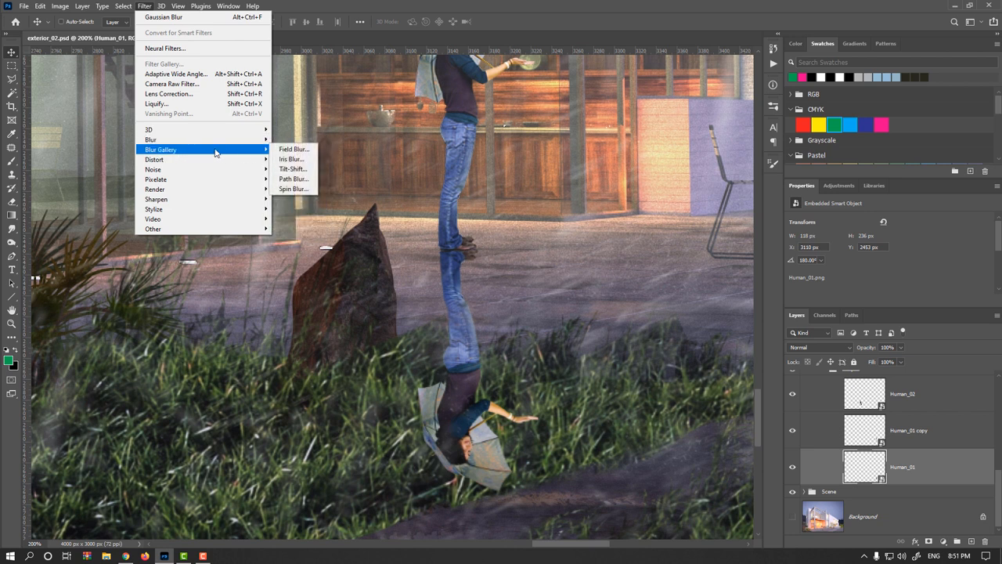
{"action": "mouse_move", "coordinate": [293, 169]}
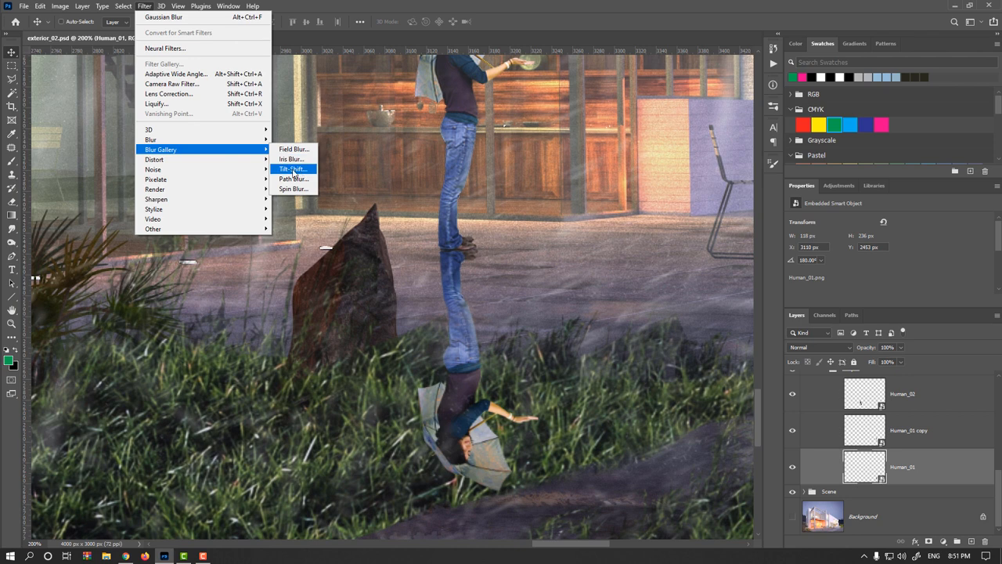
Apply an 11 px Tilt-Shift blur with 50% distortion, focused at her feet
{"action": "left_click", "coordinate": [292, 169]}
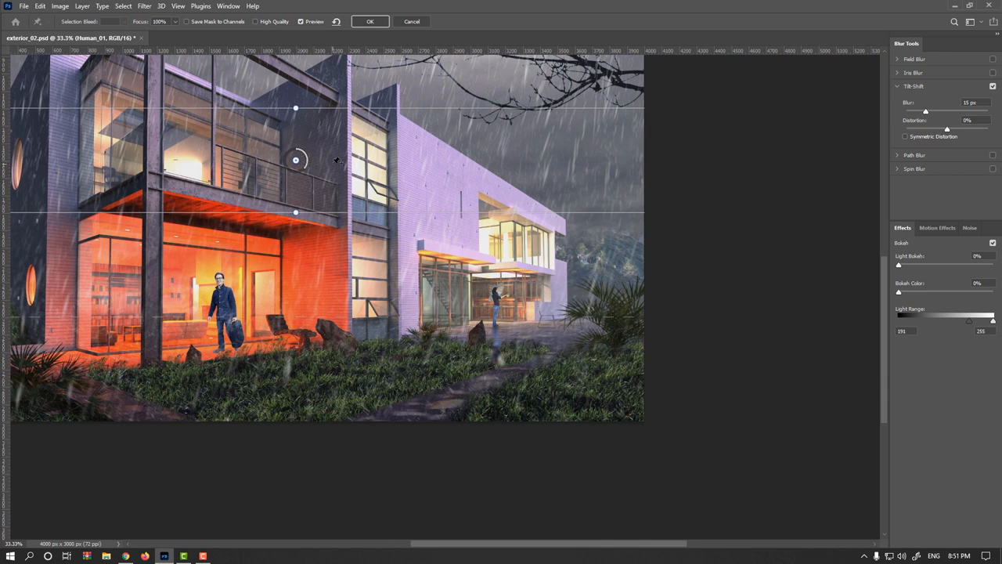
{"action": "left_click_drag", "start_coordinate": [295, 161], "coordinate": [459, 319]}
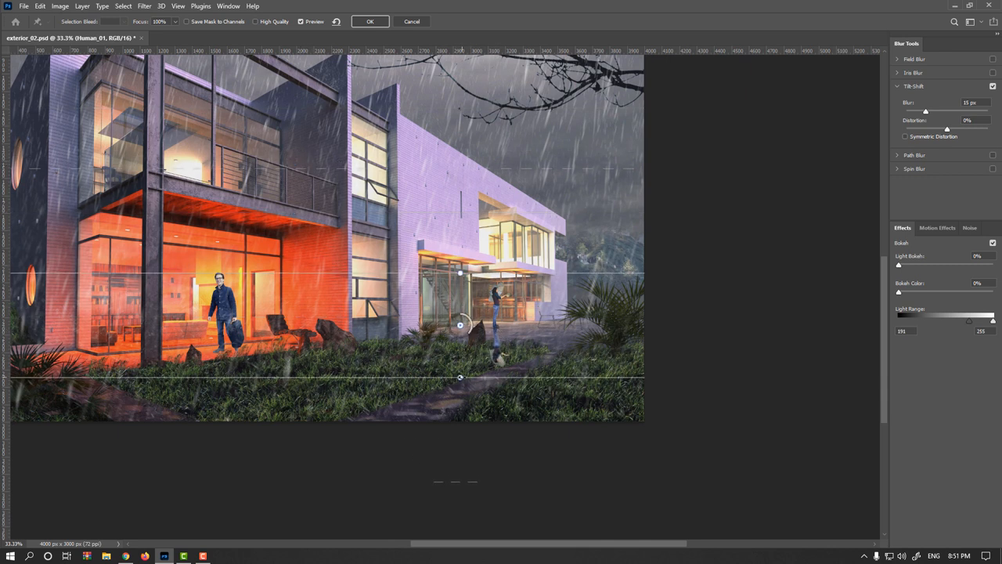
{"action": "left_click_drag", "start_coordinate": [460, 378], "coordinate": [459, 351]}
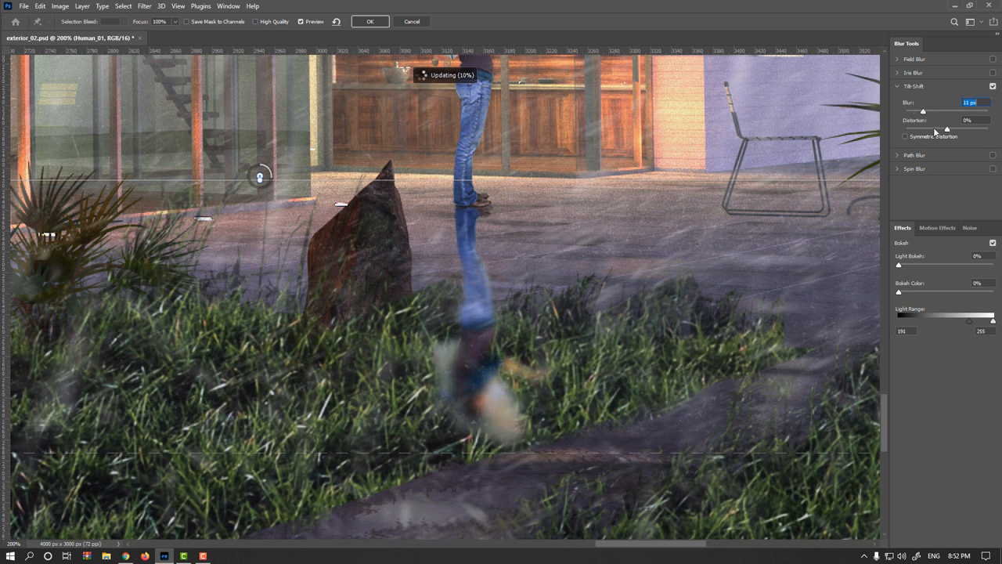
{"action": "left_click_drag", "start_coordinate": [947, 129], "coordinate": [976, 129]}
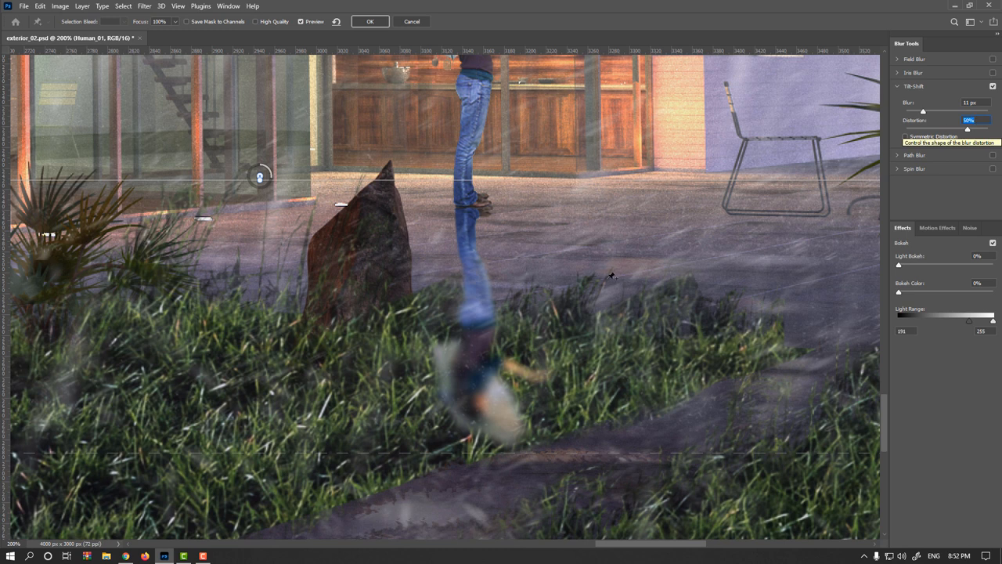
{"action": "mouse_move", "coordinate": [922, 132]}
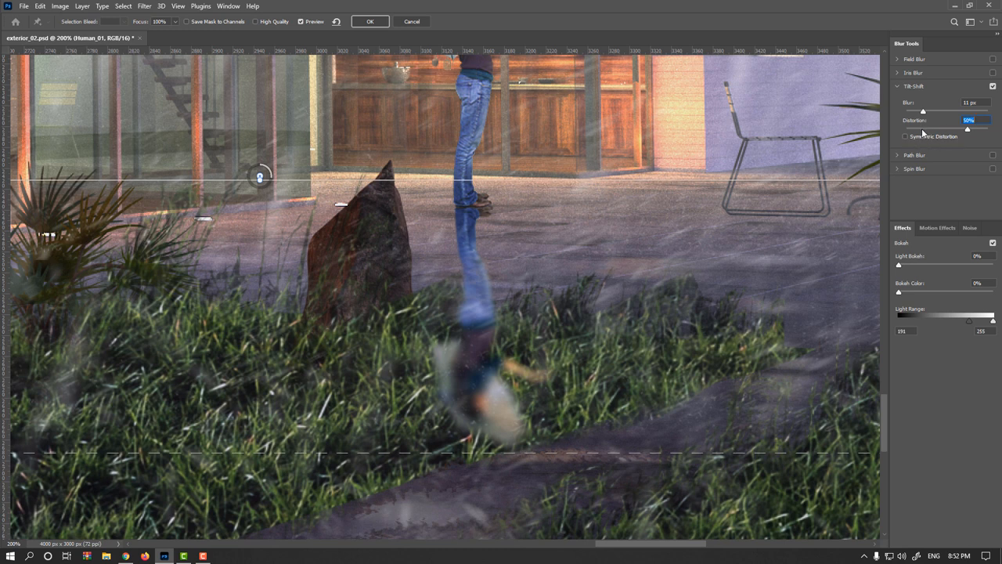
{"action": "mouse_move", "coordinate": [899, 289]}
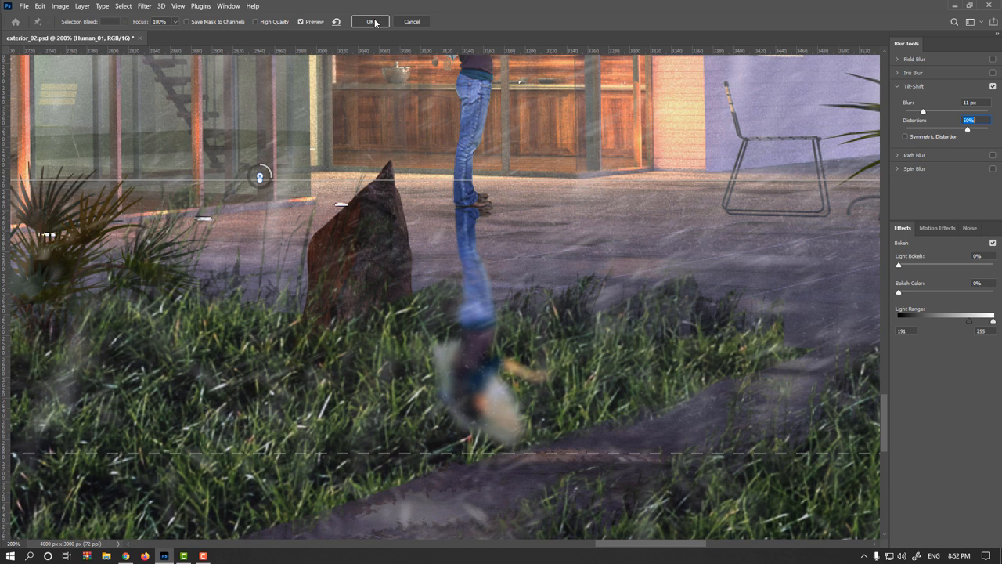
{"action": "left_click", "coordinate": [370, 21]}
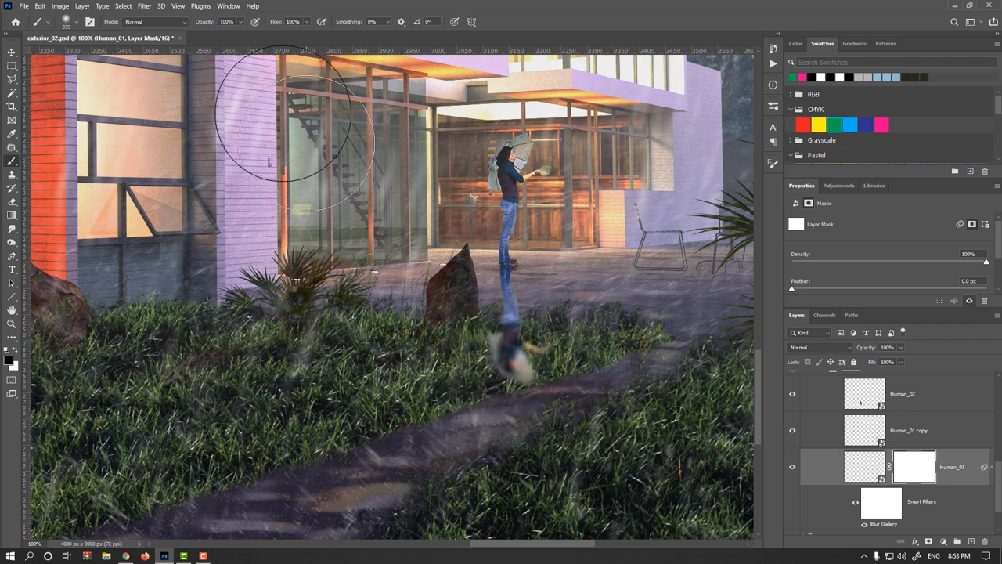
Try Darken on the woman's reflection layer, then set its blend mode to Overlay
{"action": "left_click", "coordinate": [864, 467]}
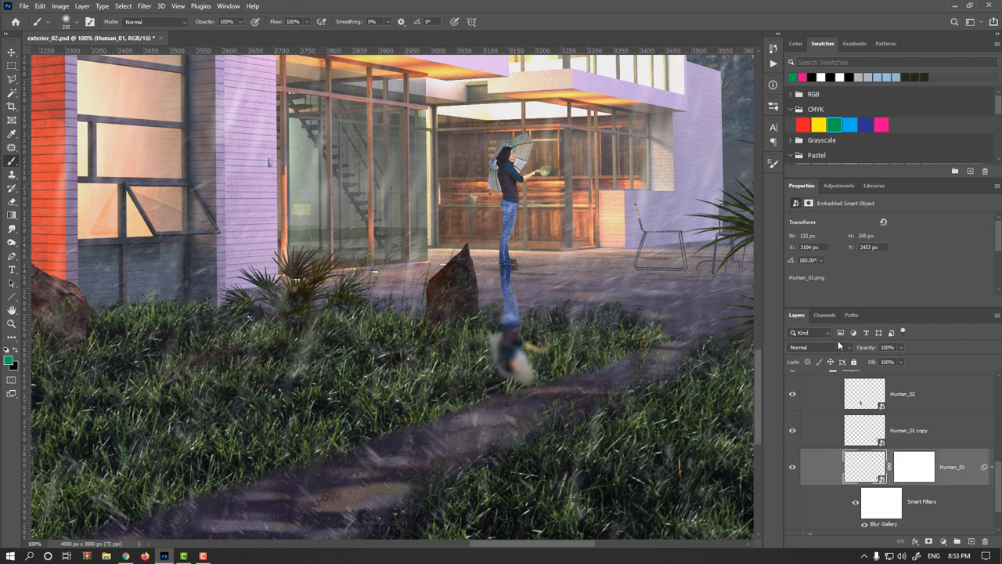
{"action": "left_click", "coordinate": [810, 347]}
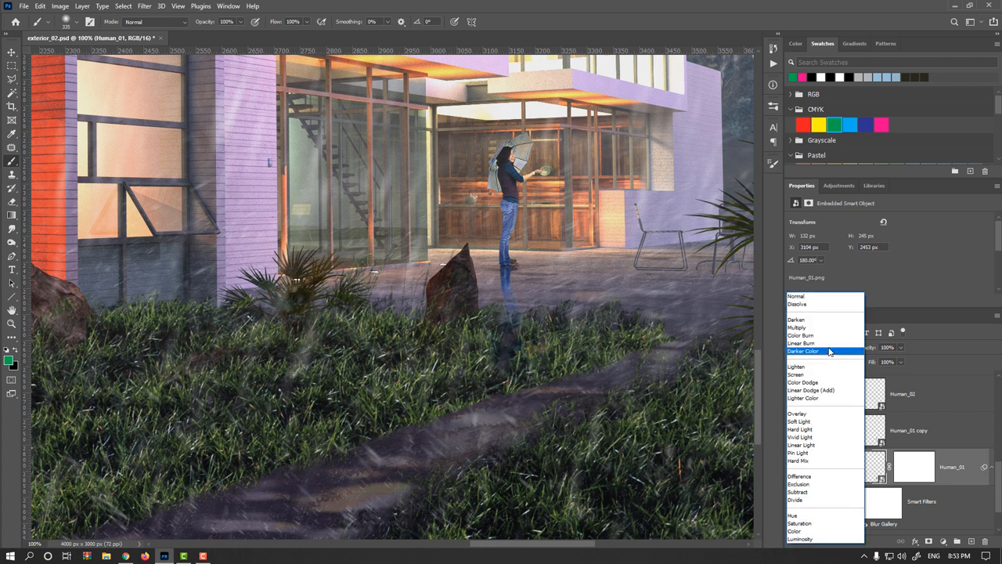
{"action": "mouse_move", "coordinate": [796, 326]}
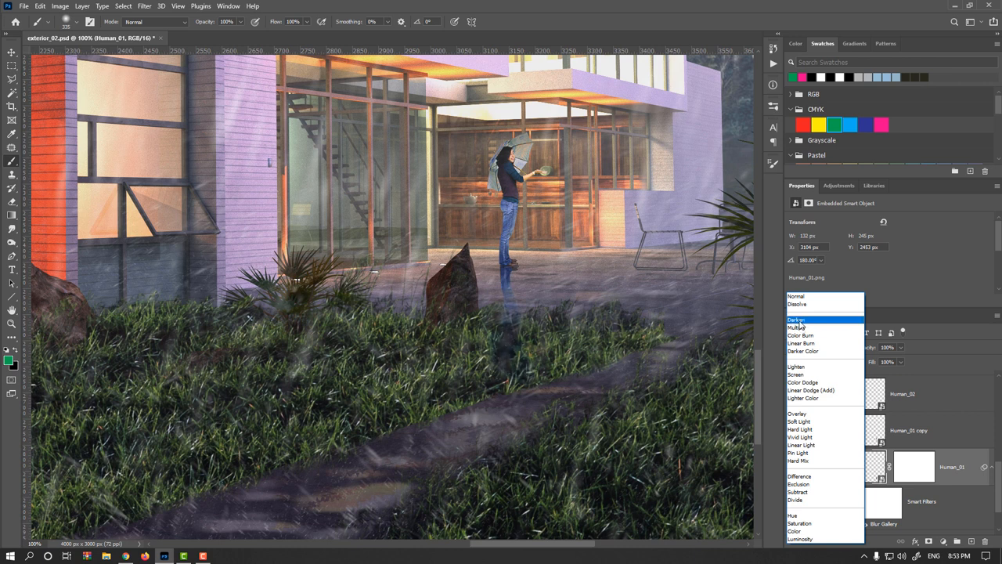
{"action": "left_click", "coordinate": [798, 318]}
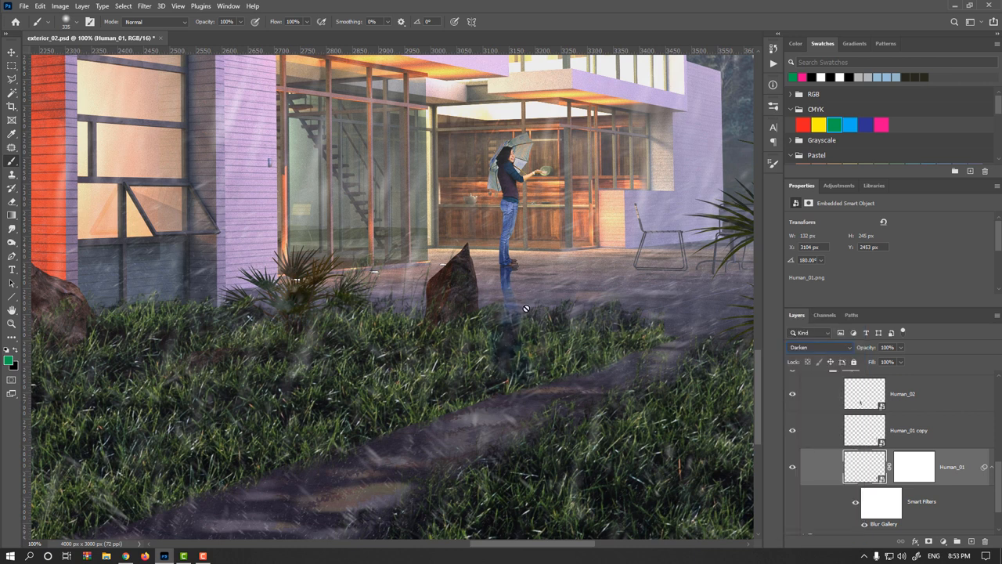
{"action": "mouse_move", "coordinate": [630, 341]}
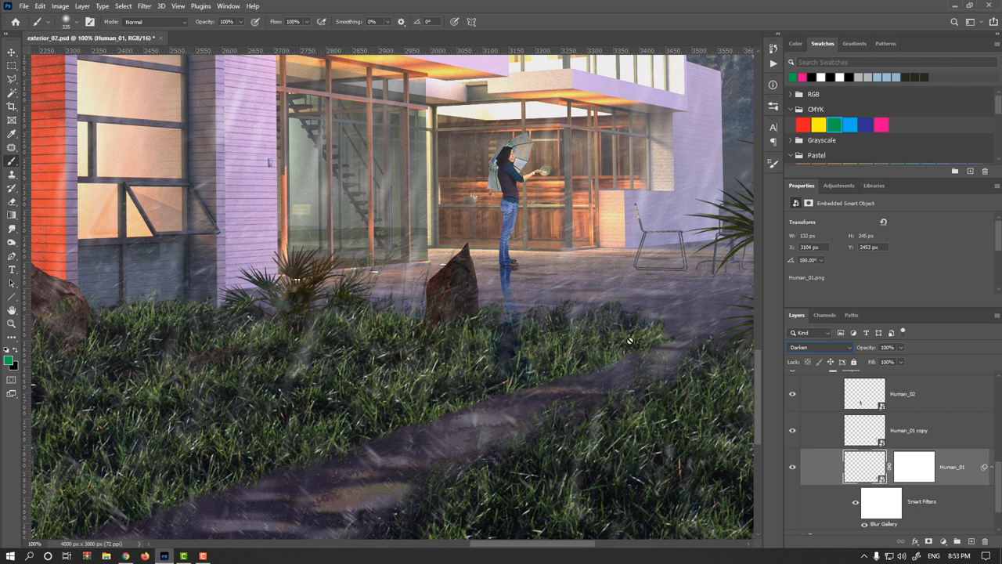
{"action": "left_click", "coordinate": [819, 346]}
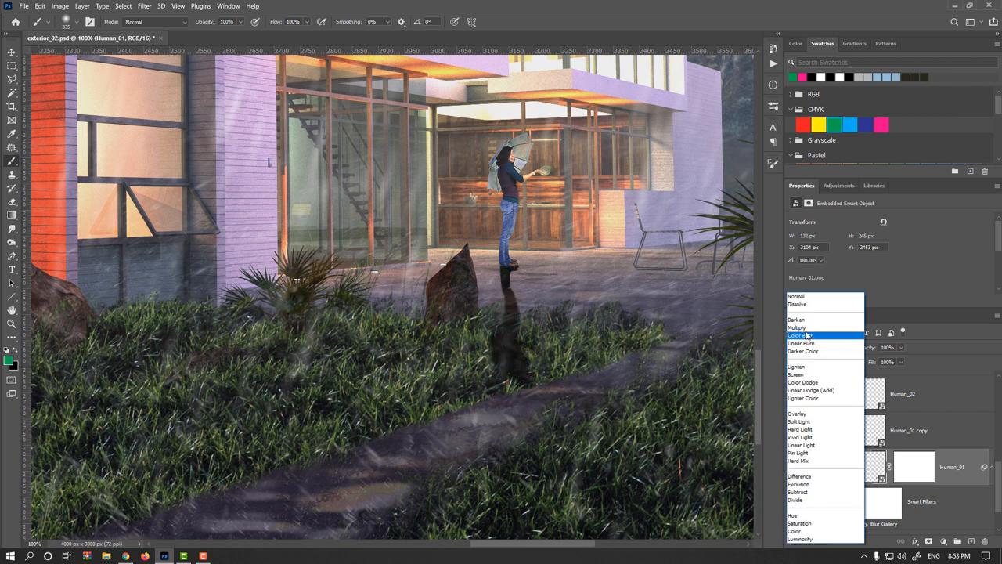
{"action": "mouse_move", "coordinate": [796, 327]}
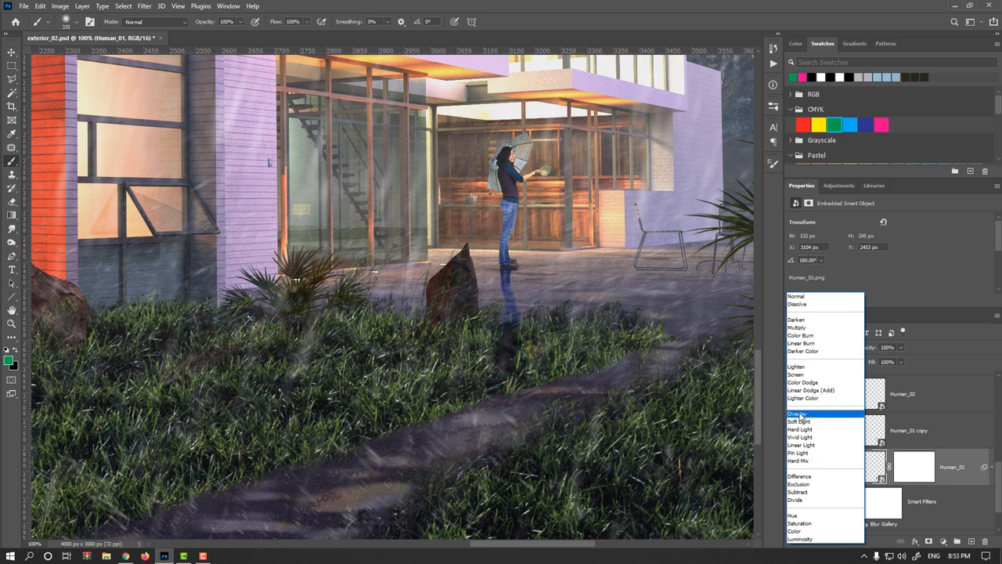
{"action": "left_click", "coordinate": [797, 414]}
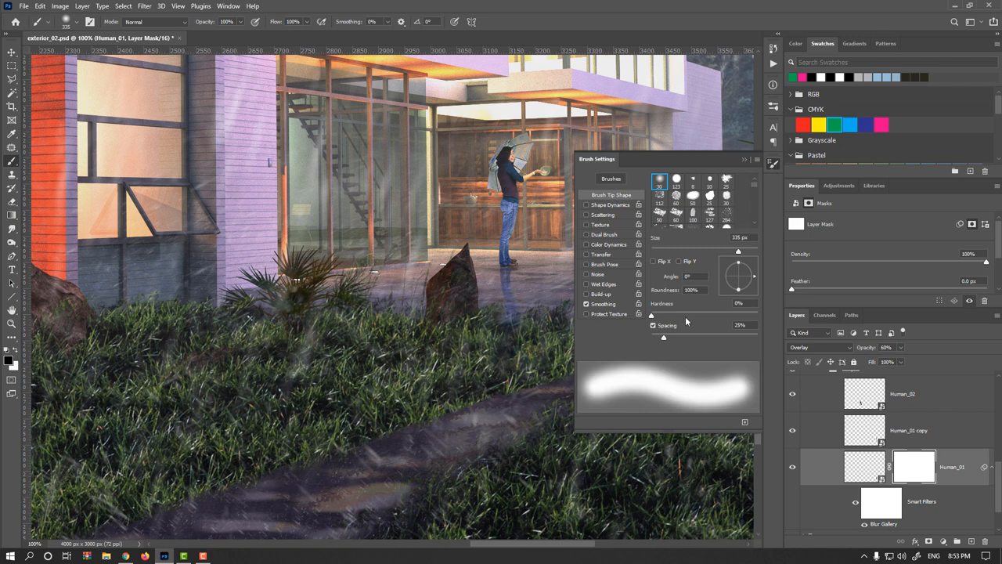
Paint out the woman's reflection over the grass on its Human_01 mask and set it to 57% opacity
{"action": "left_click", "coordinate": [746, 158]}
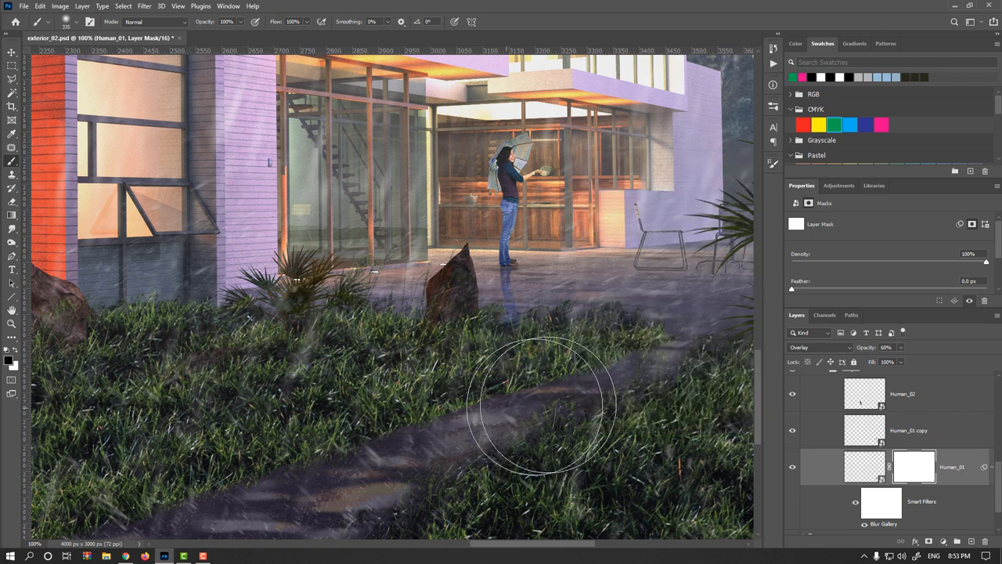
{"action": "left_click", "coordinate": [913, 466]}
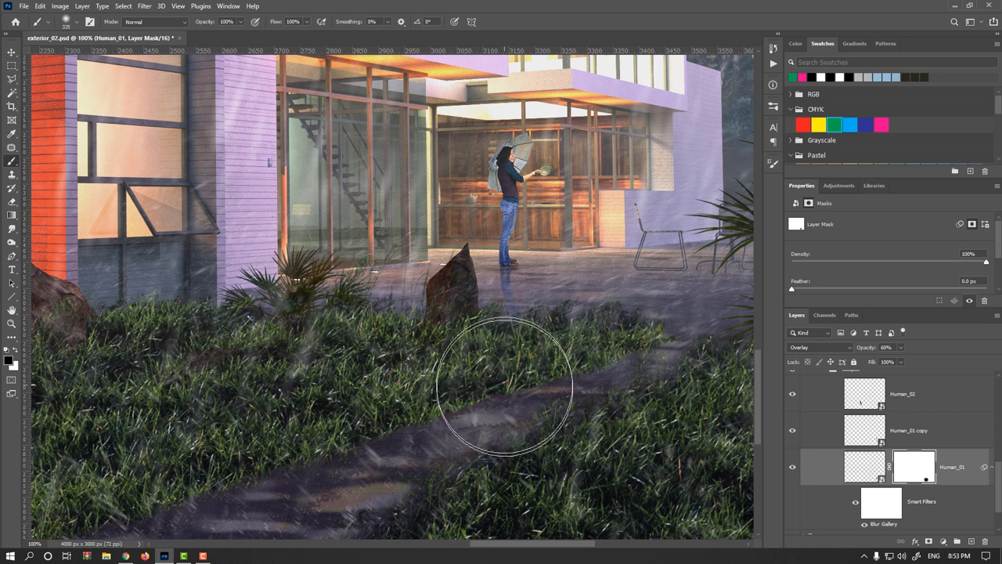
{"action": "left_click", "coordinate": [864, 466]}
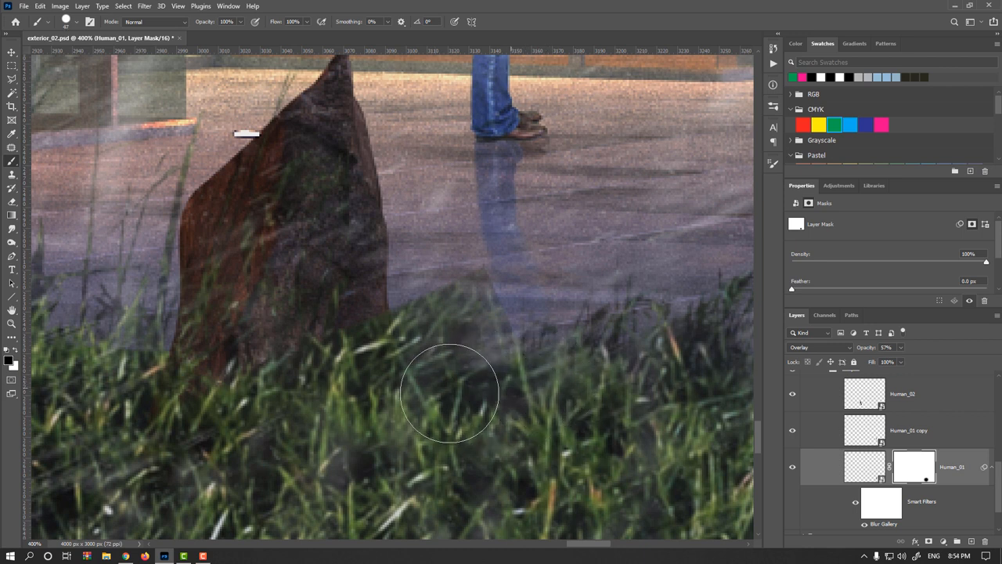
{"action": "mouse_move", "coordinate": [457, 343]}
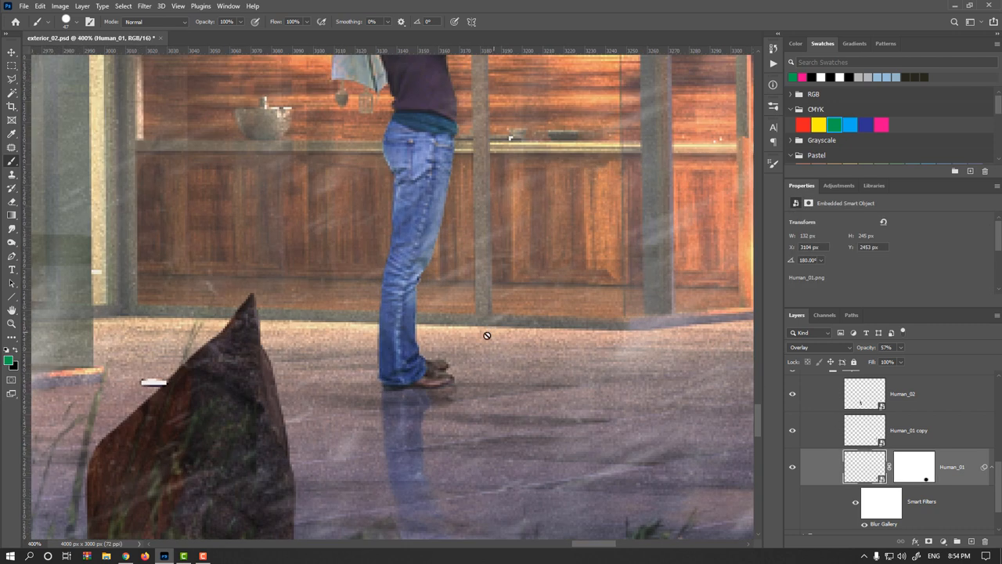
{"action": "left_click", "coordinate": [144, 5]}
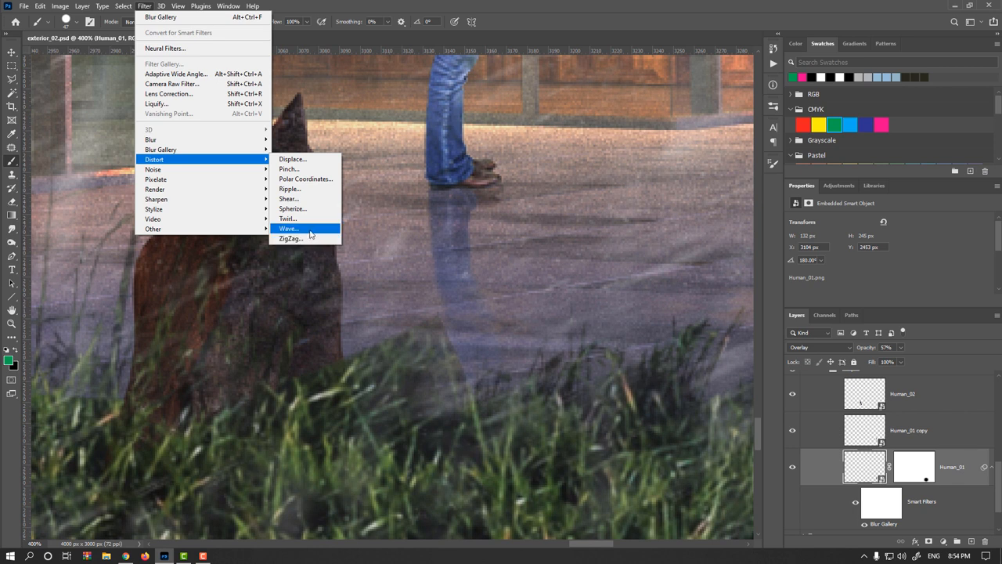
Add a Wave smart filter to the woman's reflection, reducing the horizontal and vertical scale for finer ripples
{"action": "left_click", "coordinate": [288, 228]}
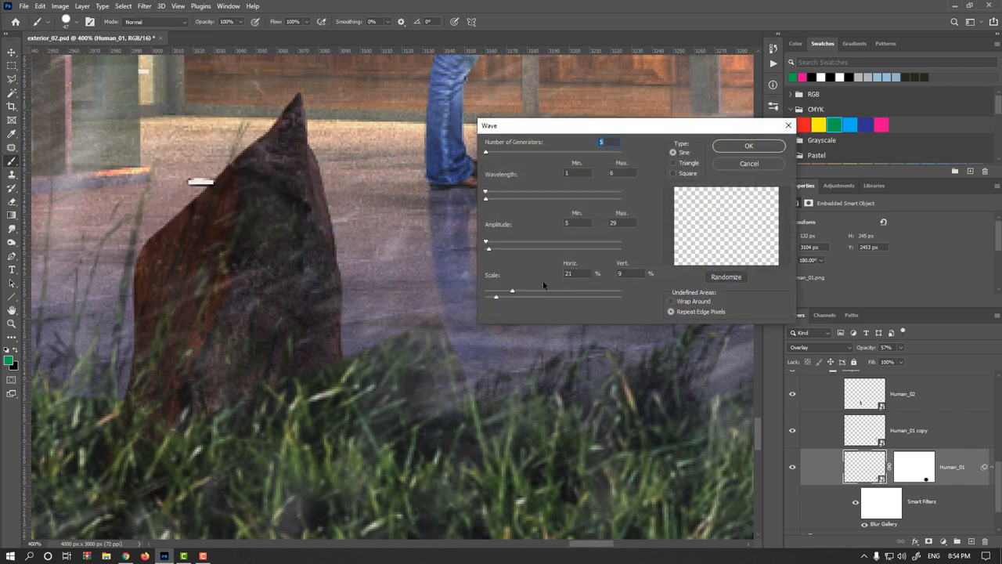
{"action": "left_click", "coordinate": [747, 146]}
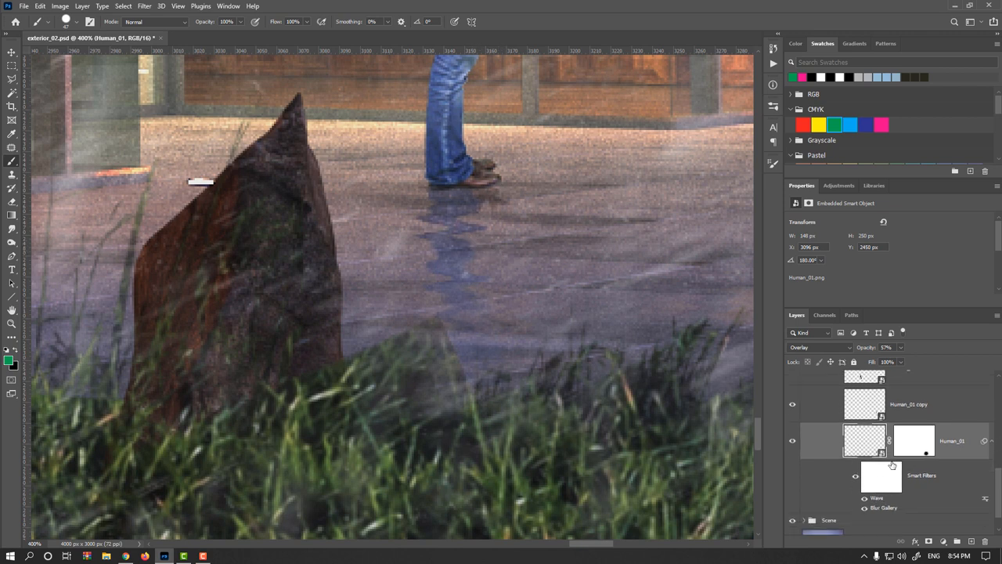
{"action": "left_click", "coordinate": [864, 498]}
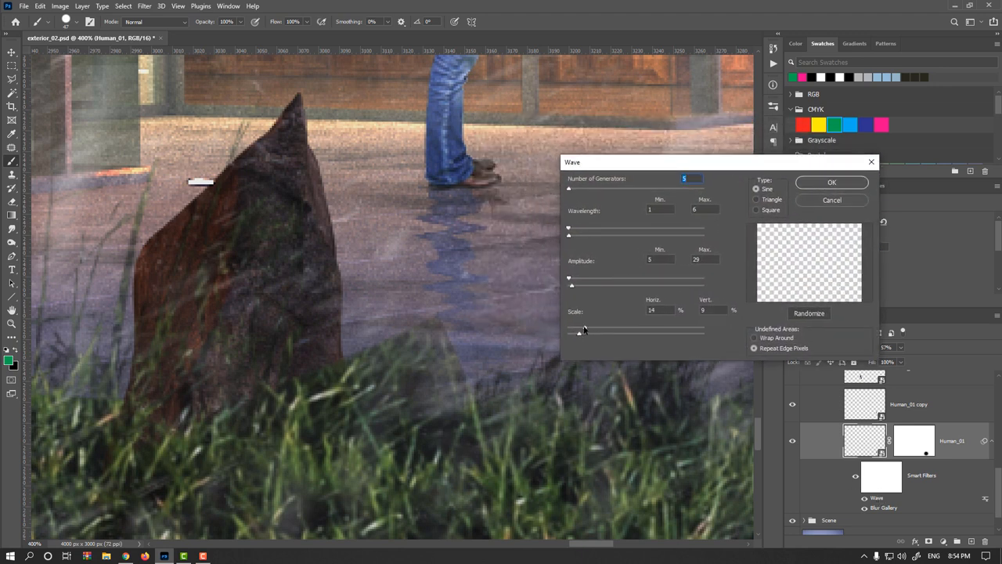
{"action": "left_click_drag", "start_coordinate": [579, 331], "coordinate": [573, 331]}
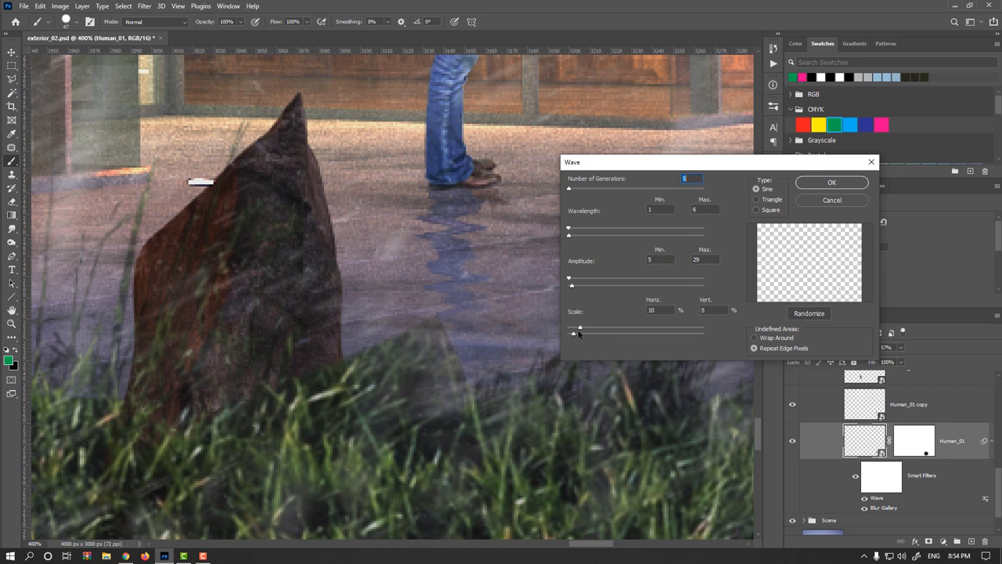
{"action": "left_click", "coordinate": [651, 310]}
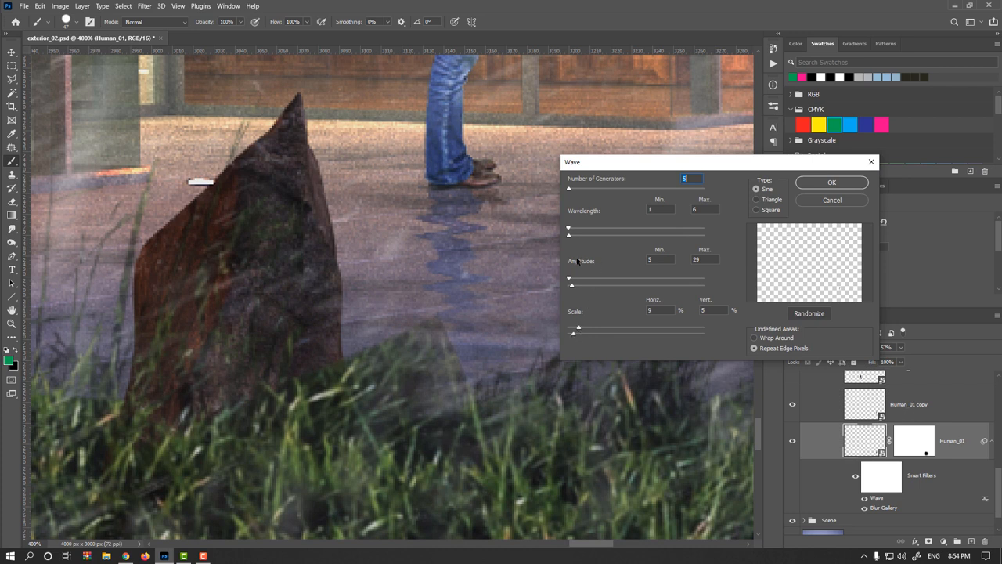
{"action": "left_click", "coordinate": [832, 182]}
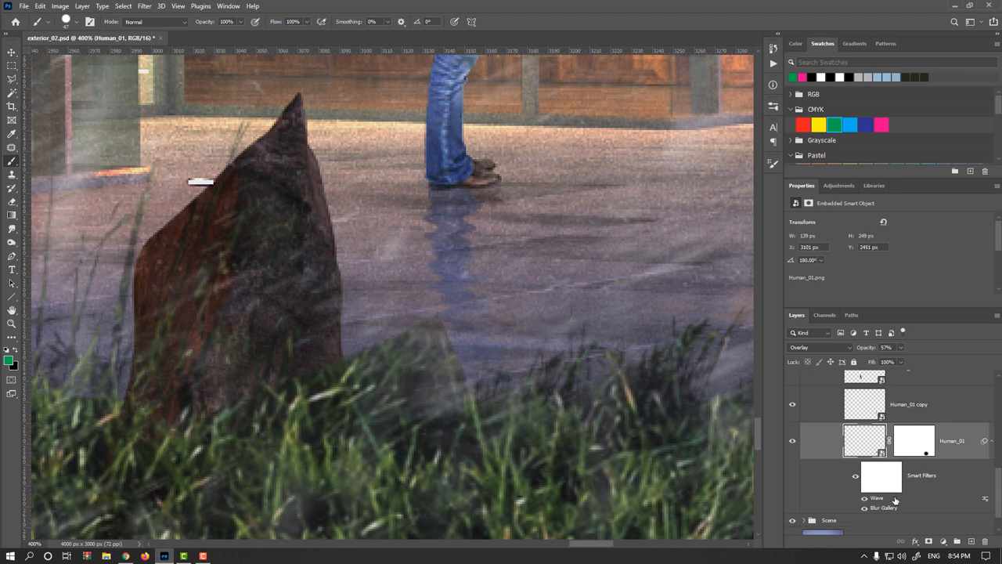
{"action": "double_click", "coordinate": [876, 498]}
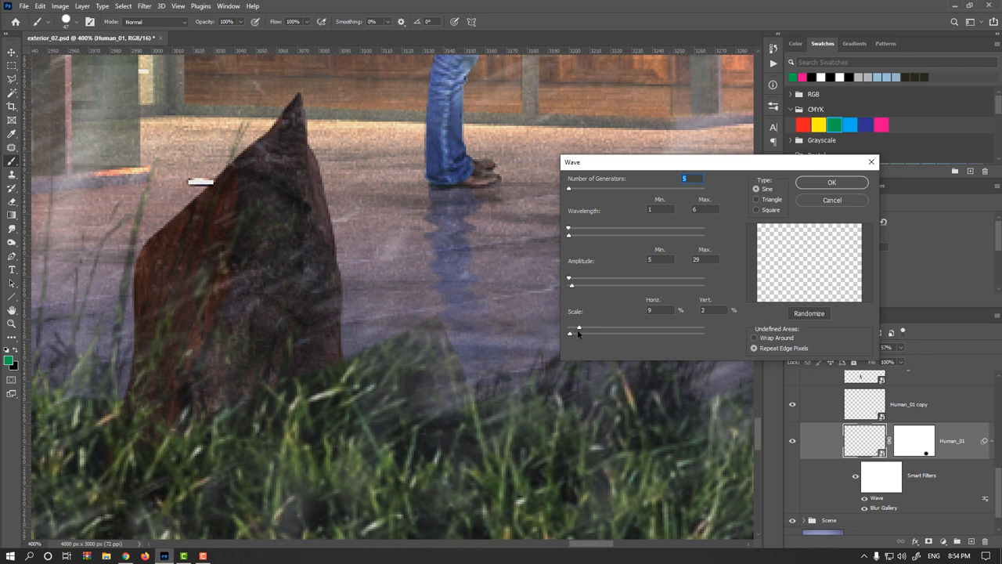
{"action": "left_click_drag", "start_coordinate": [579, 329], "coordinate": [574, 329]}
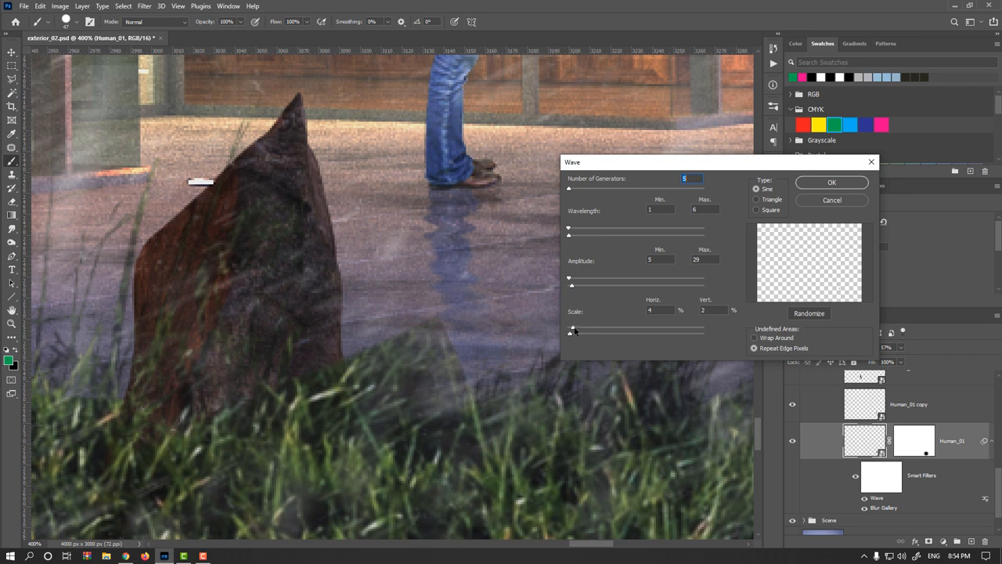
{"action": "left_click", "coordinate": [831, 182]}
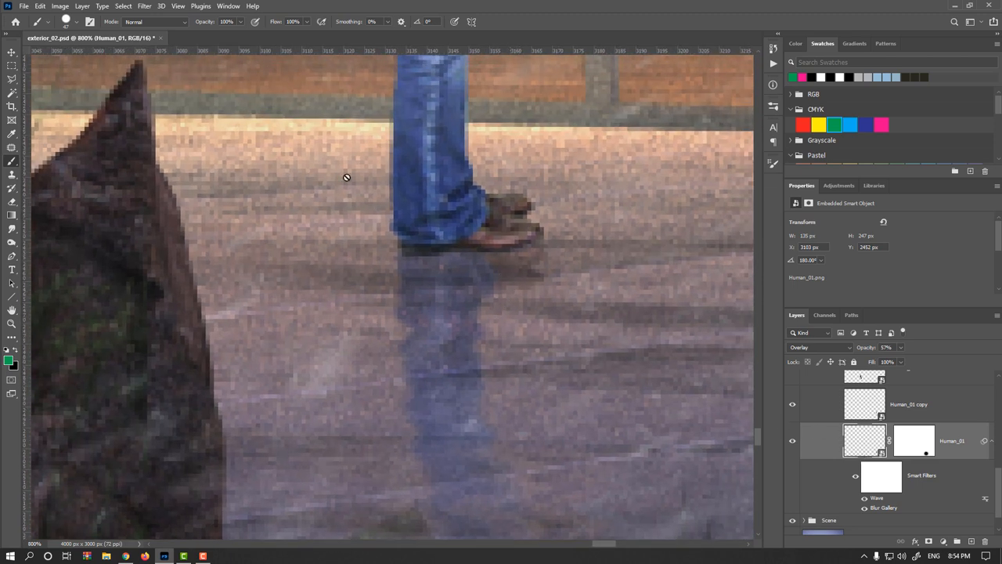
Target the Human_01 reflection's layer mask and switch to the Brush tool to paint below her shoes
{"action": "left_click", "coordinate": [10, 52]}
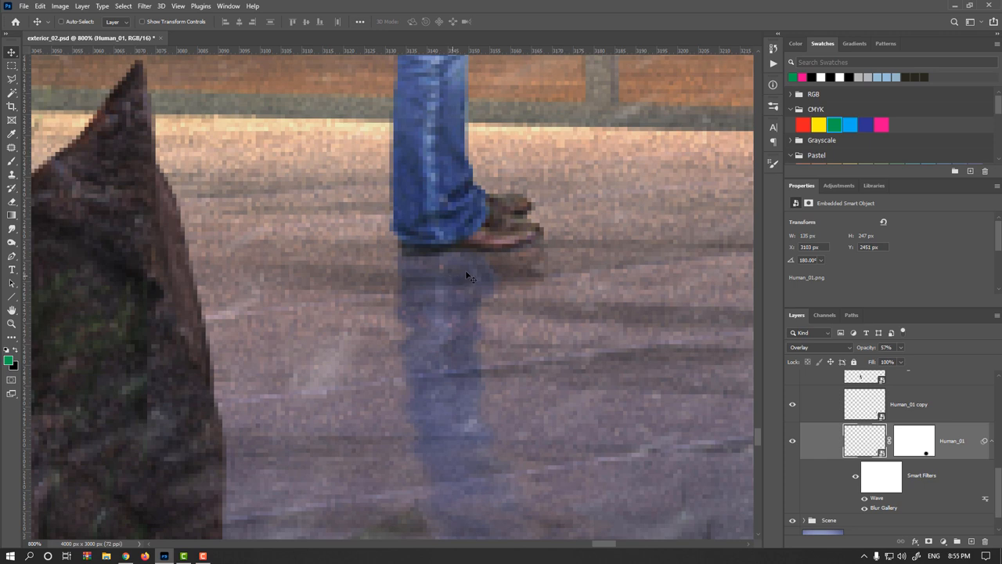
{"action": "left_click", "coordinate": [913, 440]}
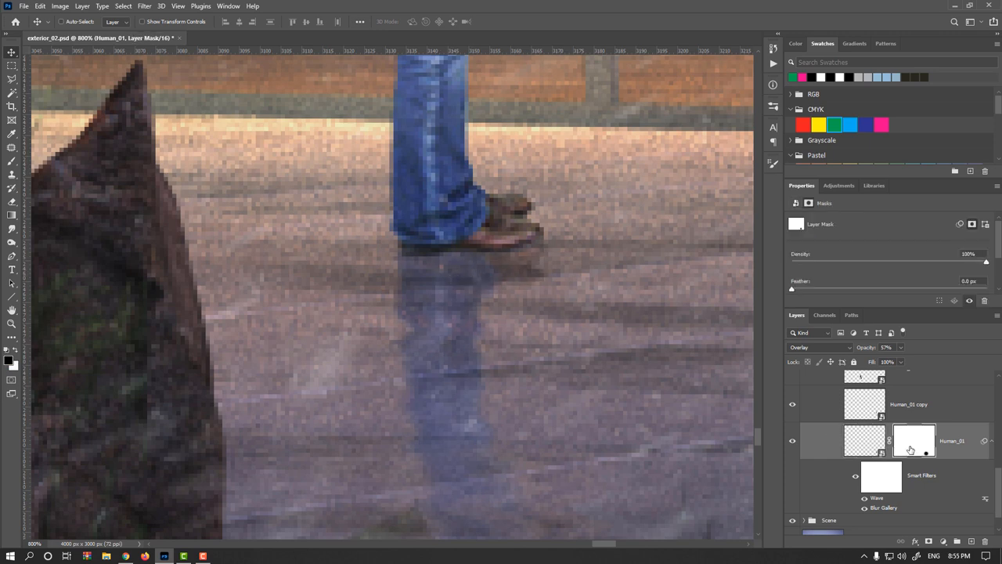
{"action": "left_click", "coordinate": [12, 162]}
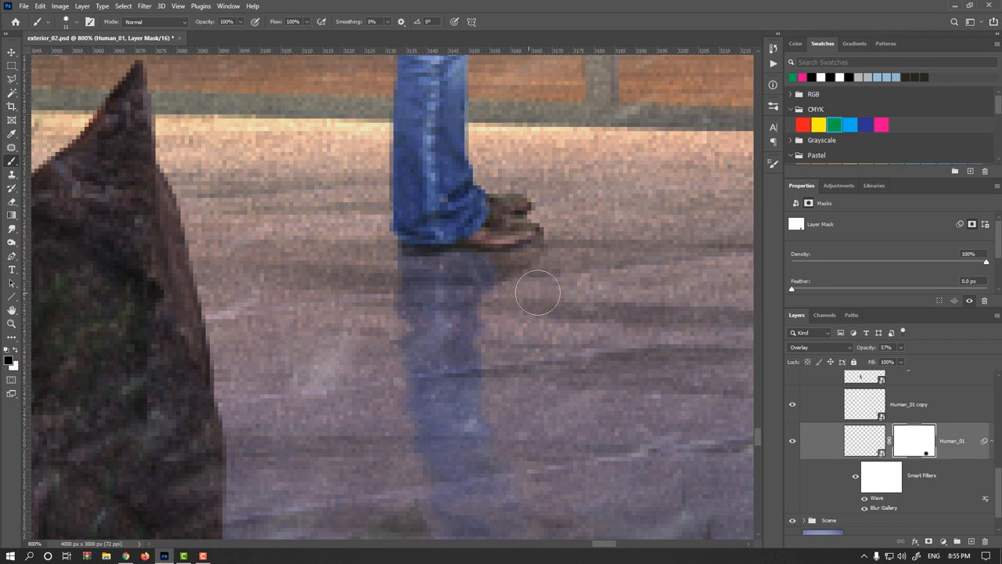
{"action": "mouse_move", "coordinate": [549, 296]}
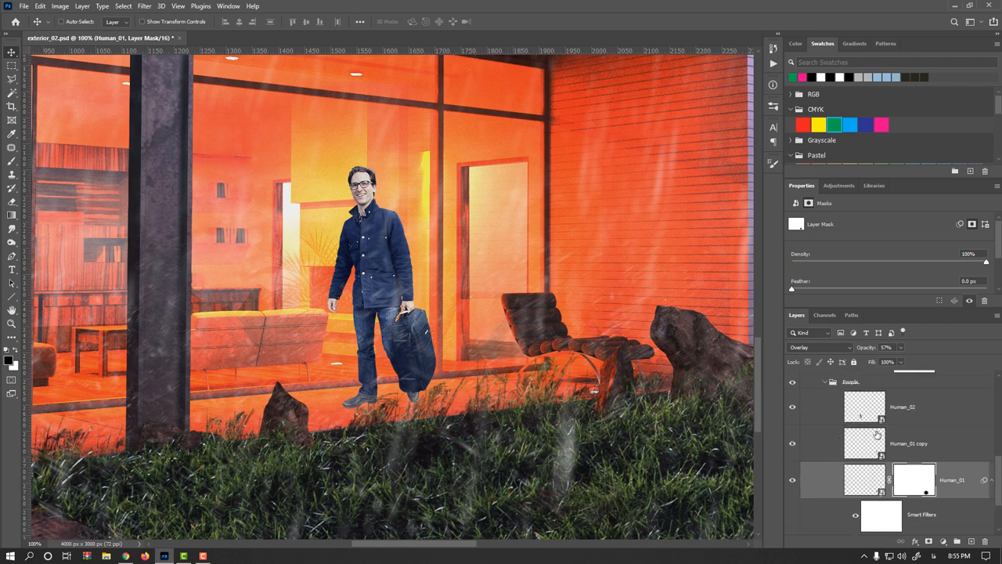
Select the man's Human_02 layer and make it visible again
{"action": "left_click", "coordinate": [792, 407]}
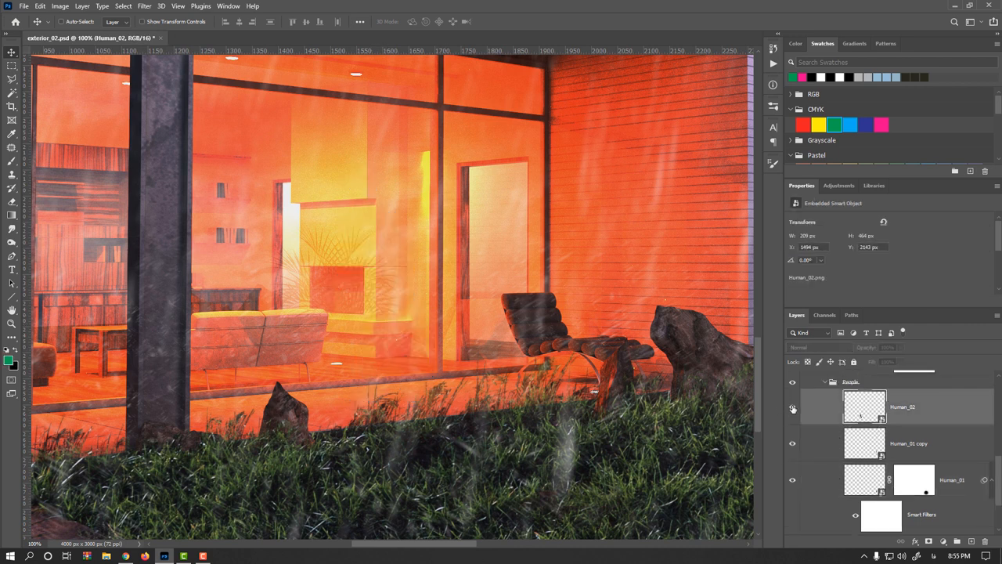
{"action": "left_click", "coordinate": [792, 408]}
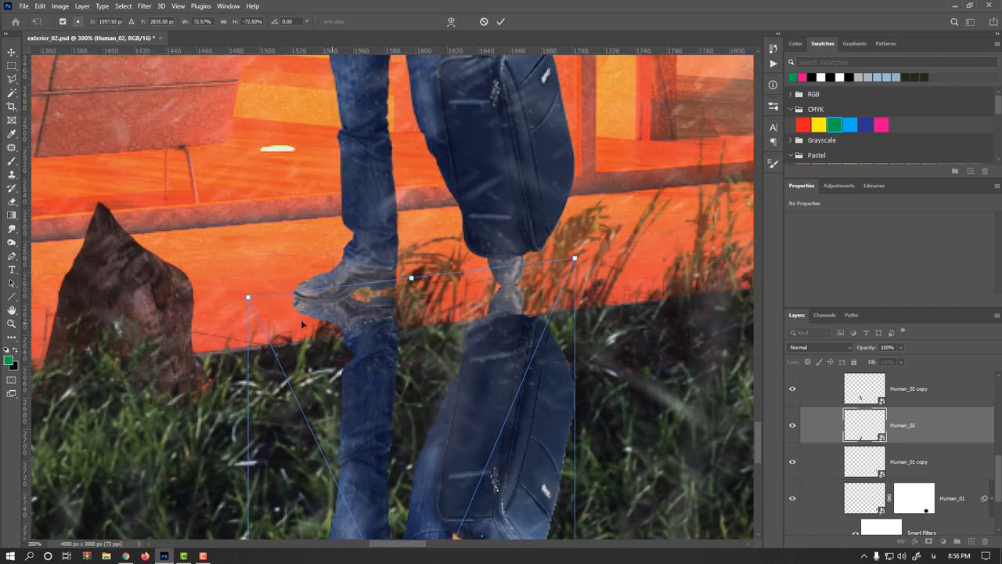
{"action": "mouse_move", "coordinate": [320, 286]}
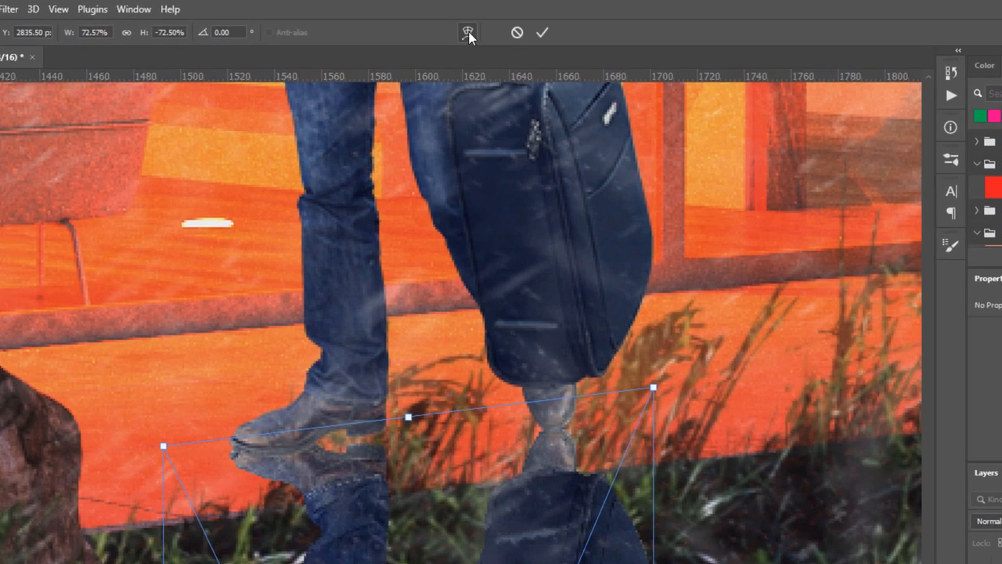
{"action": "mouse_move", "coordinate": [468, 32]}
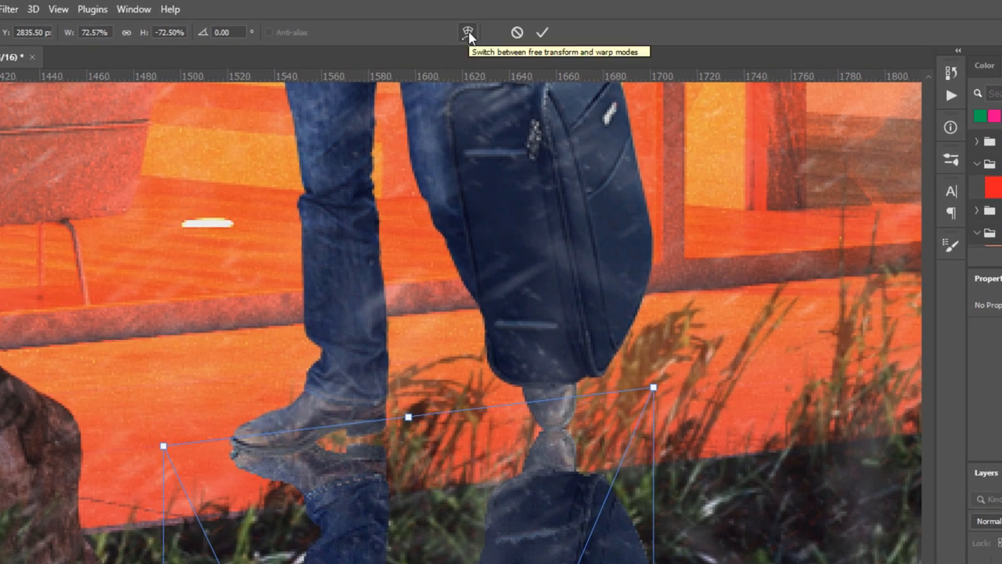
Warp the flipped copy of the man, splitting the grid and pulling the reflected shoe up to his real shoe
{"action": "left_click", "coordinate": [467, 32]}
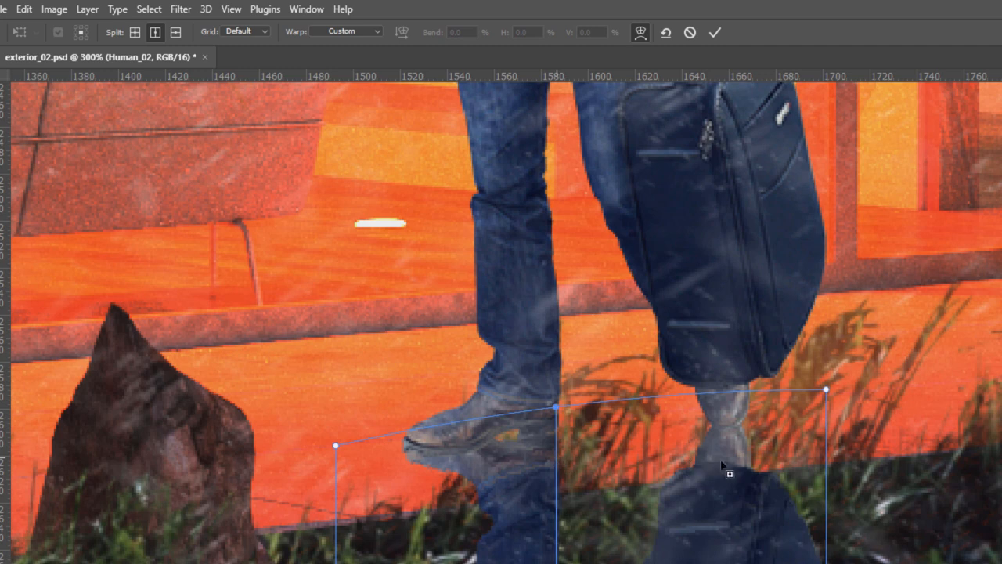
{"action": "mouse_move", "coordinate": [537, 288]}
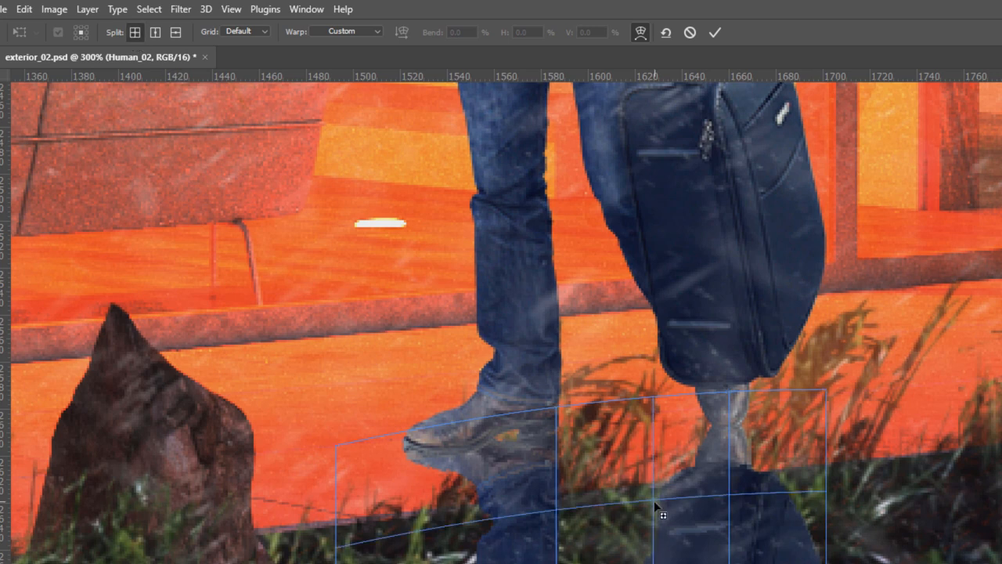
{"action": "left_click_drag", "start_coordinate": [661, 509], "coordinate": [708, 466]}
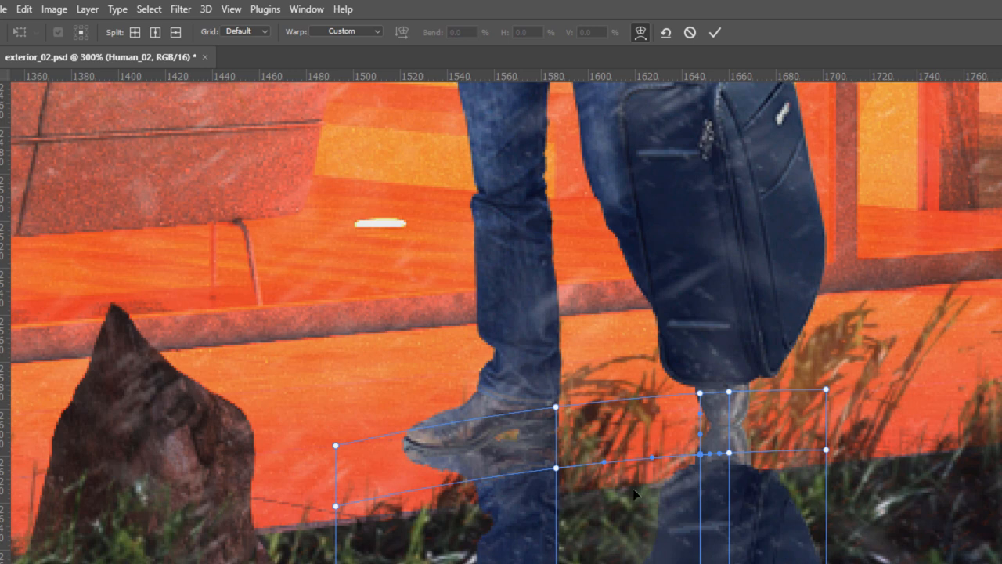
{"action": "mouse_move", "coordinate": [452, 427]}
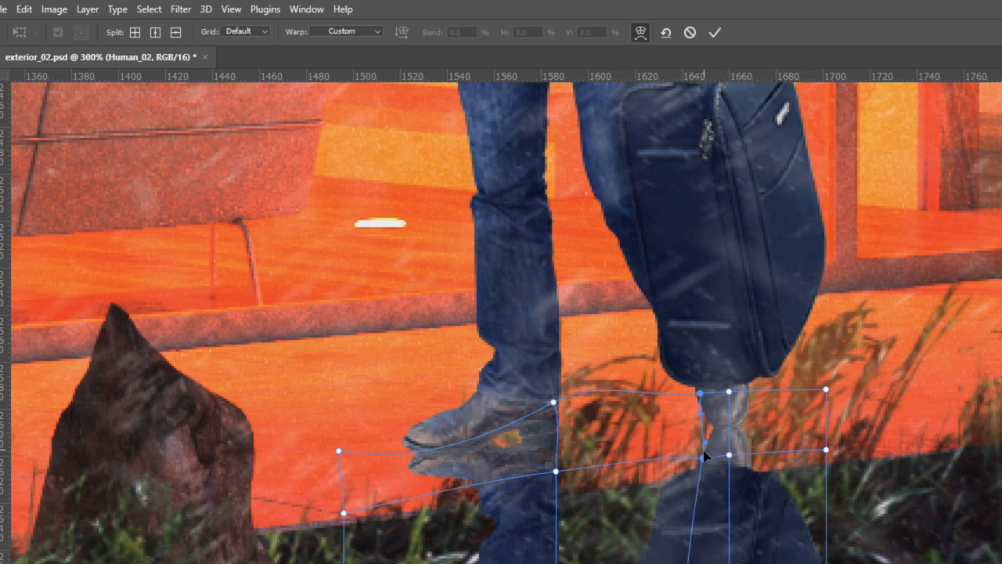
{"action": "left_click_drag", "start_coordinate": [701, 458], "coordinate": [720, 439]}
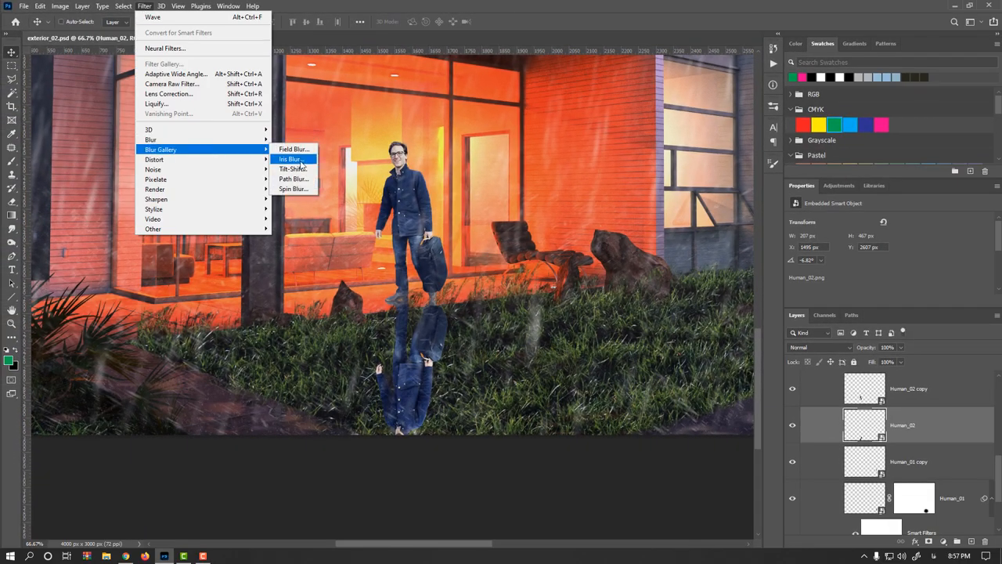
Apply a 15 px Tilt-Shift blur to the man's reflection, with the focus band placed and tilted along the ground
{"action": "left_click", "coordinate": [293, 168]}
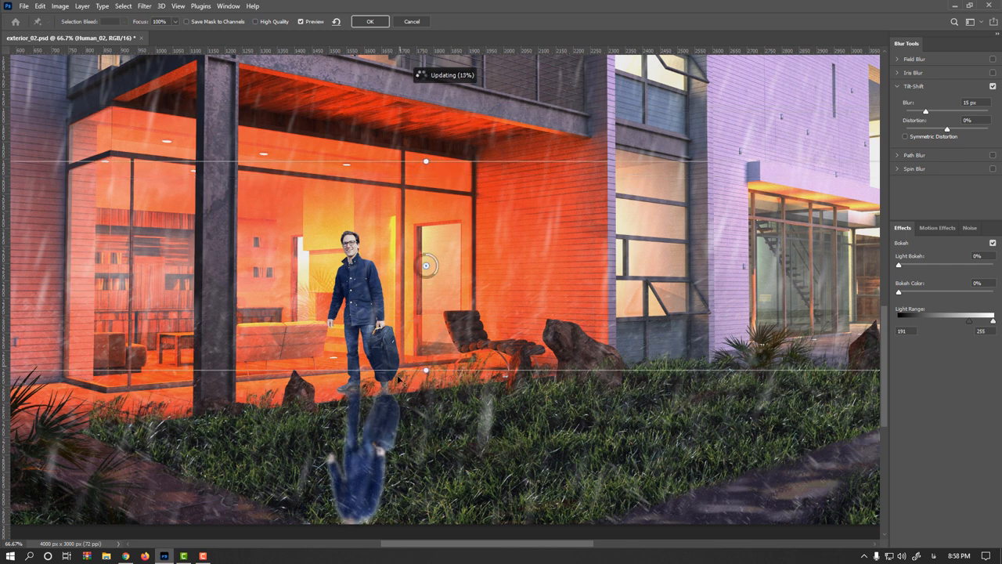
{"action": "left_click_drag", "start_coordinate": [425, 266], "coordinate": [407, 305]}
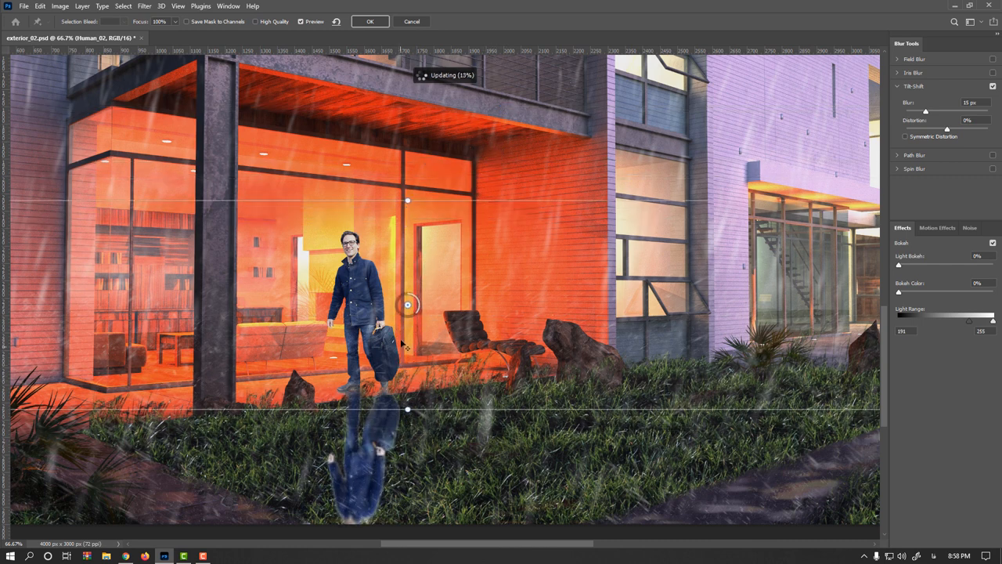
{"action": "left_click_drag", "start_coordinate": [407, 305], "coordinate": [411, 276]}
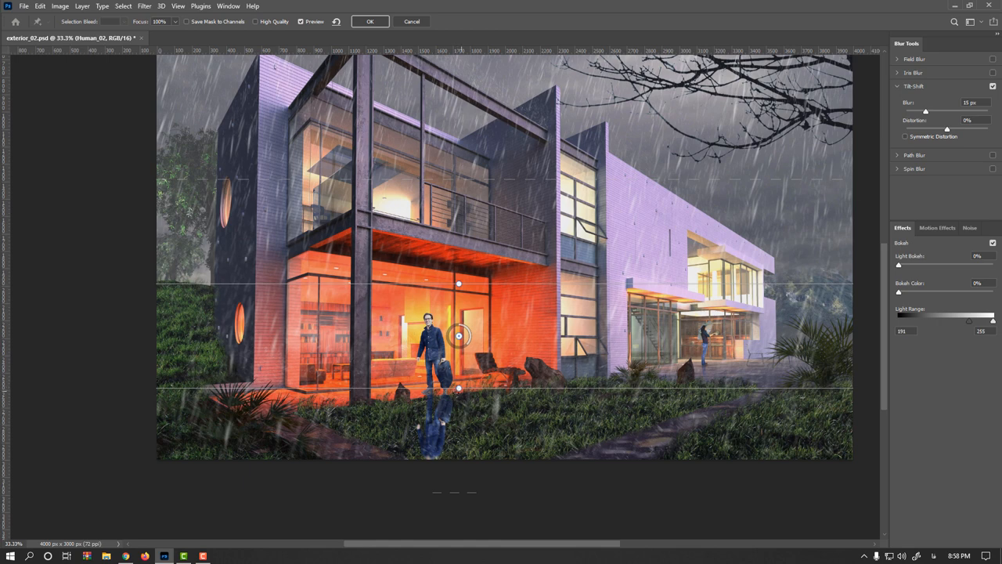
{"action": "left_click_drag", "start_coordinate": [459, 389], "coordinate": [461, 389]}
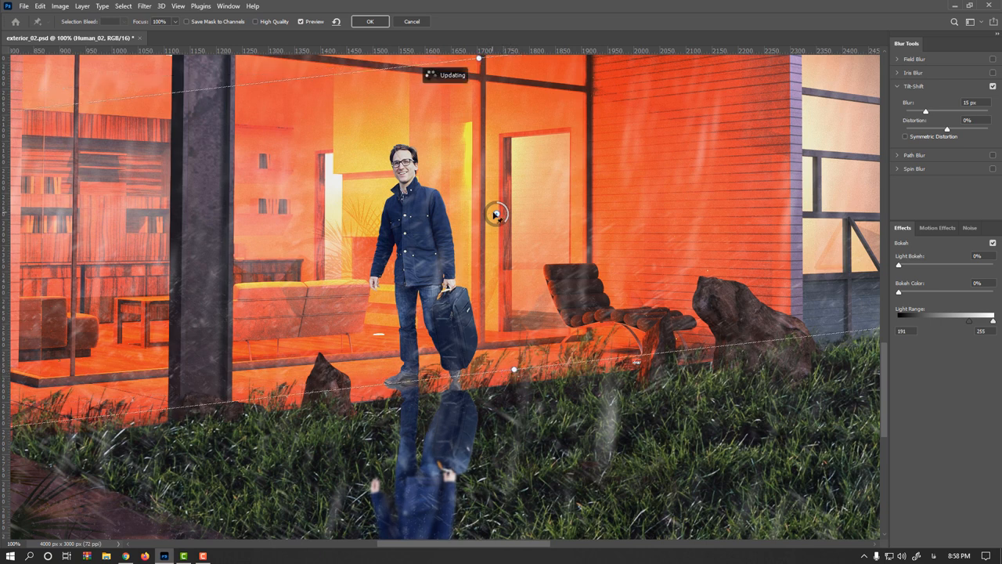
{"action": "scroll", "scroll_direction": "down", "scroll_amount": 3}
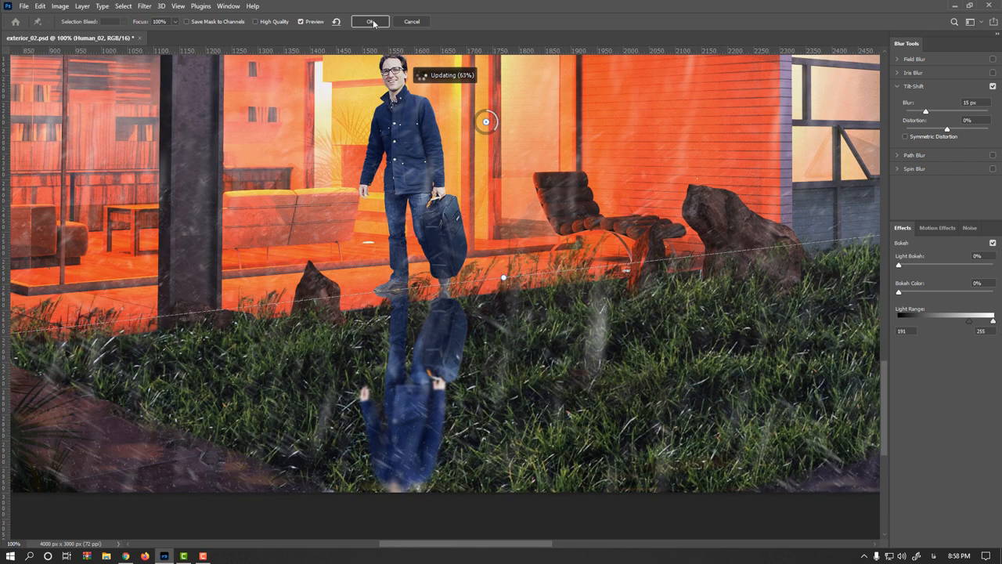
{"action": "left_click", "coordinate": [370, 21]}
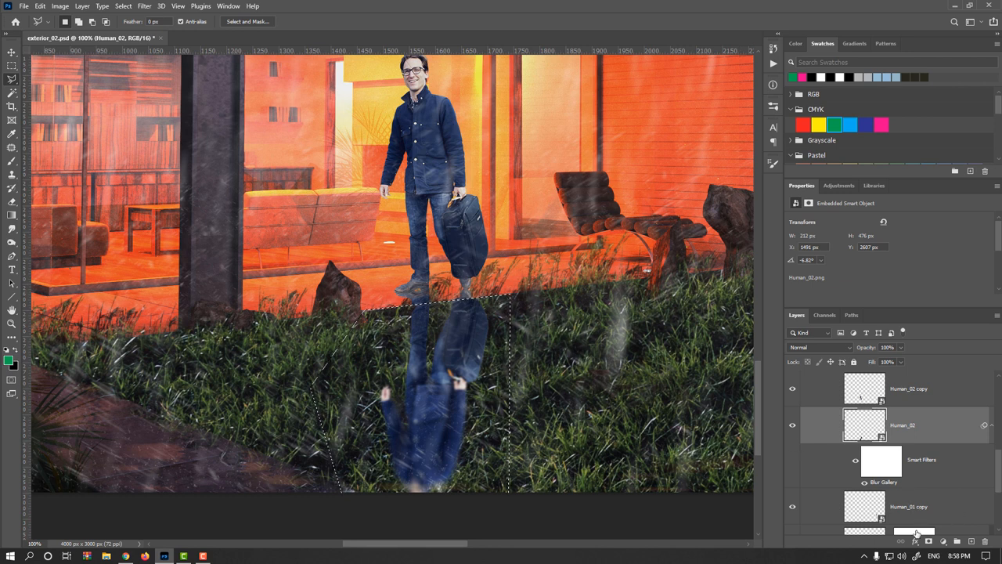
Add a layer mask to the man's reflection and blend it in Overlay mode at 81% opacity
{"action": "left_click", "coordinate": [928, 541]}
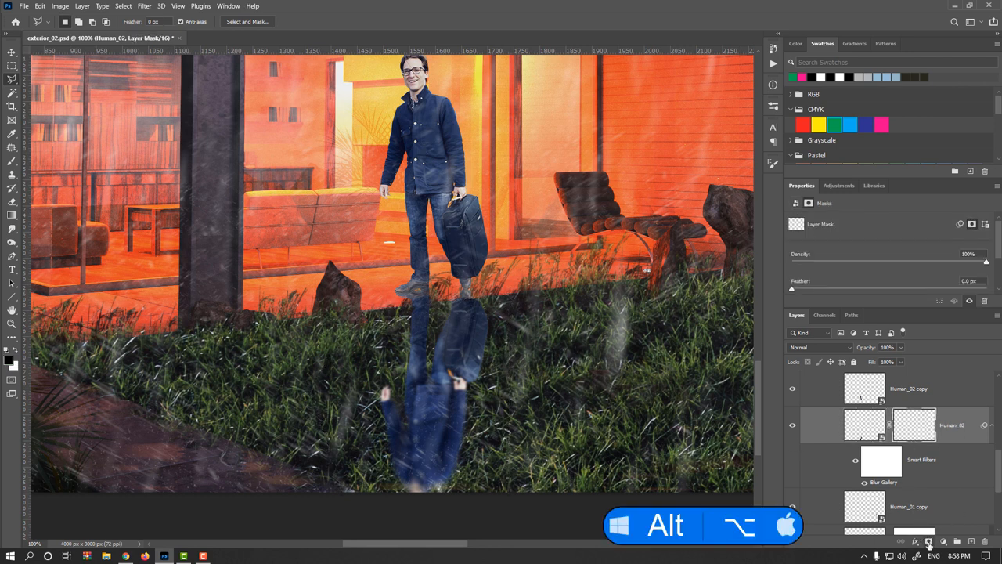
{"action": "left_click", "coordinate": [913, 424]}
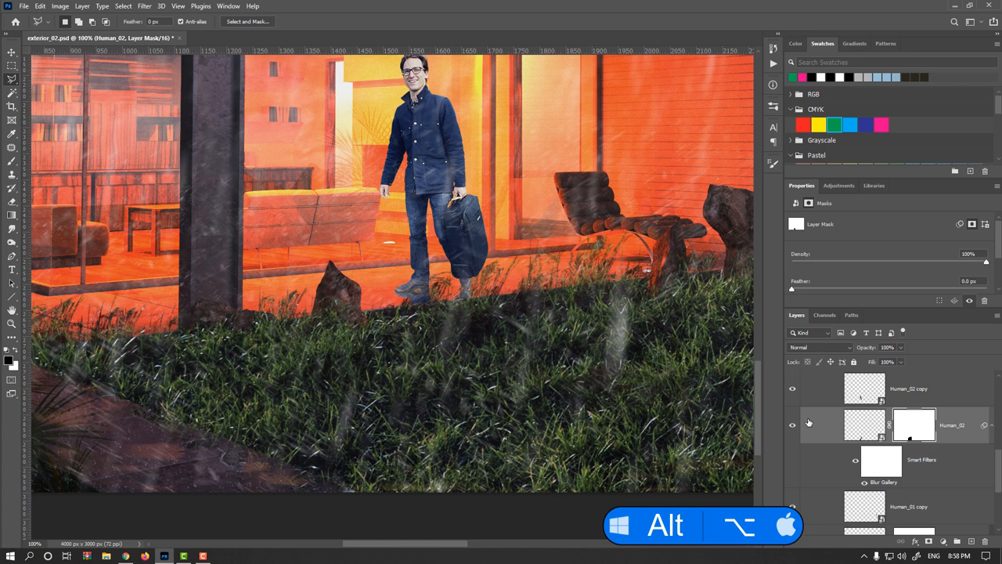
{"action": "left_click", "coordinate": [791, 425]}
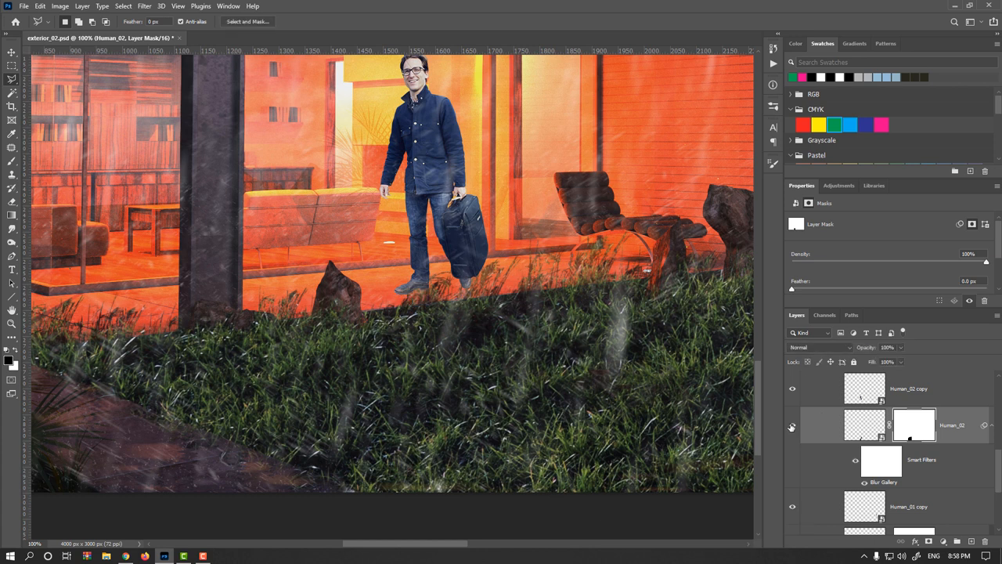
{"action": "left_click", "coordinate": [821, 347]}
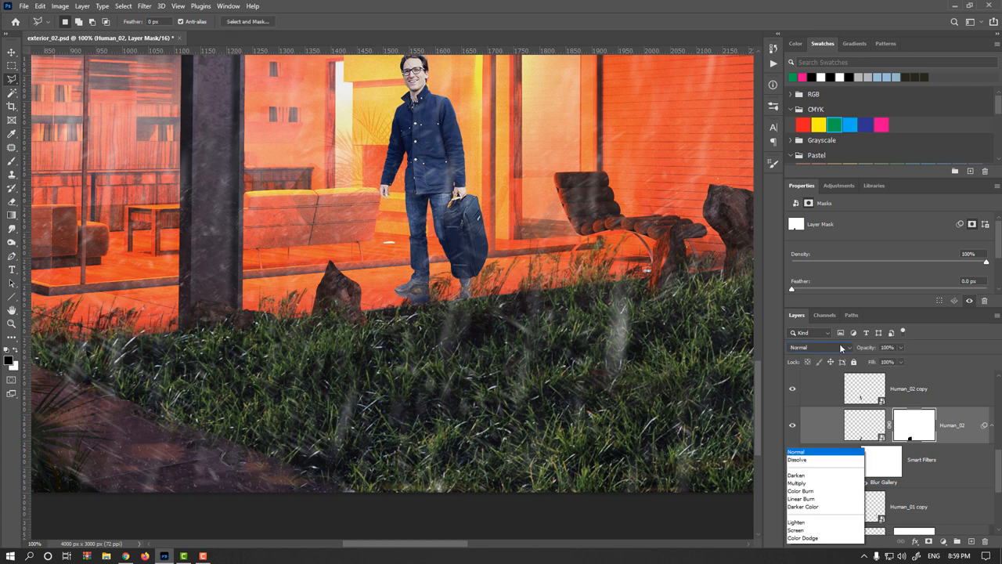
{"action": "left_click", "coordinate": [817, 346]}
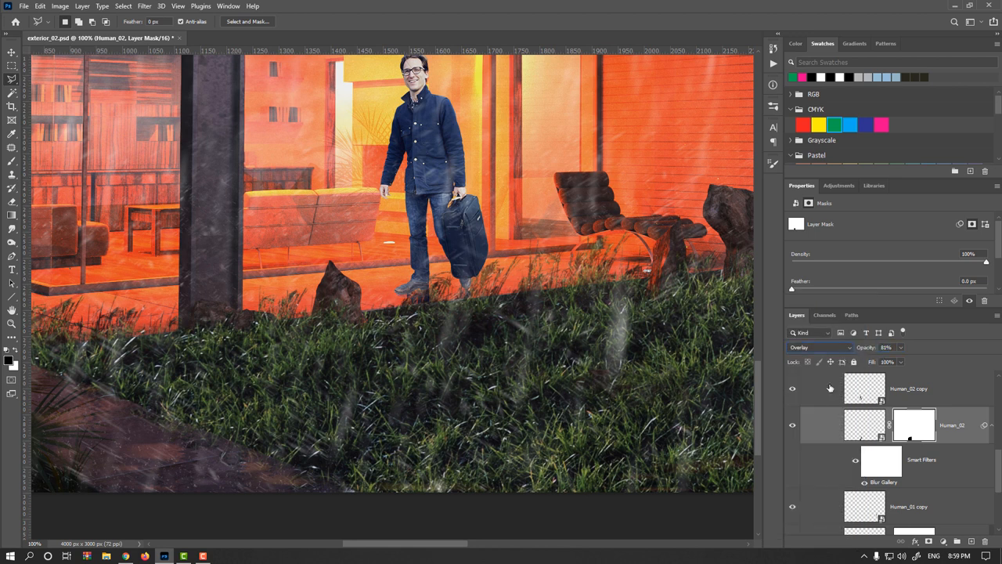
{"action": "left_click", "coordinate": [792, 425]}
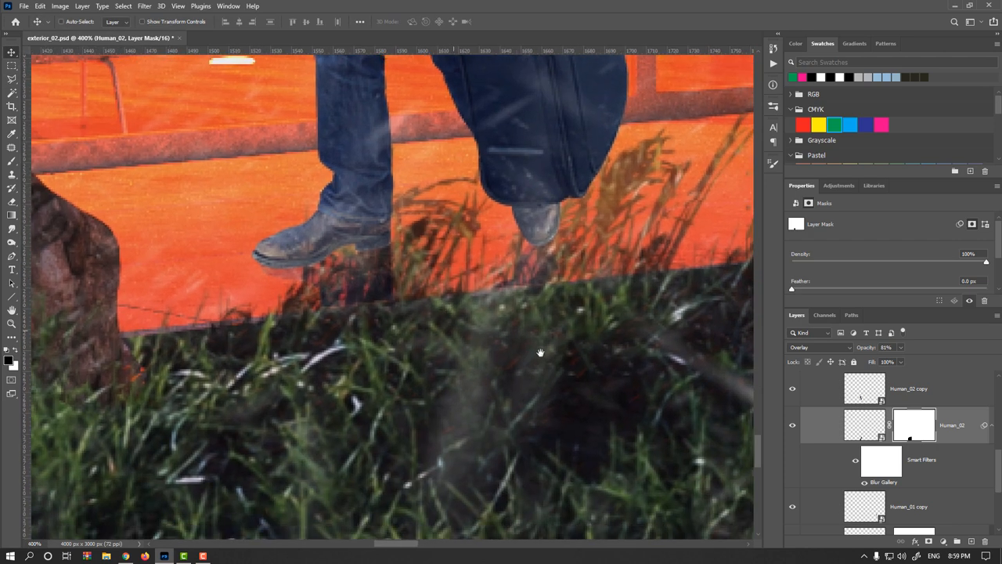
Load the Grass group's mask as a selection, fill it black on the man's reflection mask, and deselect
{"action": "scroll", "scroll_direction": "down", "scroll_amount": 3}
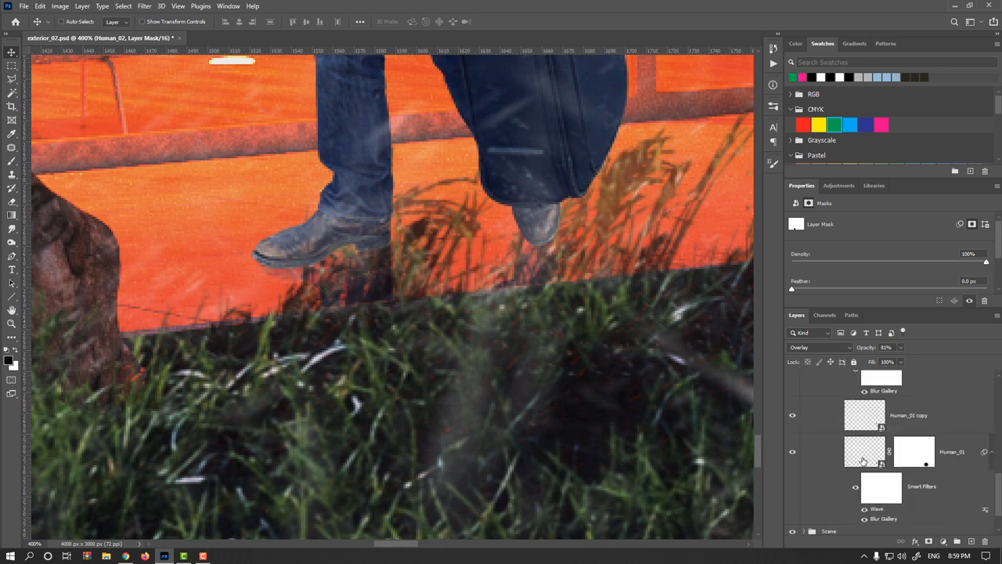
{"action": "scroll", "scroll_direction": "down", "scroll_amount": 3}
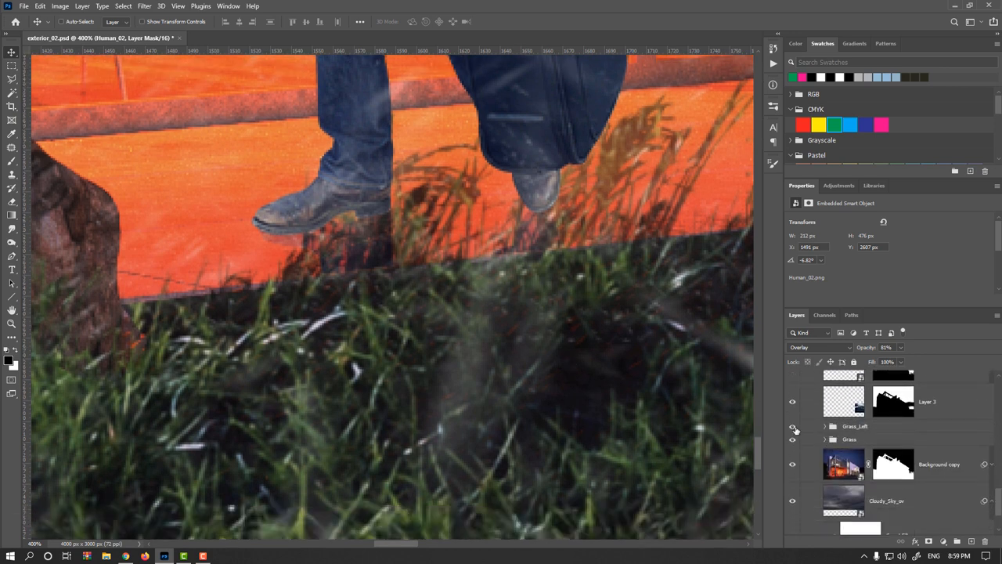
{"action": "left_click", "coordinate": [792, 425]}
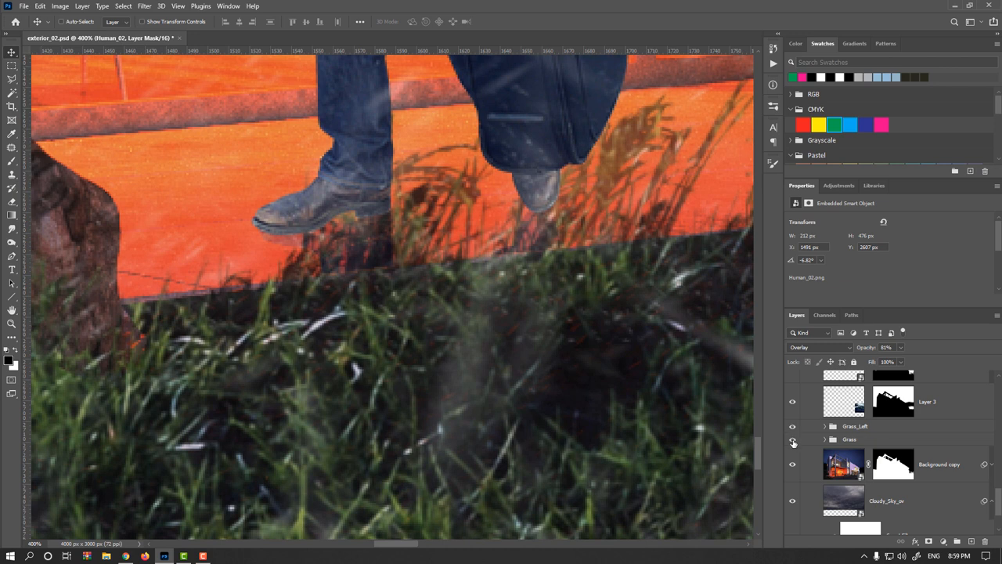
{"action": "left_click", "coordinate": [824, 439]}
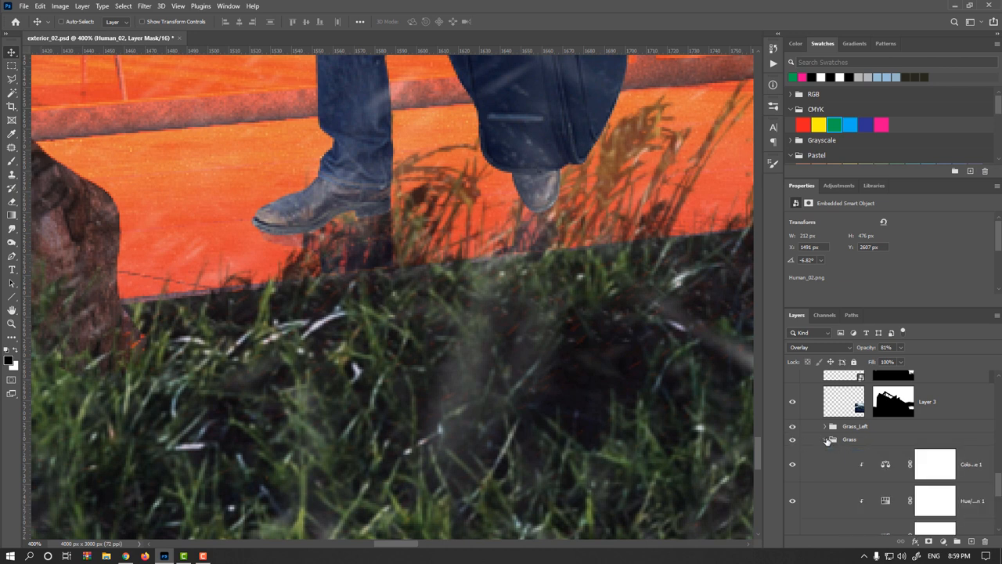
{"action": "scroll", "scroll_direction": "down", "scroll_amount": 3}
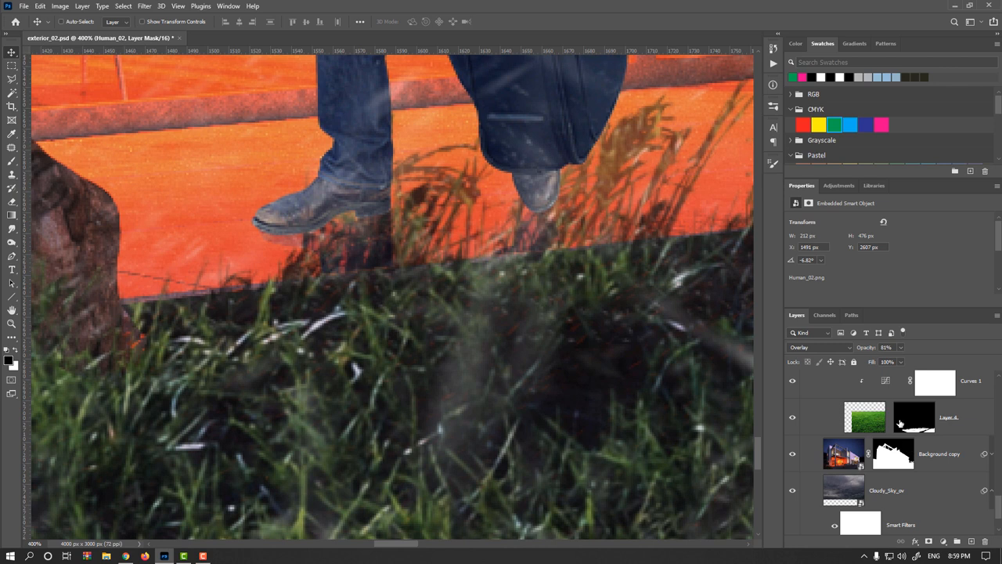
{"action": "left_click", "coordinate": [792, 419]}
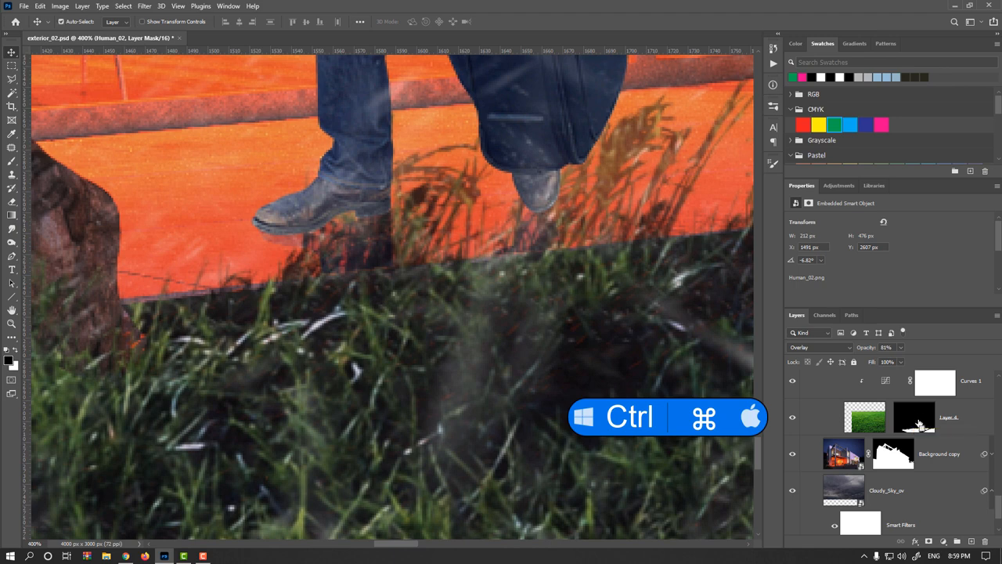
{"action": "left_click", "coordinate": [914, 417]}
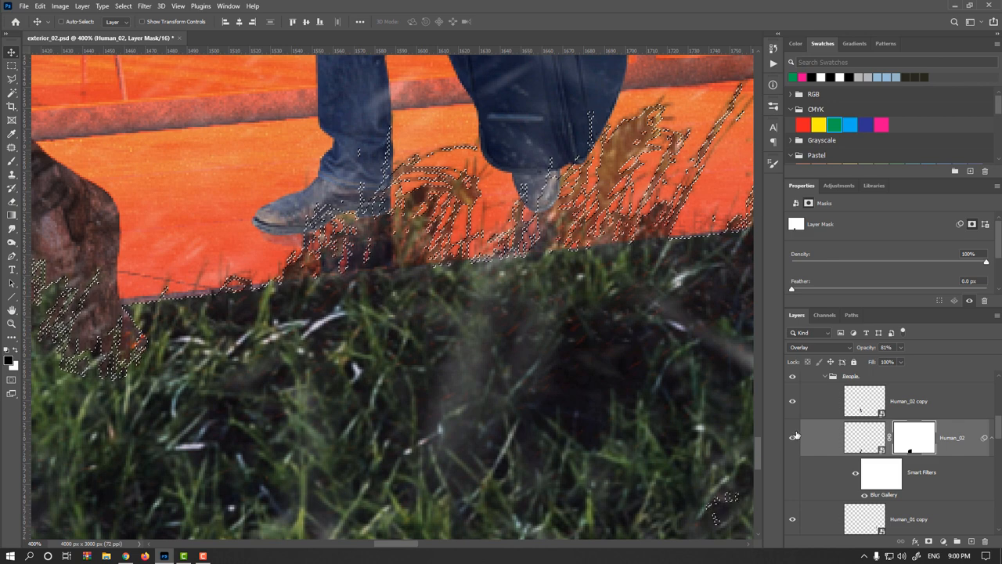
{"action": "key", "text": "alt+Delete"}
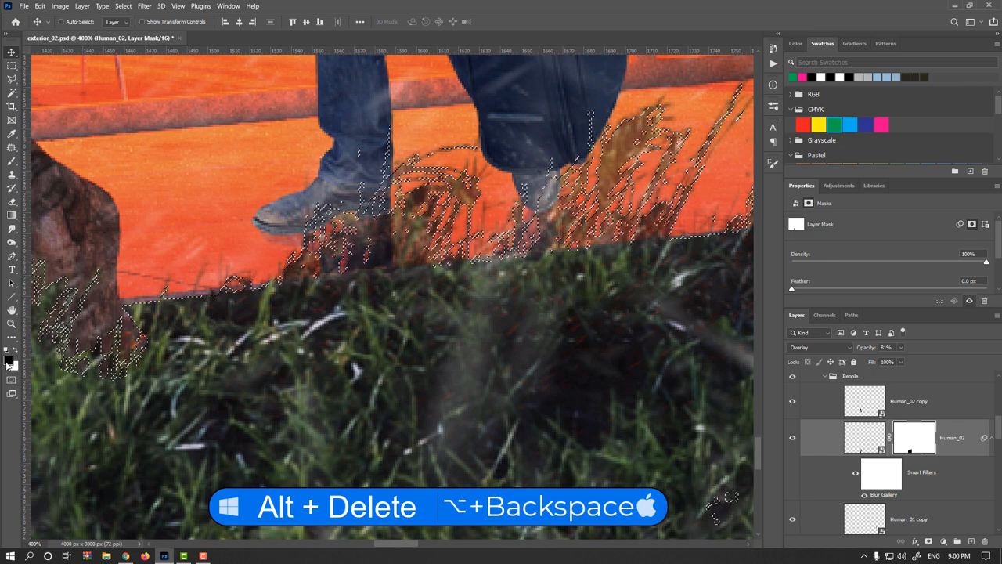
{"action": "key", "text": "Alt+Delete"}
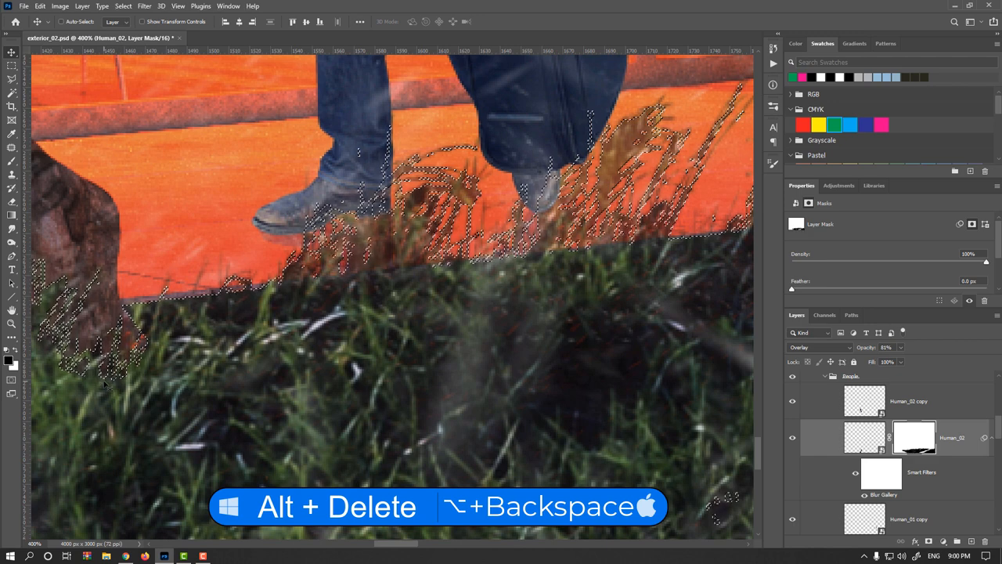
{"action": "key", "text": "alt+delete"}
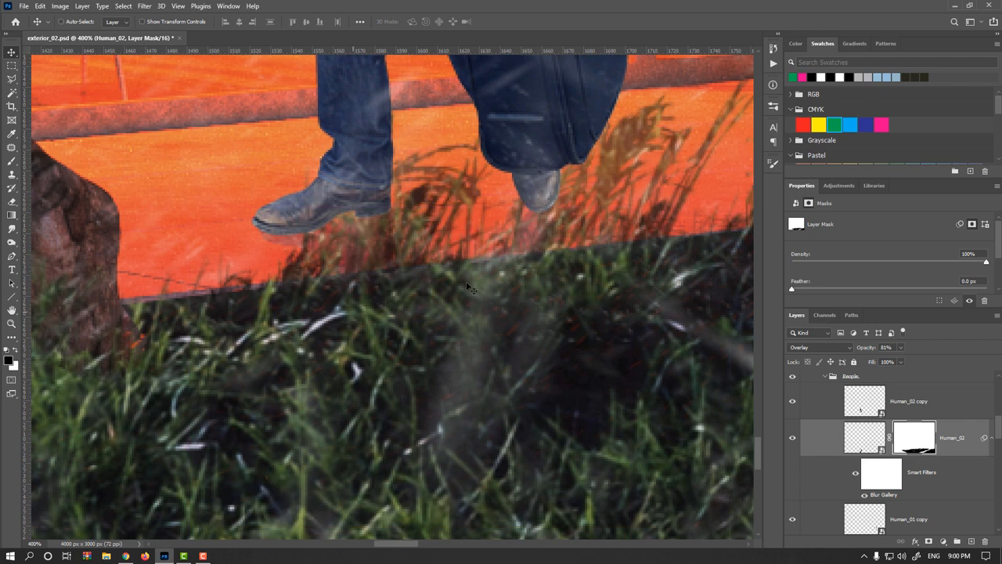